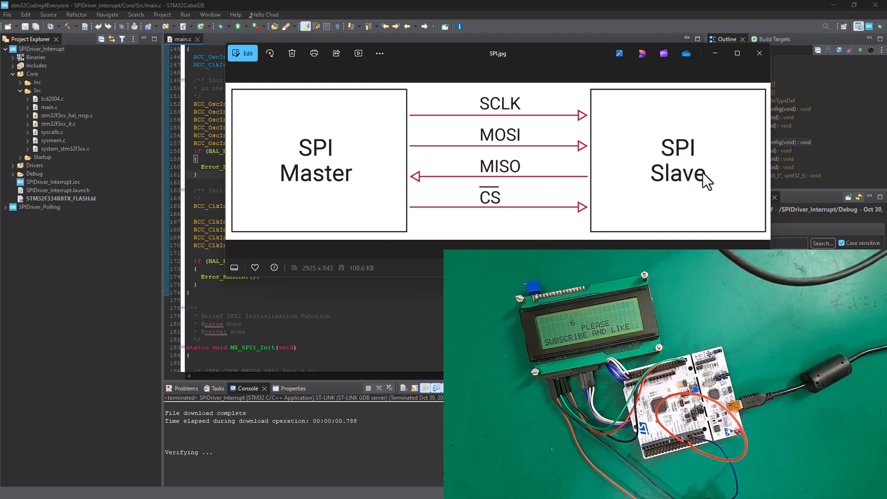
mouse_move(479, 245)
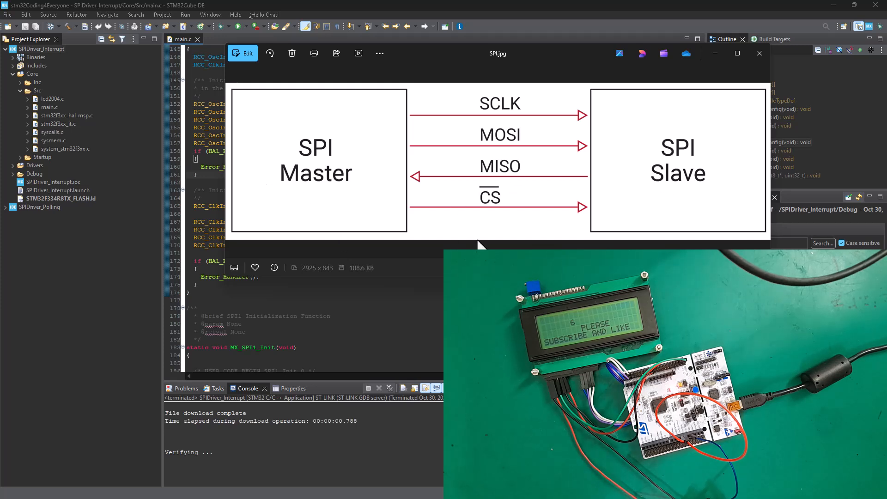
mouse_move(378, 230)
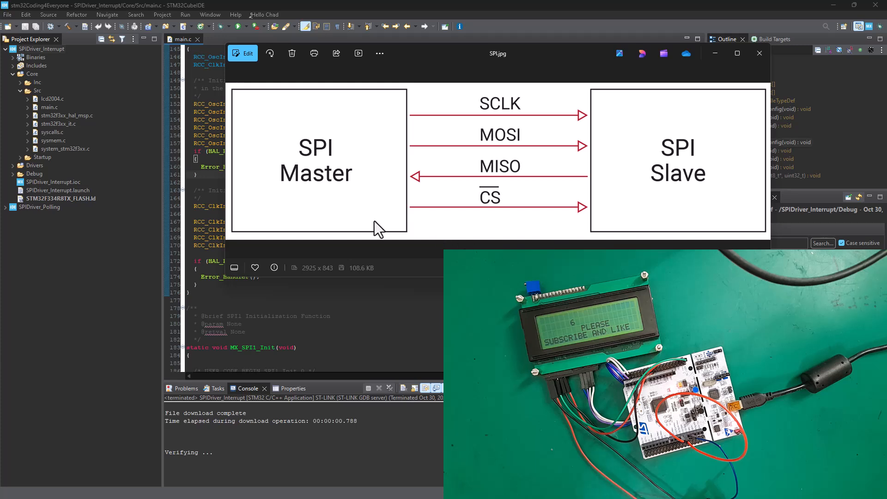
View the SPI.jpg diagram showing master and slave linked by SCLK, MOSI, MISO and CS
click(40, 206)
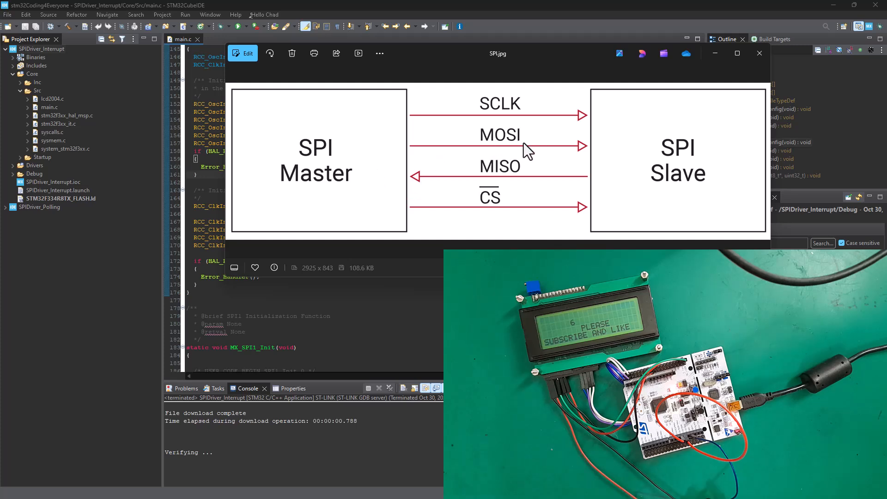
mouse_move(357, 147)
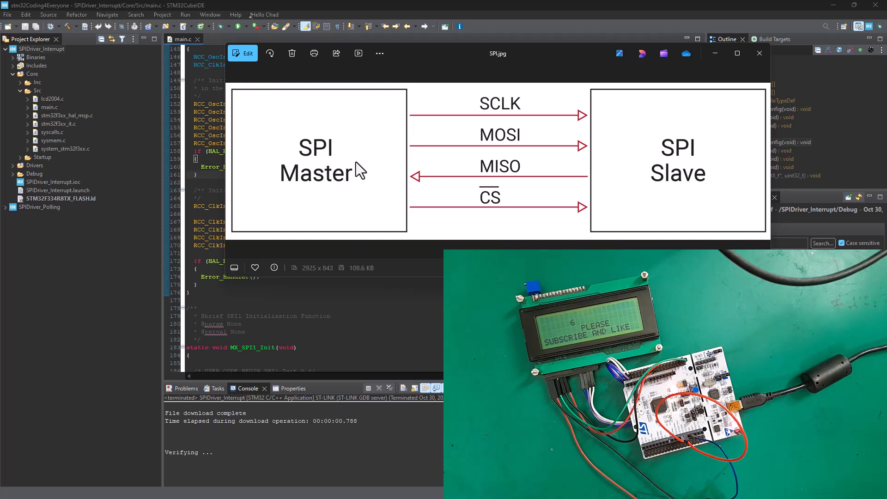
mouse_move(686, 193)
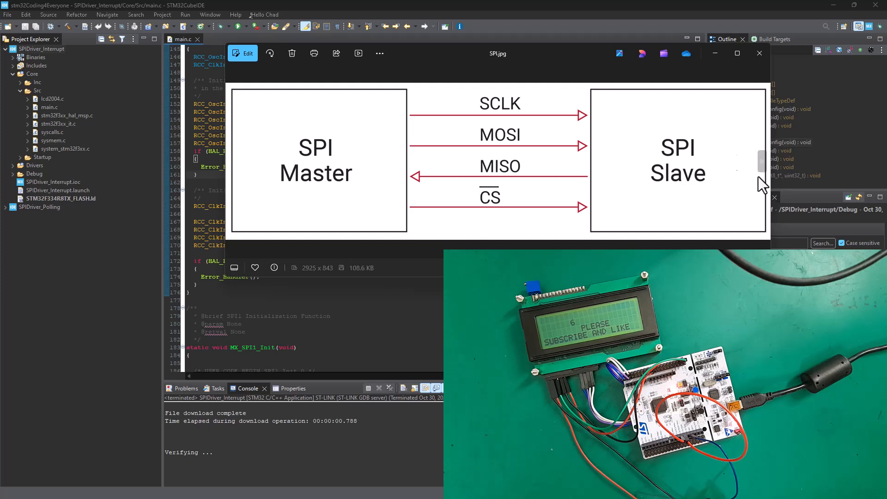
mouse_move(171, 225)
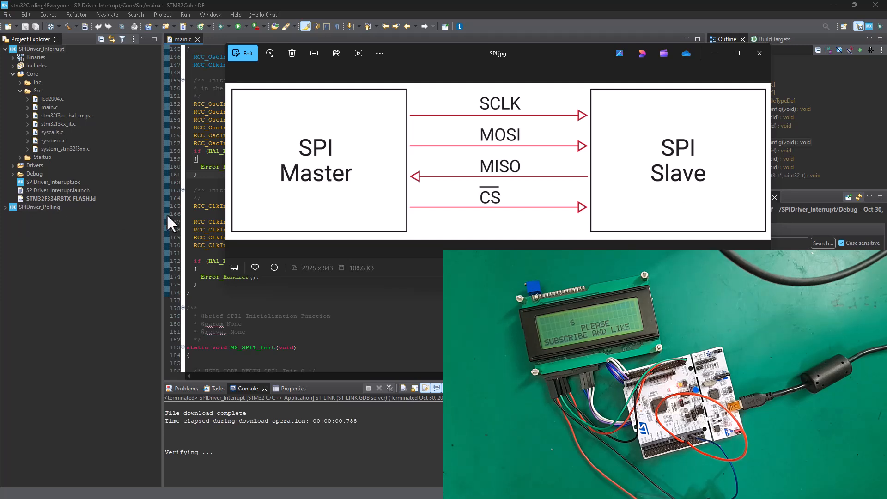
click(40, 207)
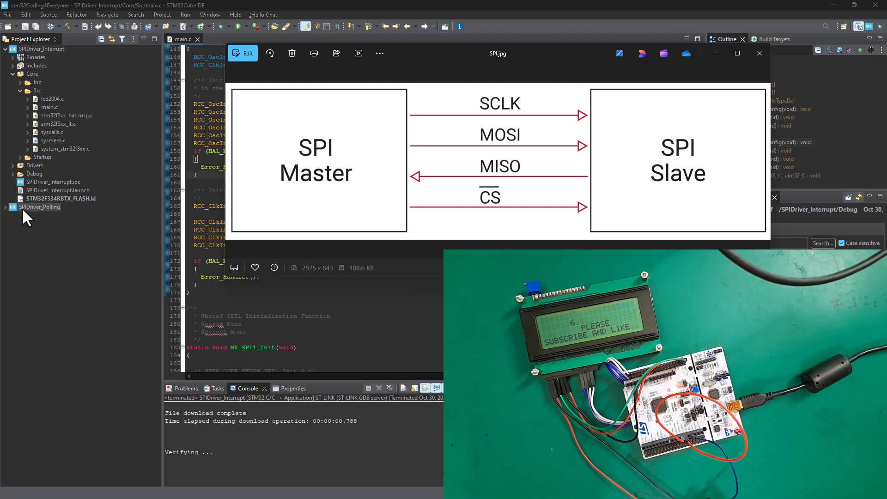
mouse_move(56, 219)
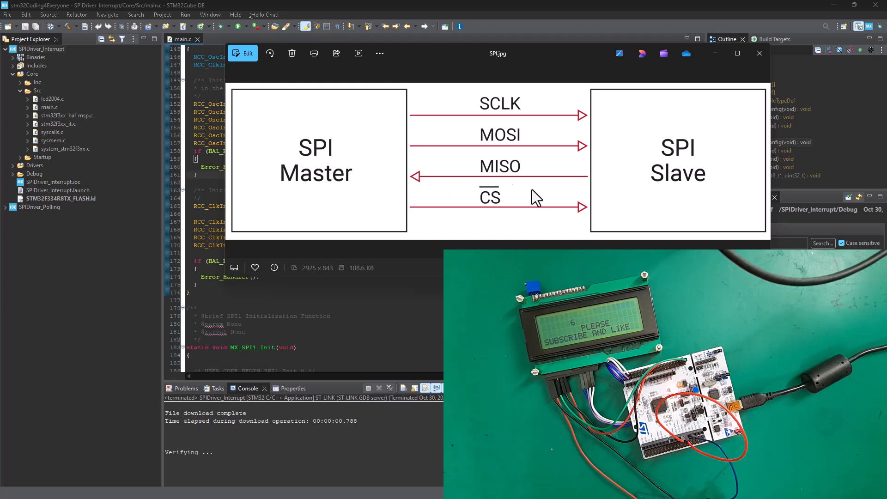
mouse_move(573, 221)
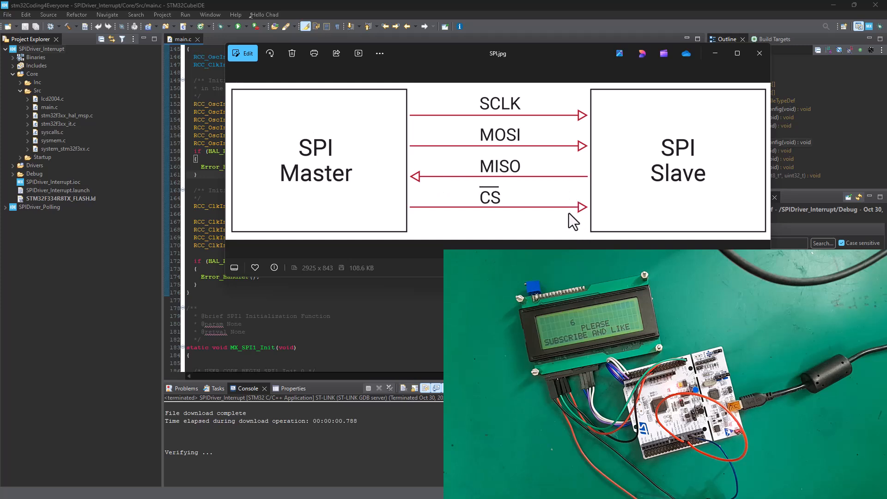
mouse_move(423, 155)
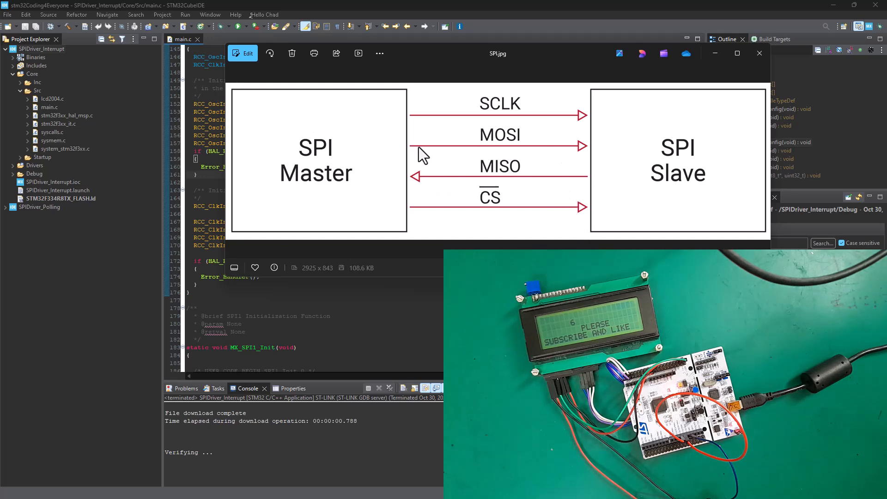
mouse_move(494, 146)
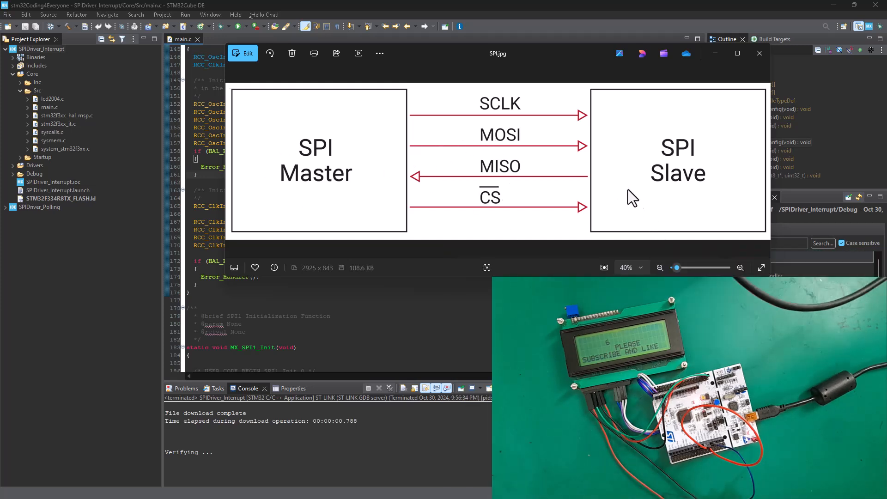
mouse_move(649, 205)
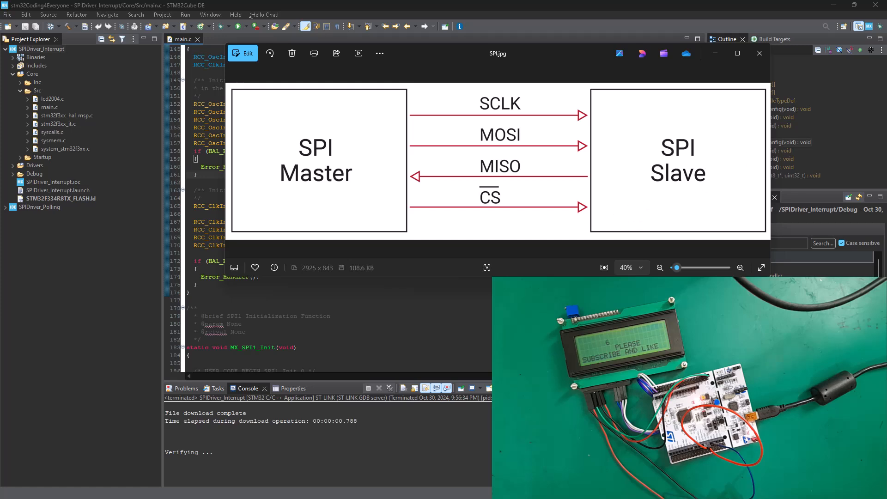
mouse_move(424, 222)
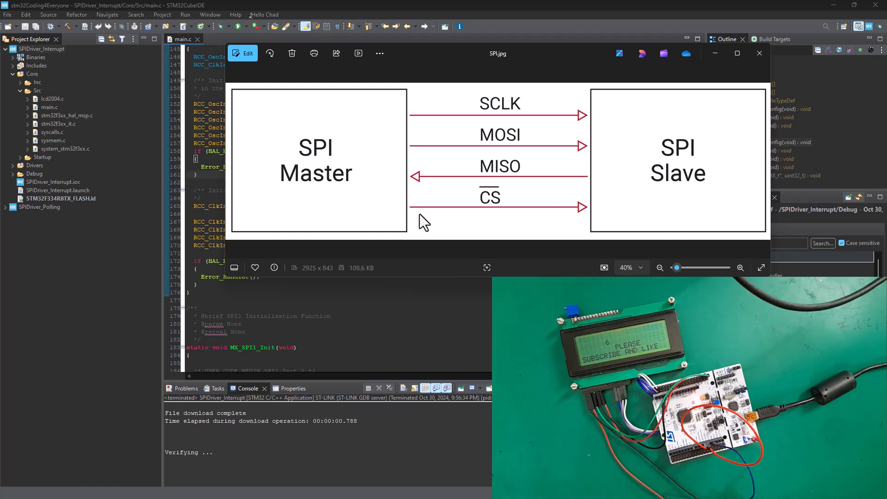
mouse_move(549, 217)
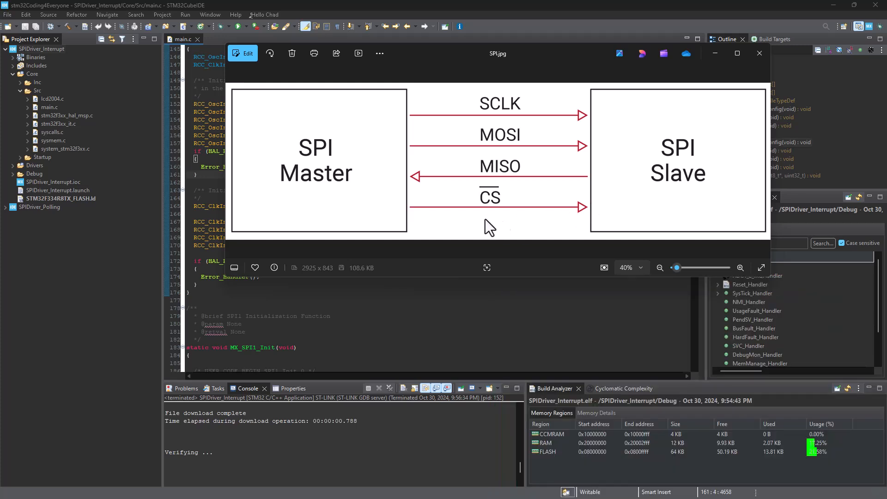
mouse_move(365, 195)
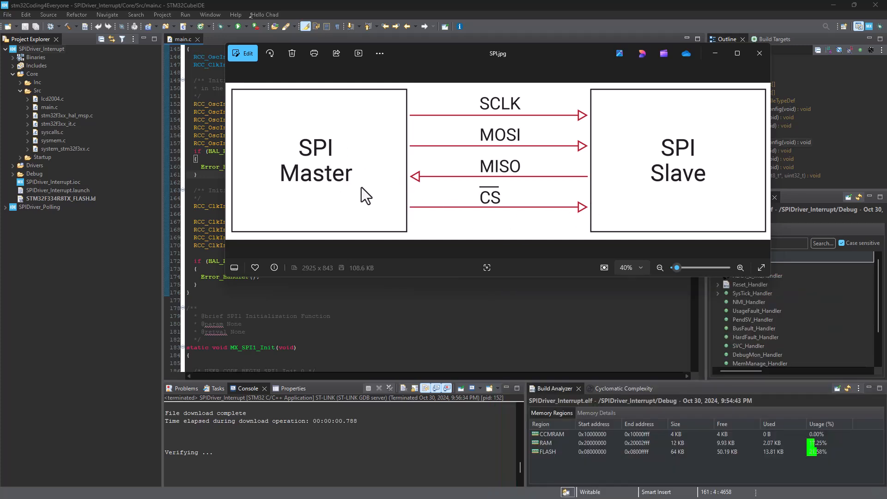
mouse_move(469, 161)
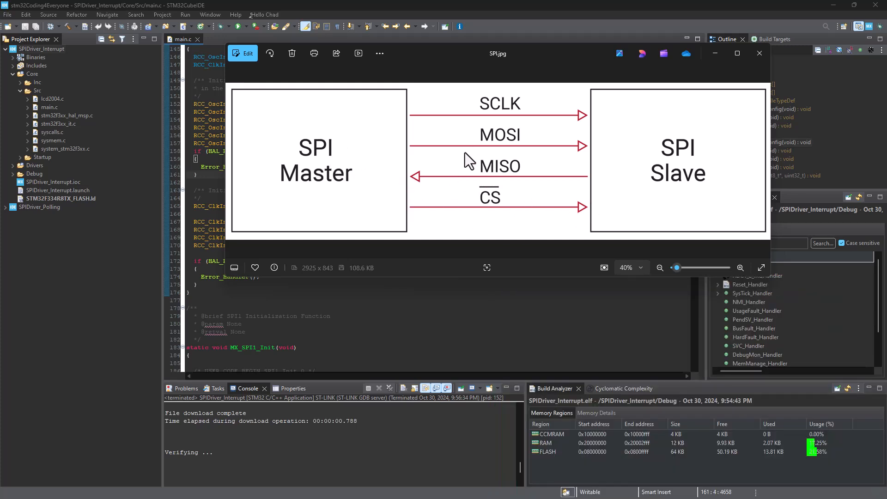
mouse_move(655, 202)
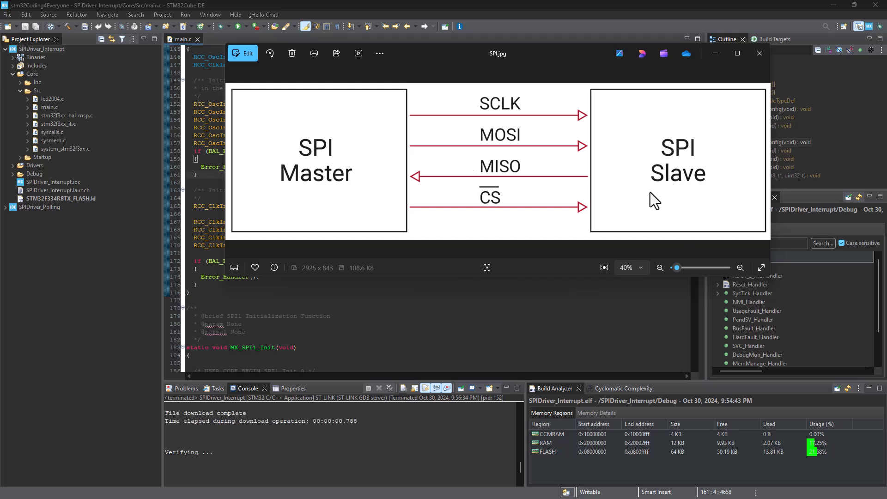
mouse_move(647, 206)
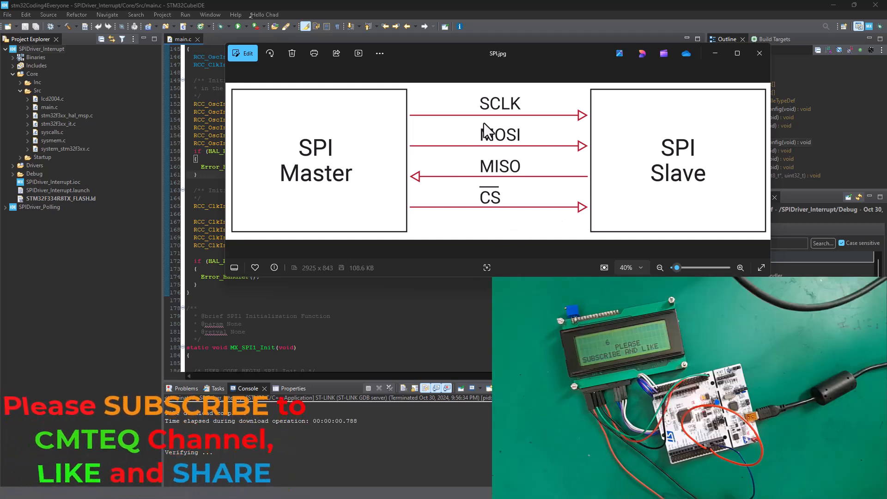
mouse_move(396, 156)
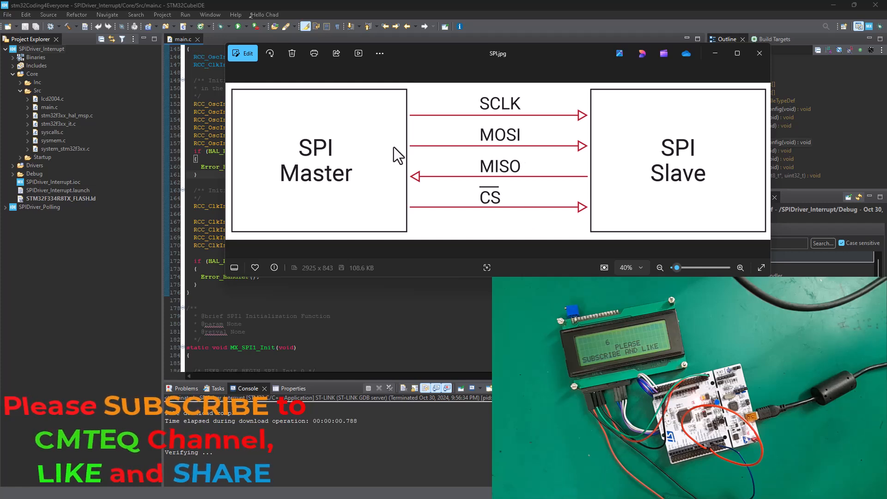
mouse_move(413, 209)
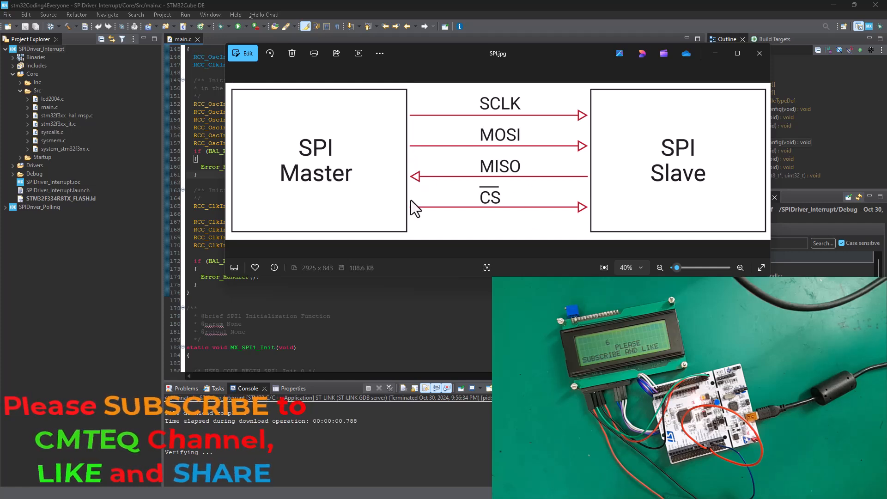
mouse_move(524, 231)
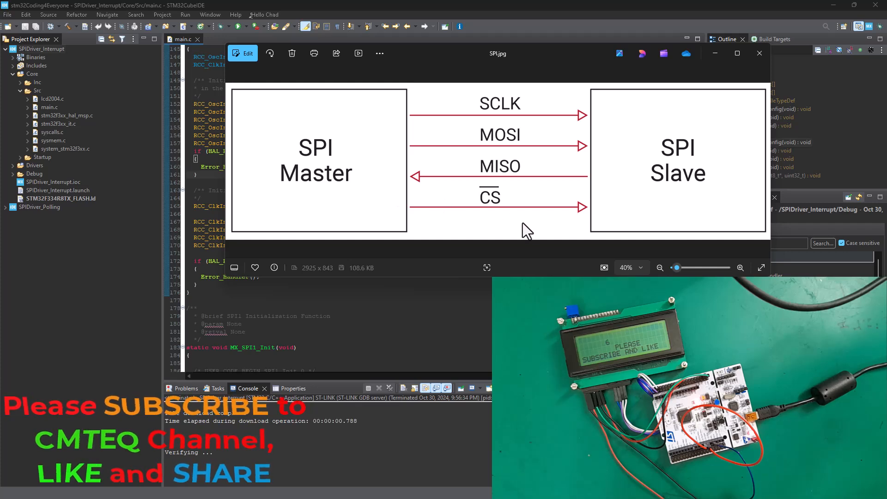
mouse_move(512, 146)
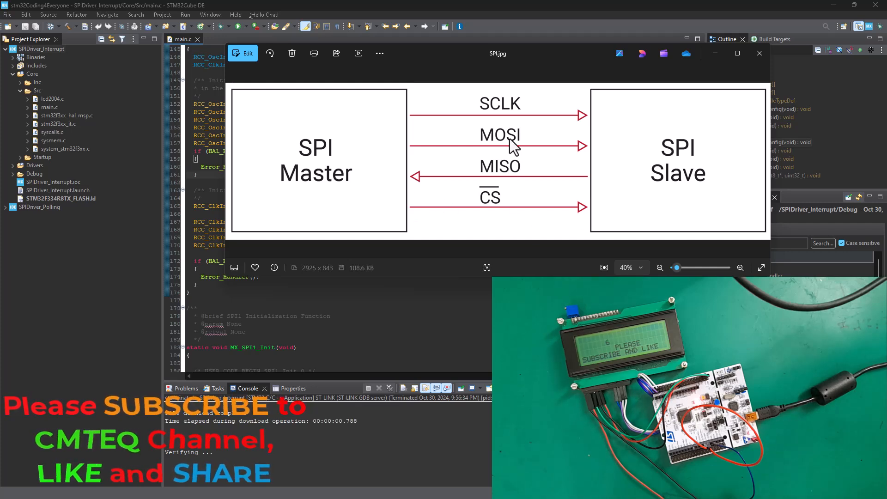
mouse_move(500, 119)
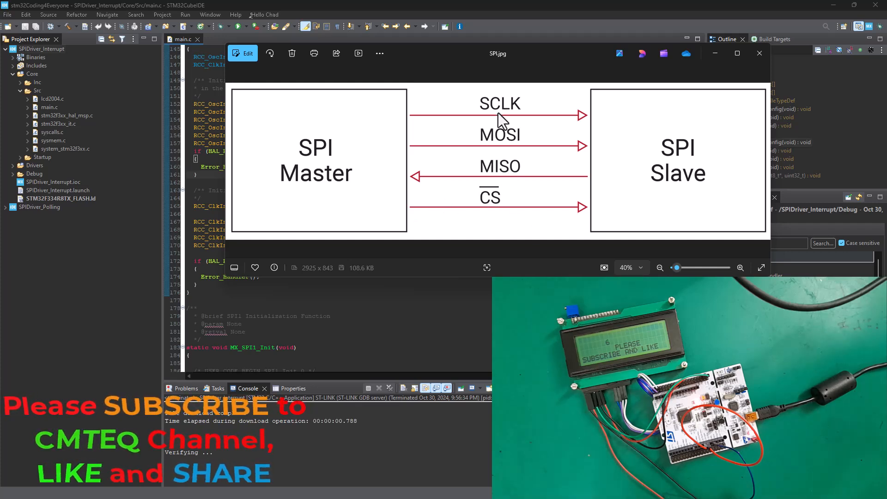
mouse_move(506, 220)
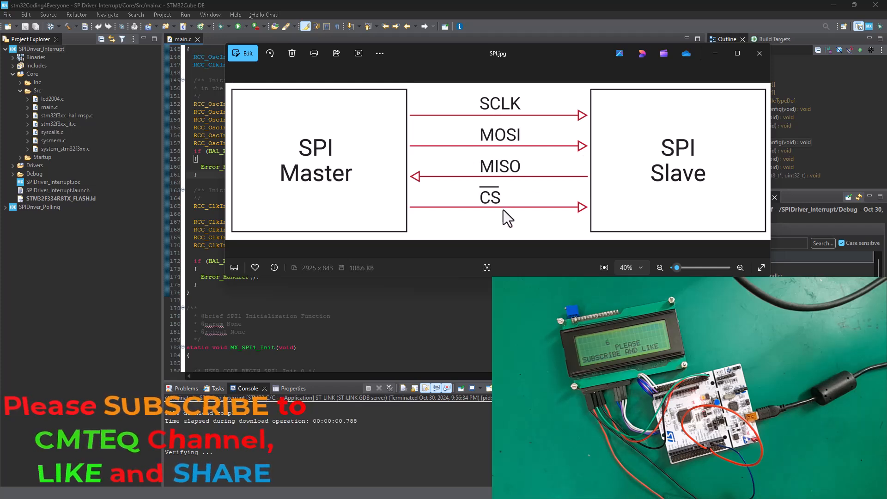
mouse_move(563, 209)
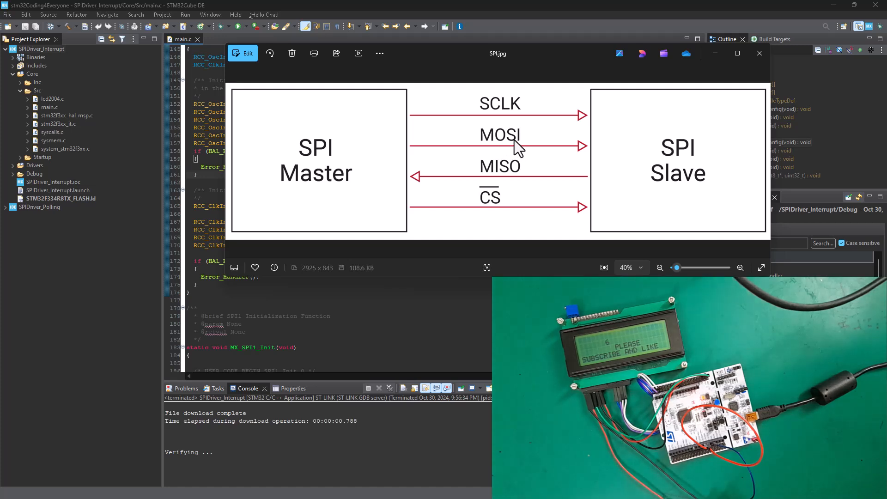
mouse_move(325, 155)
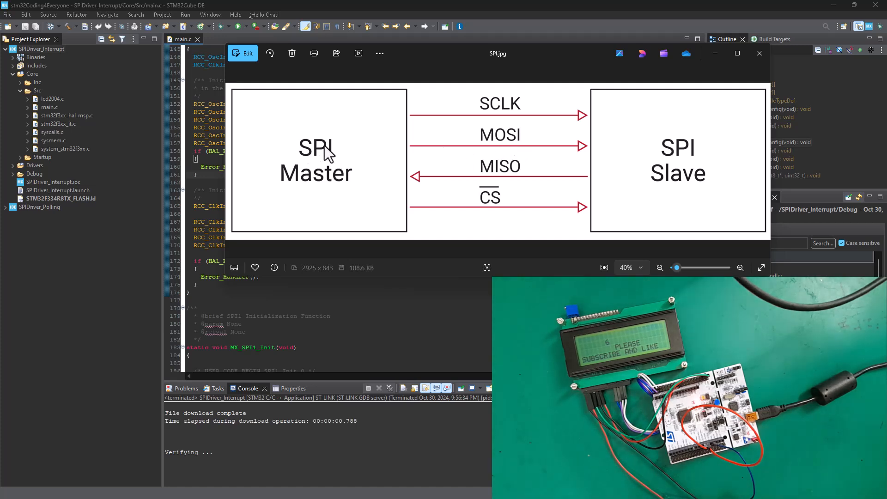
mouse_move(338, 157)
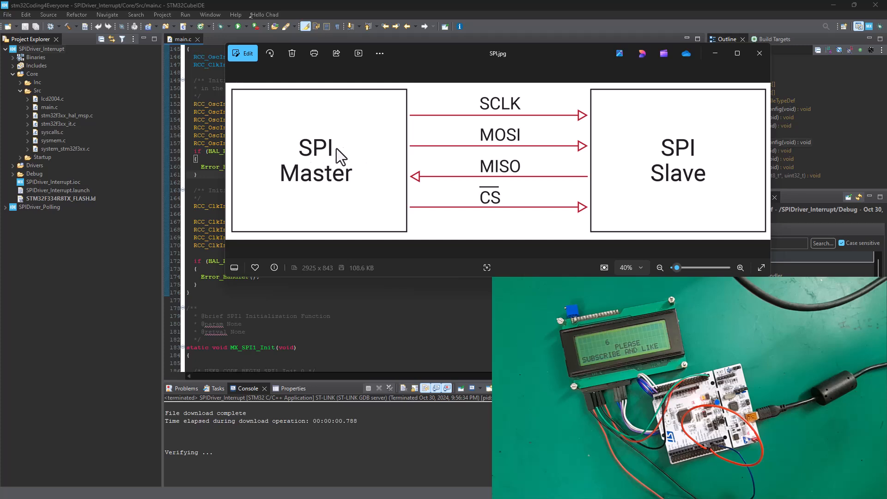
mouse_move(532, 156)
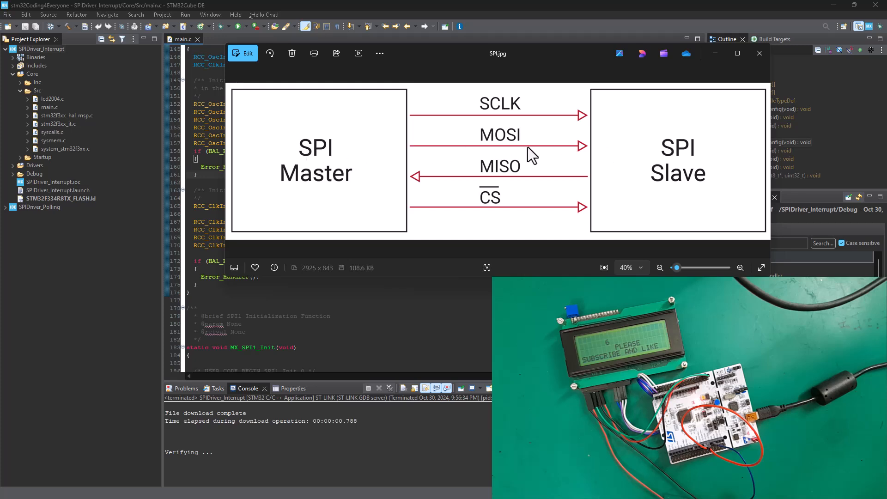
mouse_move(592, 157)
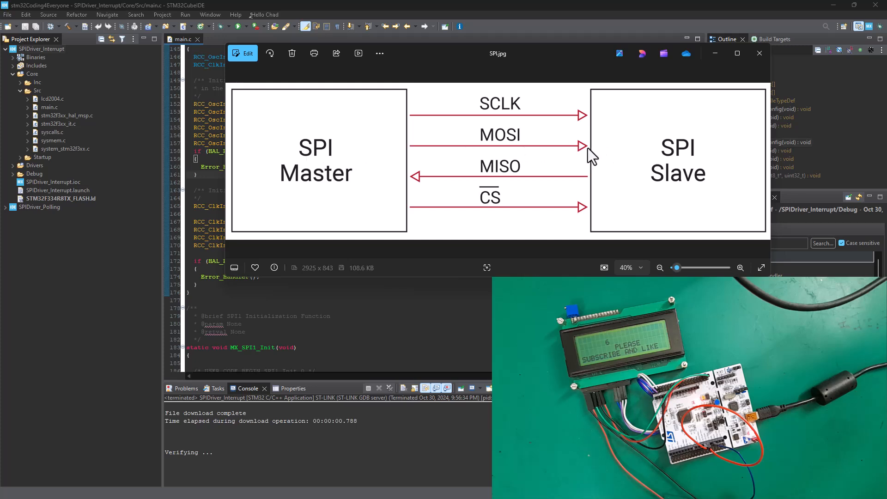
mouse_move(519, 177)
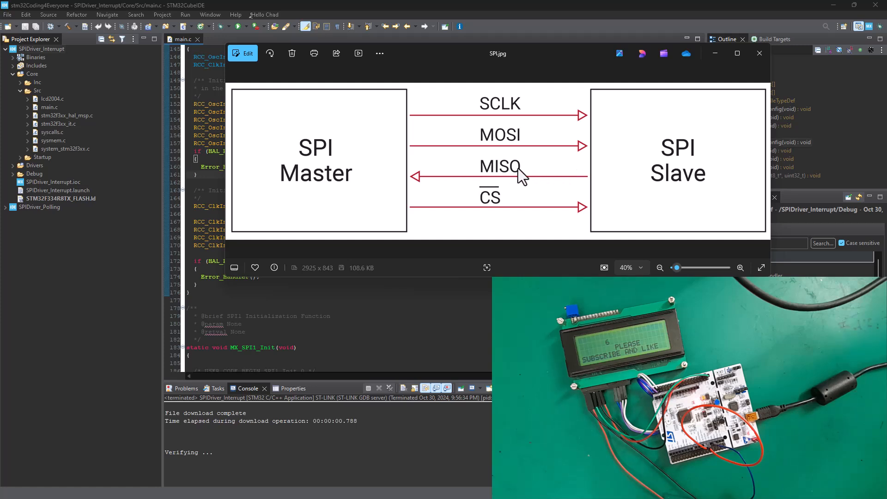
mouse_move(547, 183)
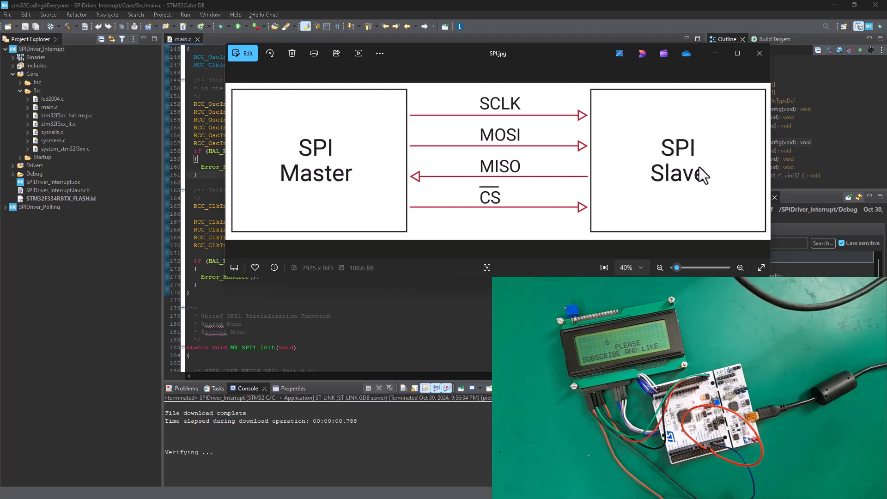
mouse_move(667, 185)
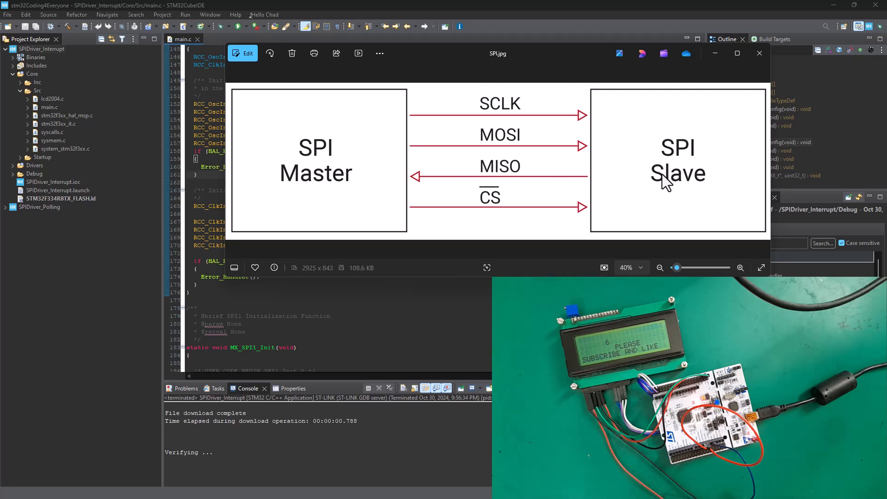
mouse_move(337, 190)
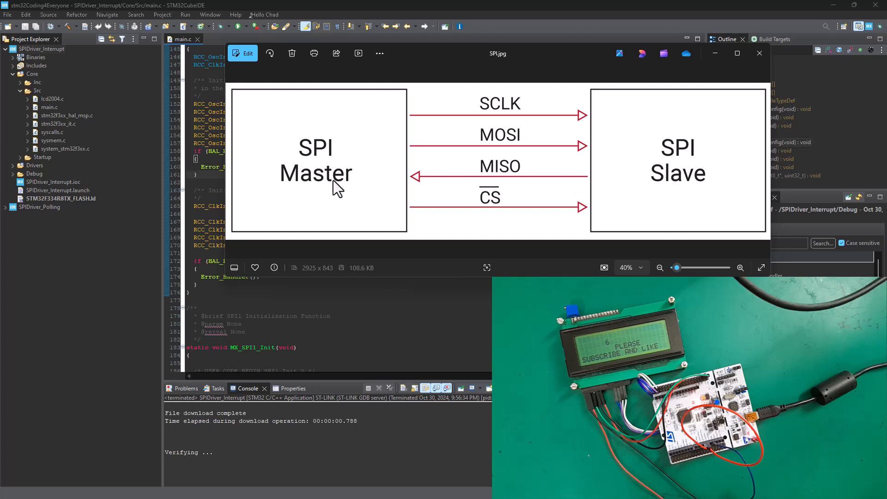
mouse_move(677, 155)
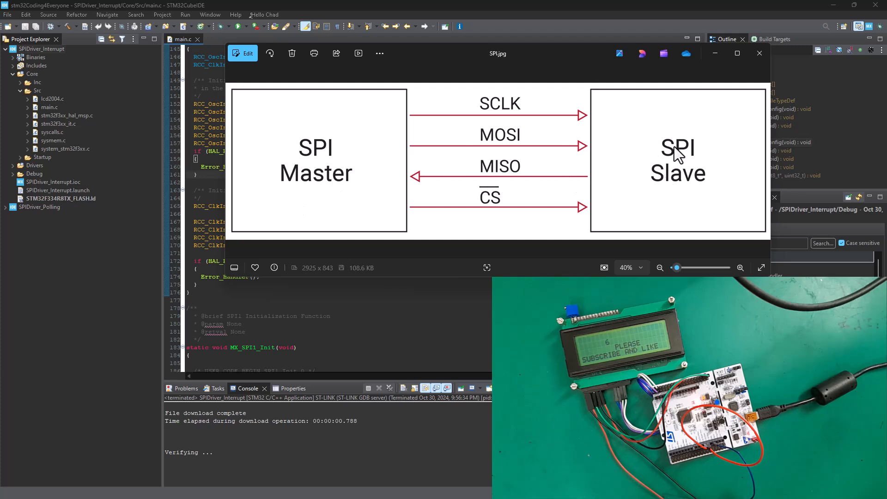
mouse_move(356, 195)
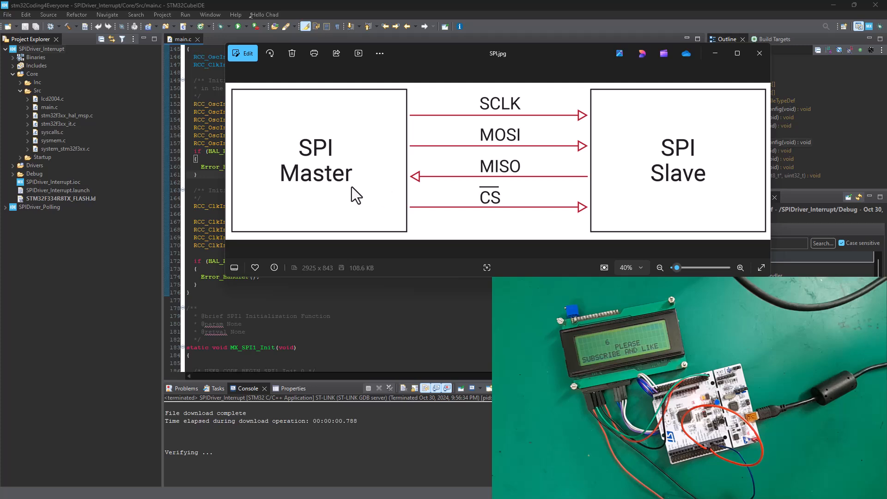
mouse_move(425, 187)
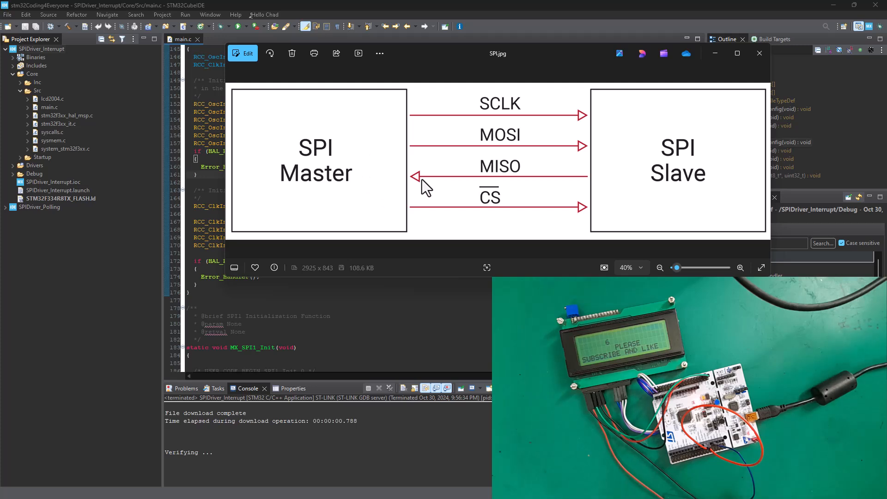
mouse_move(532, 114)
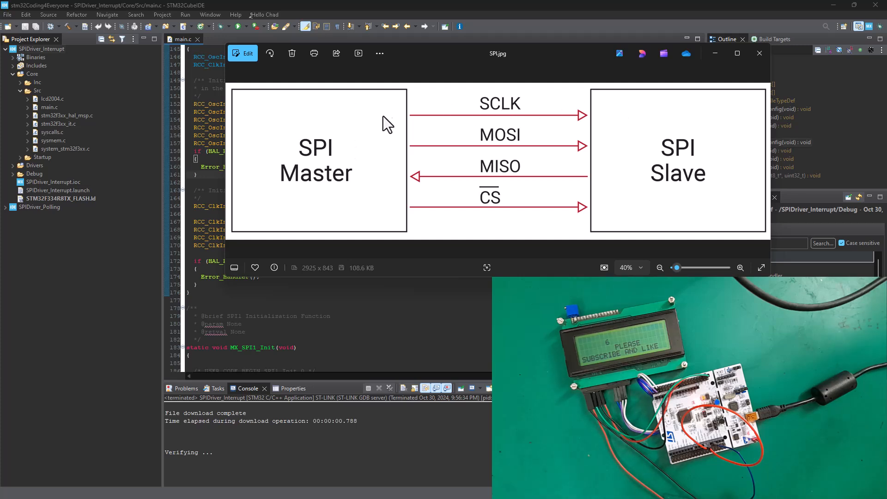
mouse_move(653, 161)
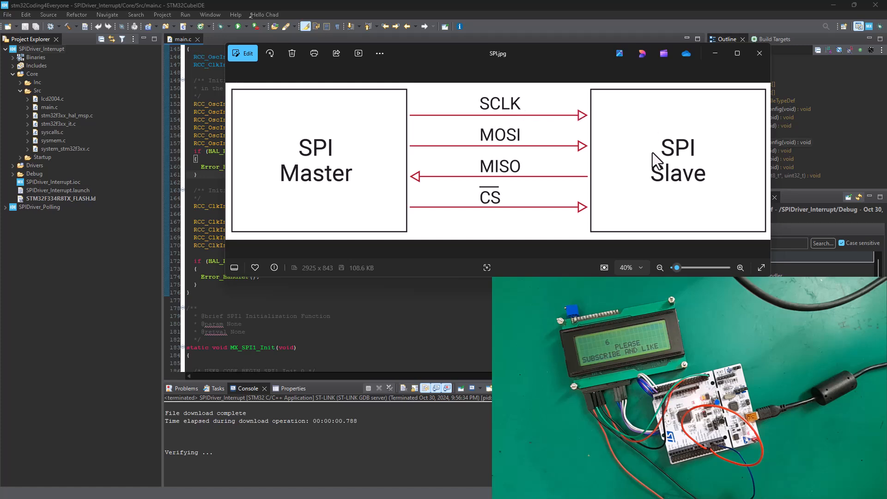
mouse_move(312, 180)
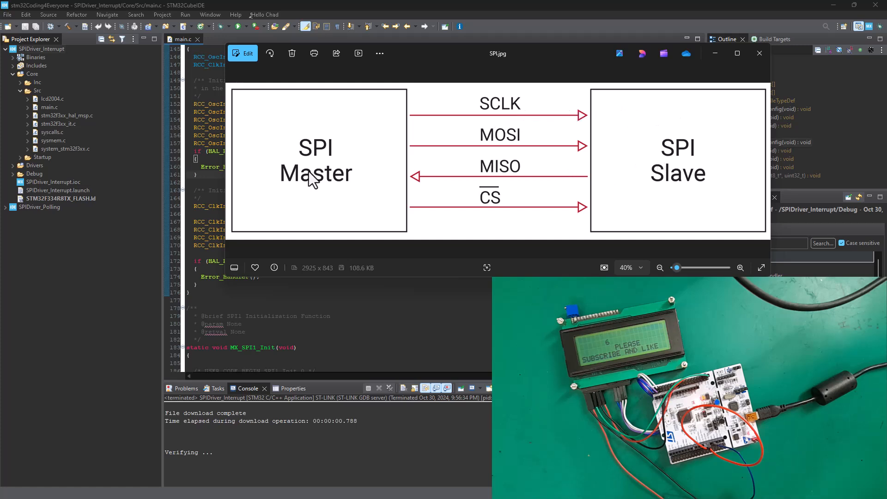
mouse_move(667, 191)
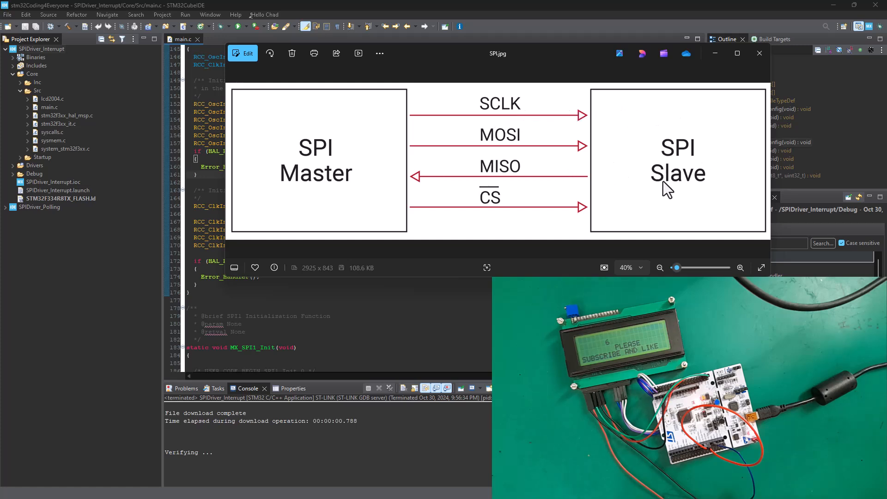
mouse_move(643, 188)
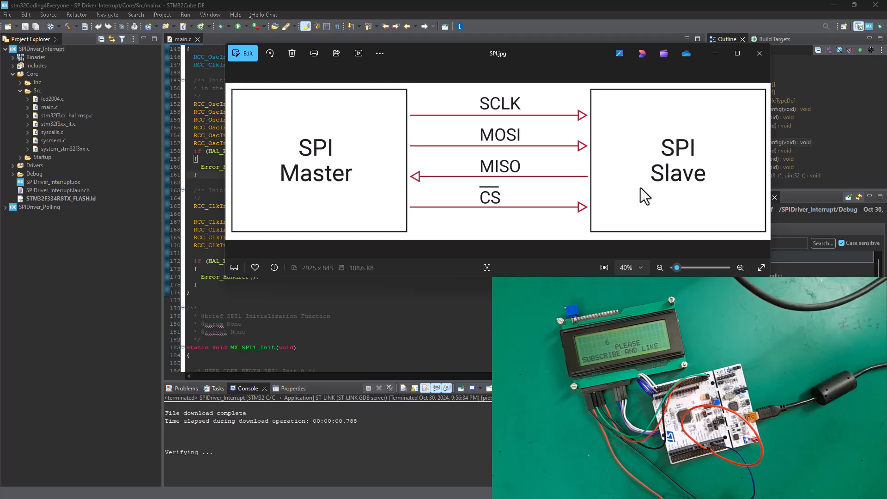
mouse_move(495, 212)
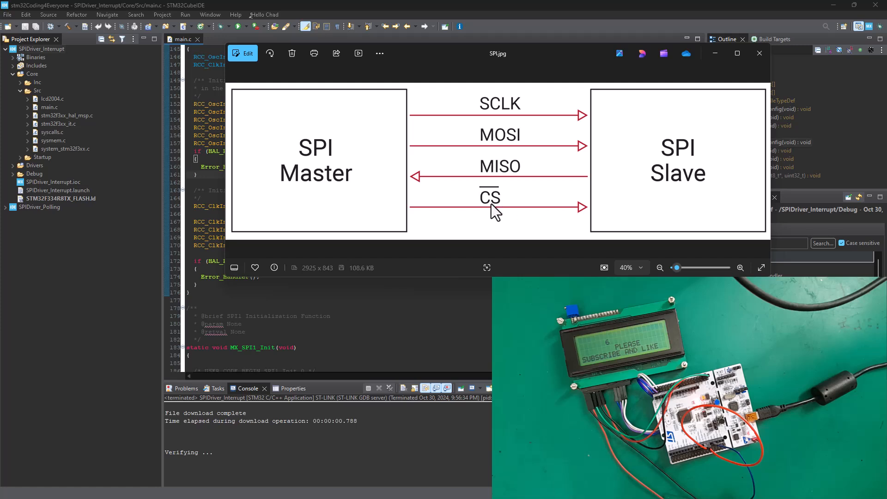
mouse_move(322, 149)
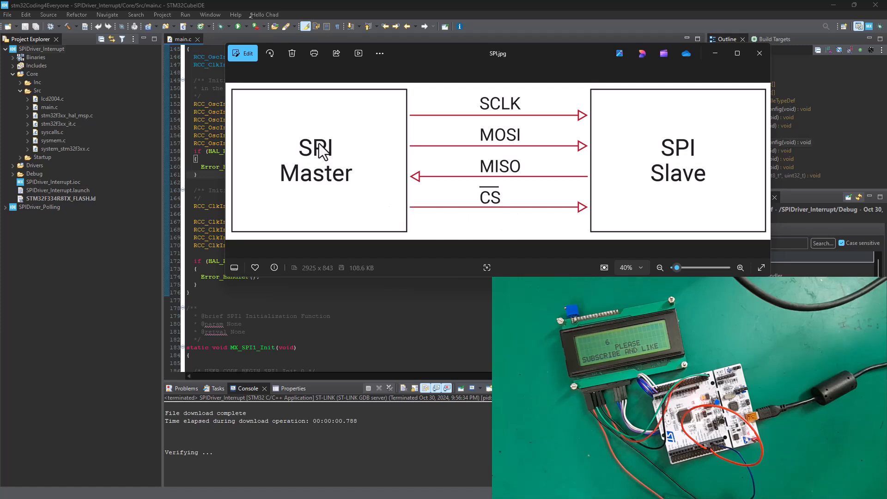
mouse_move(508, 221)
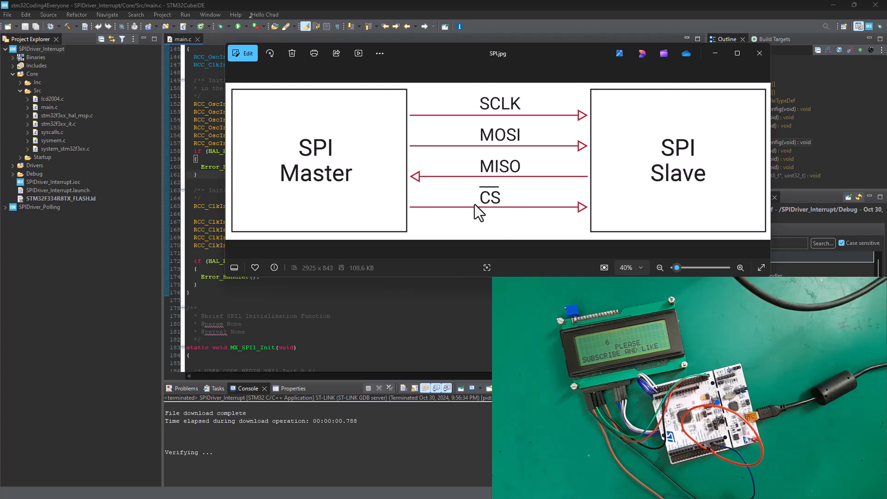
mouse_move(373, 198)
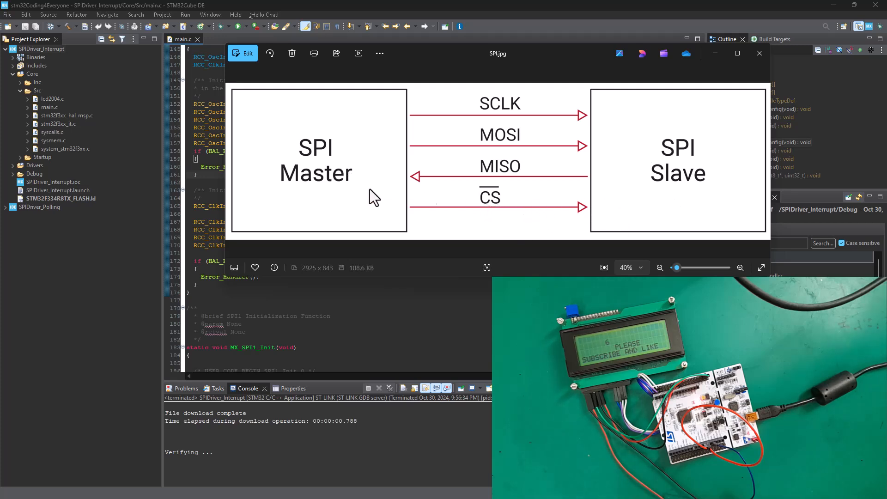
mouse_move(478, 198)
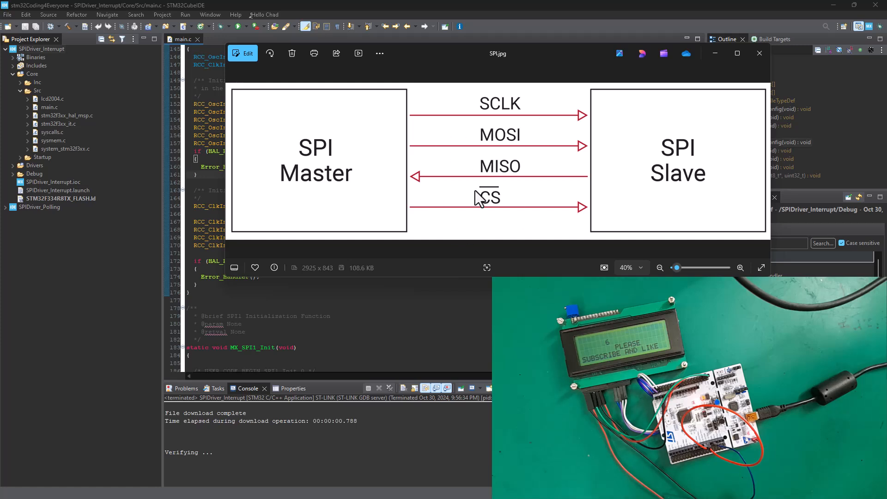
mouse_move(526, 222)
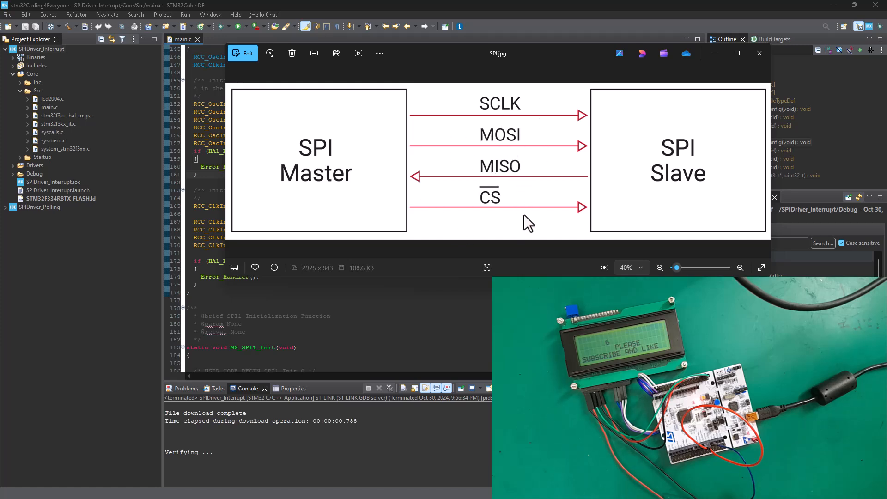
mouse_move(384, 169)
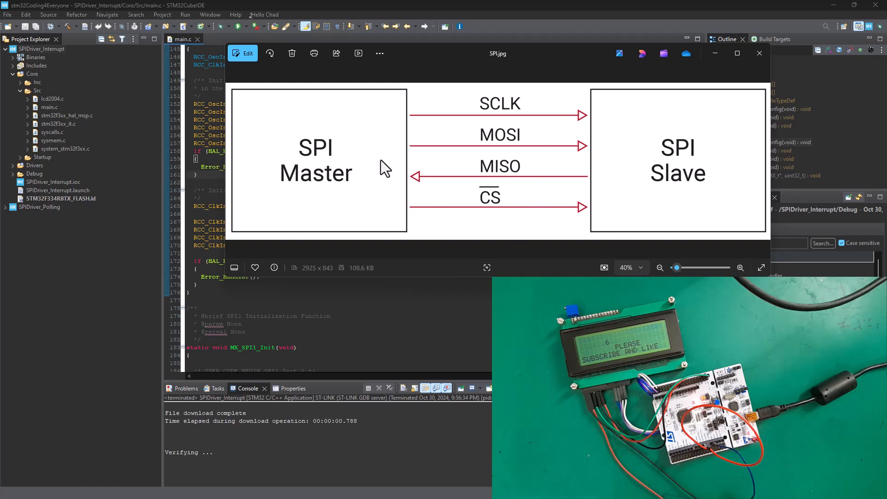
mouse_move(615, 195)
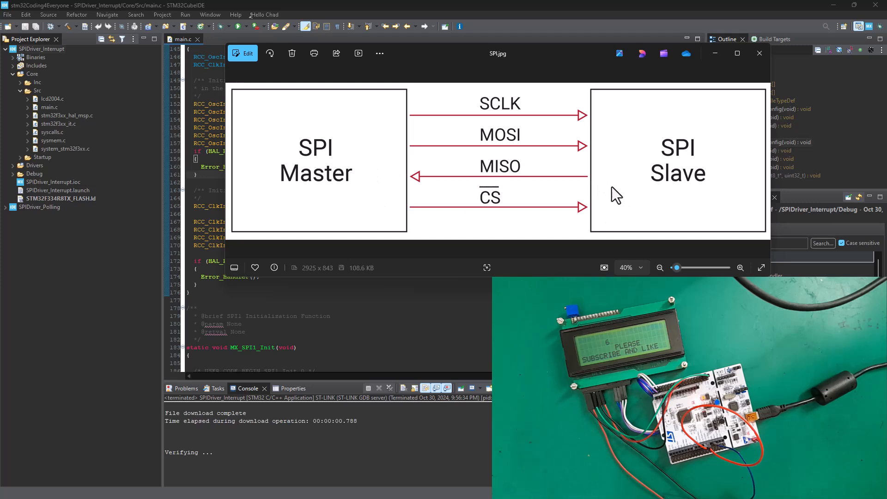
mouse_move(385, 113)
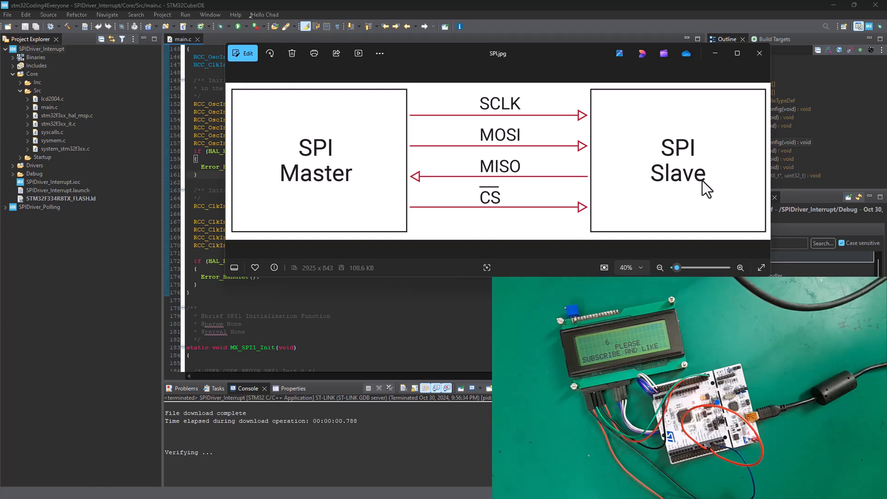
mouse_move(627, 180)
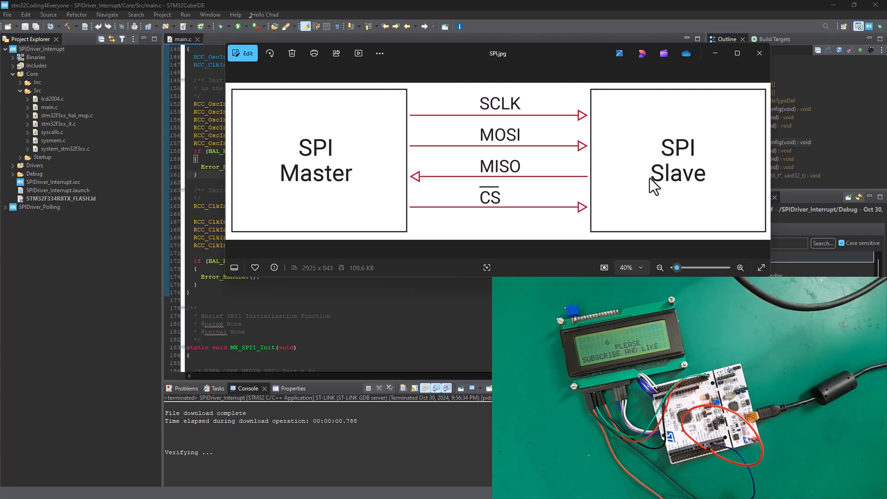
mouse_move(629, 186)
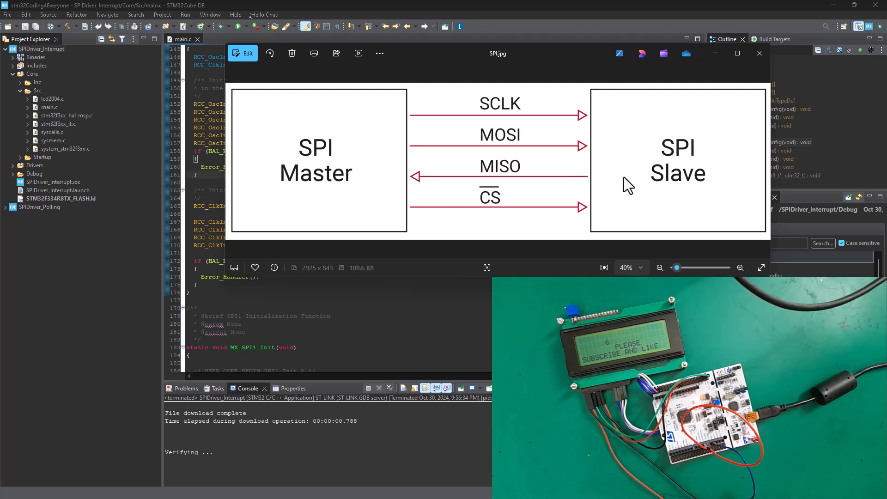
mouse_move(420, 178)
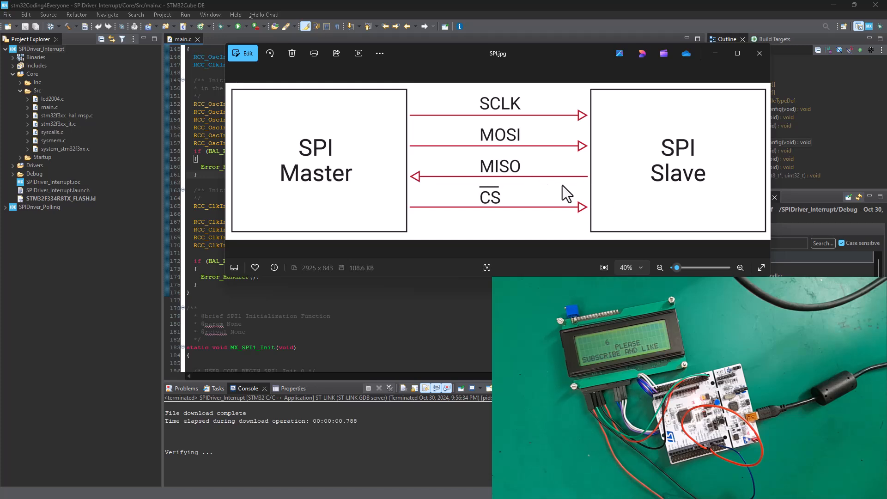
mouse_move(652, 199)
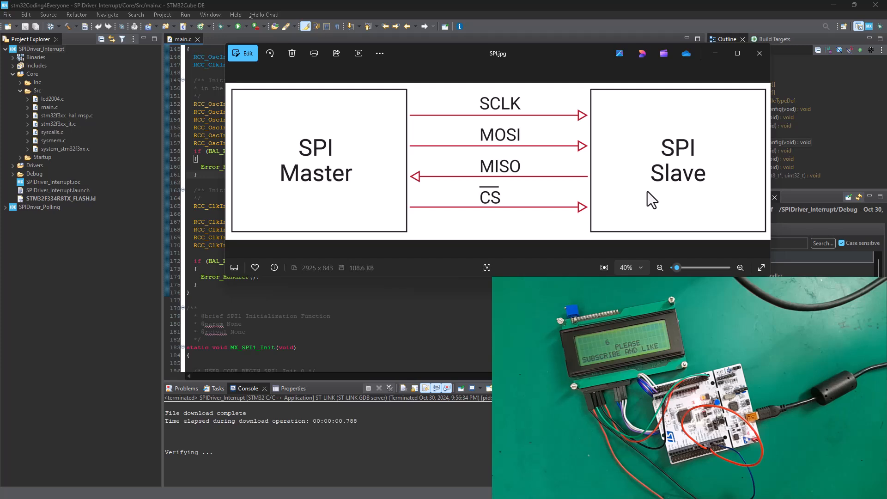
mouse_move(670, 169)
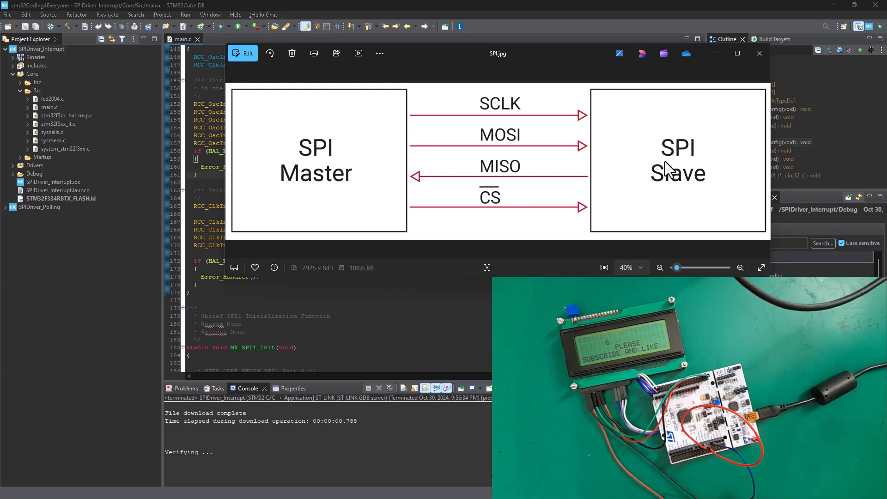
mouse_move(672, 179)
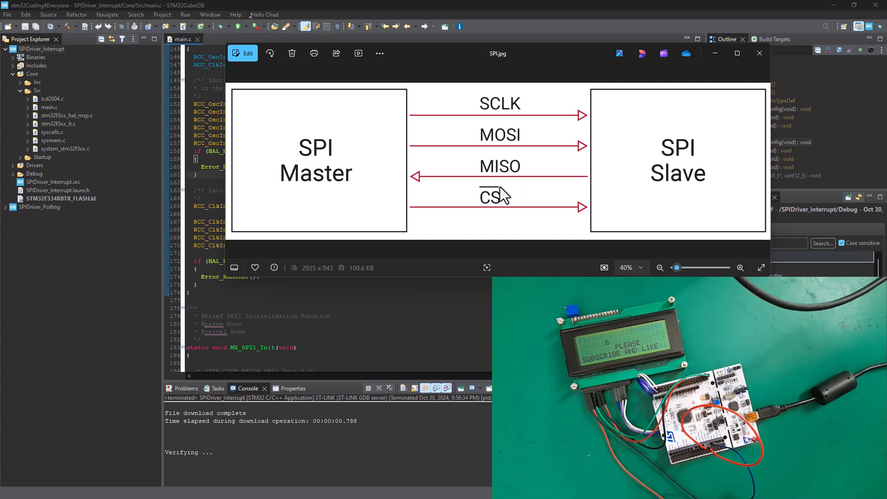
mouse_move(622, 201)
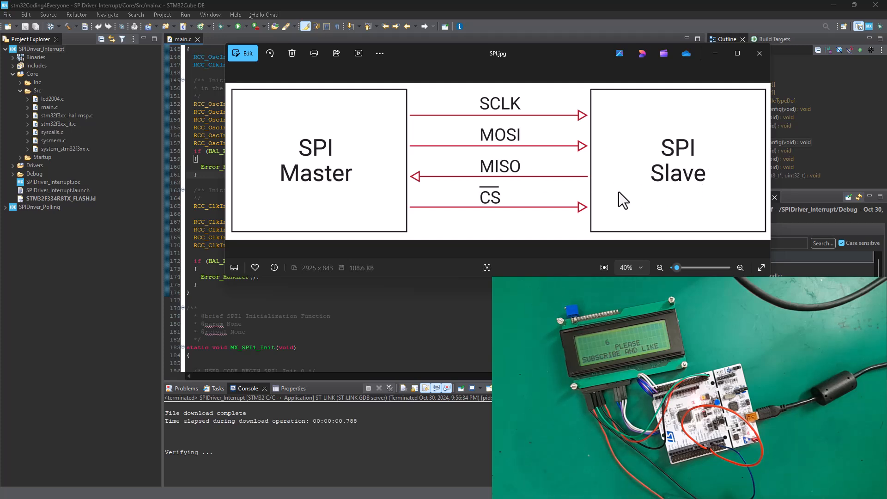
mouse_move(670, 192)
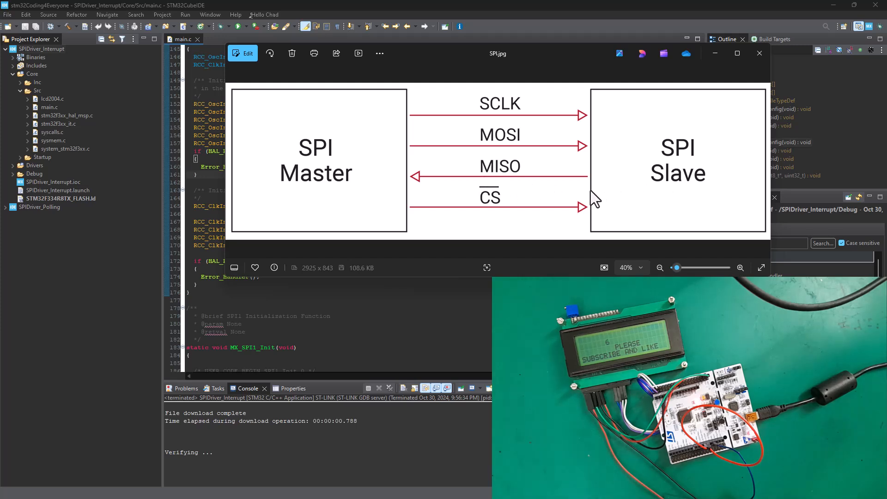
mouse_move(406, 161)
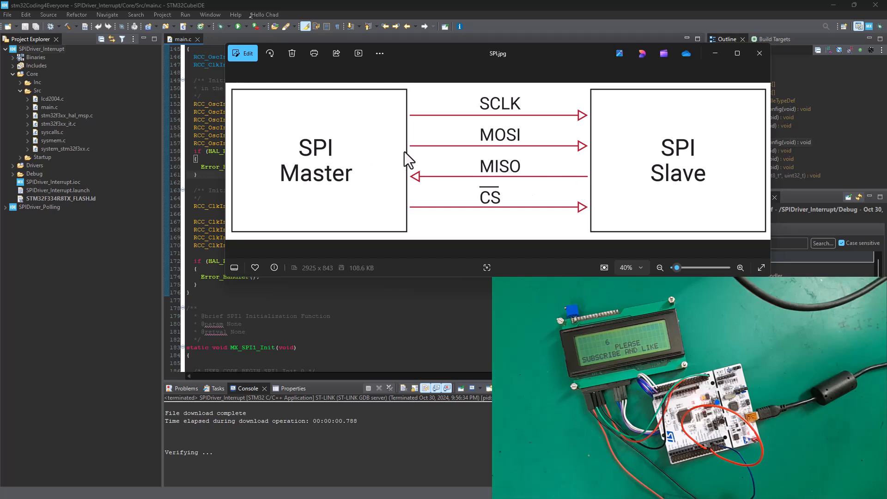
mouse_move(696, 157)
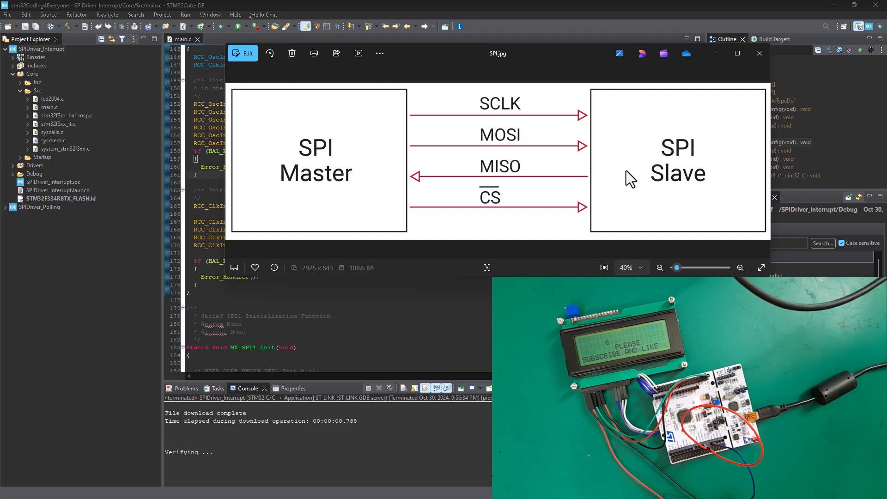
mouse_move(668, 203)
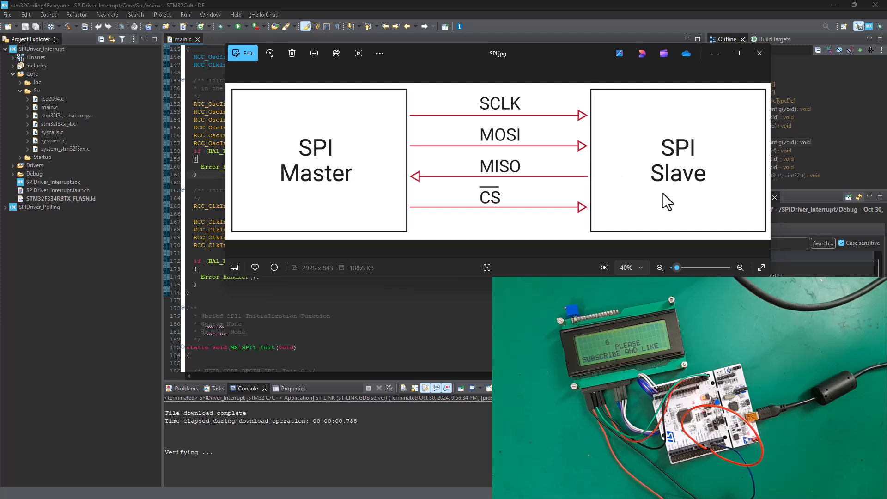
mouse_move(616, 172)
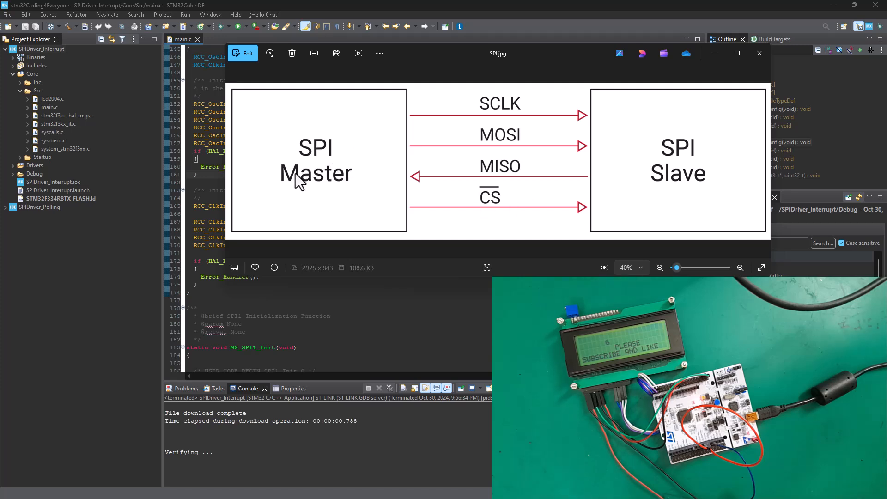
mouse_move(710, 157)
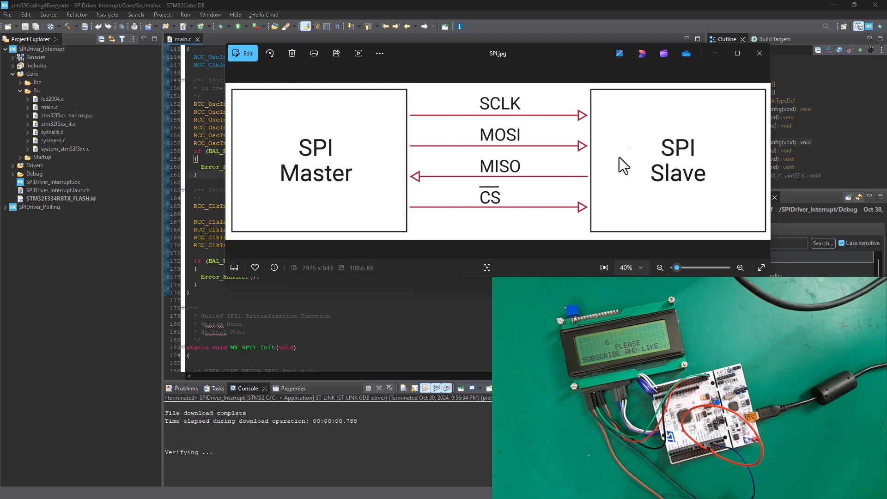
mouse_move(512, 146)
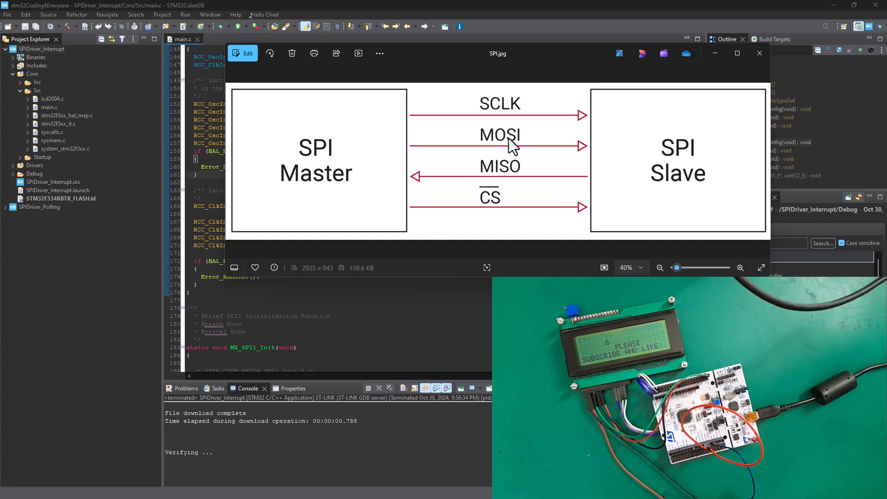
mouse_move(569, 157)
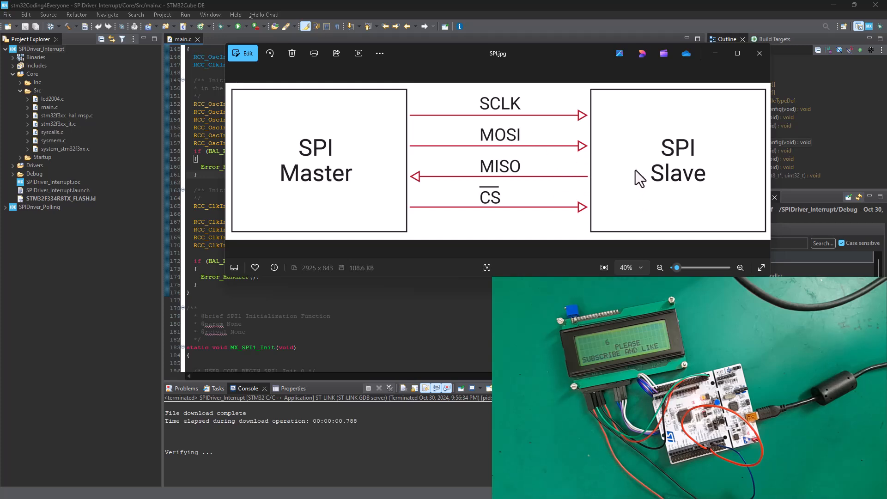
mouse_move(625, 167)
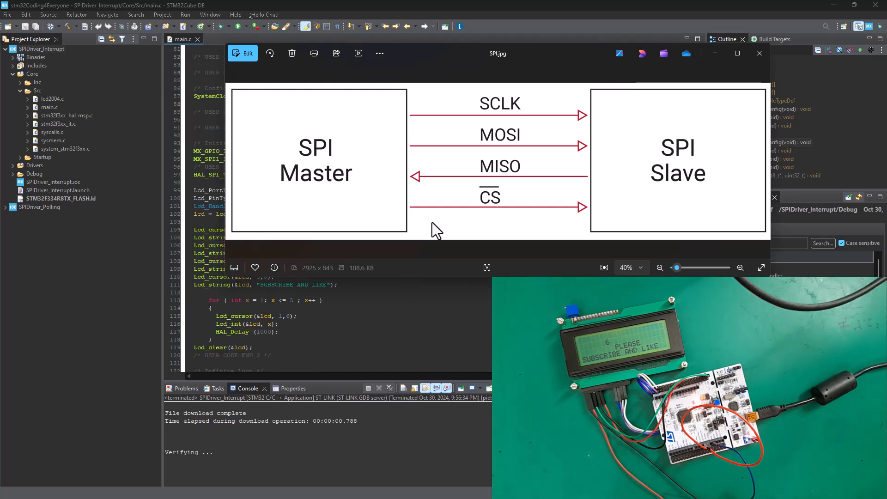
Close the SPI diagram and review the HAL_SPI_TransmitReceive call in main.c
click(759, 53)
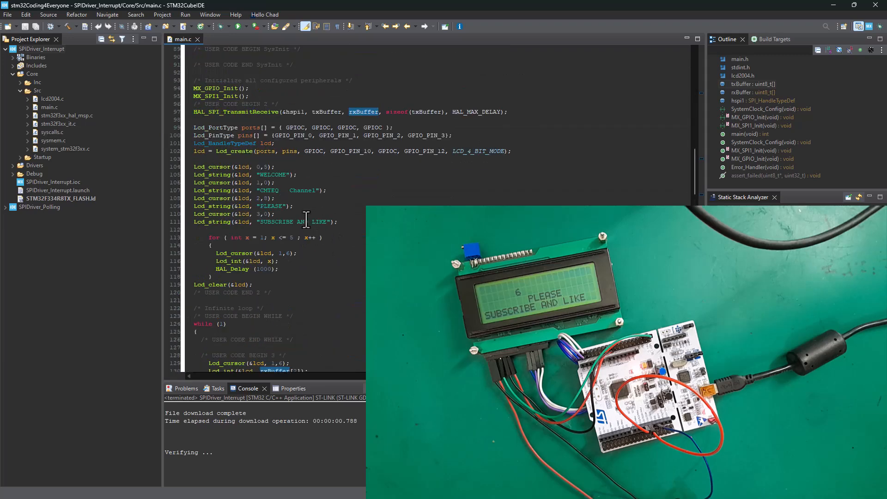
scroll(down, 3)
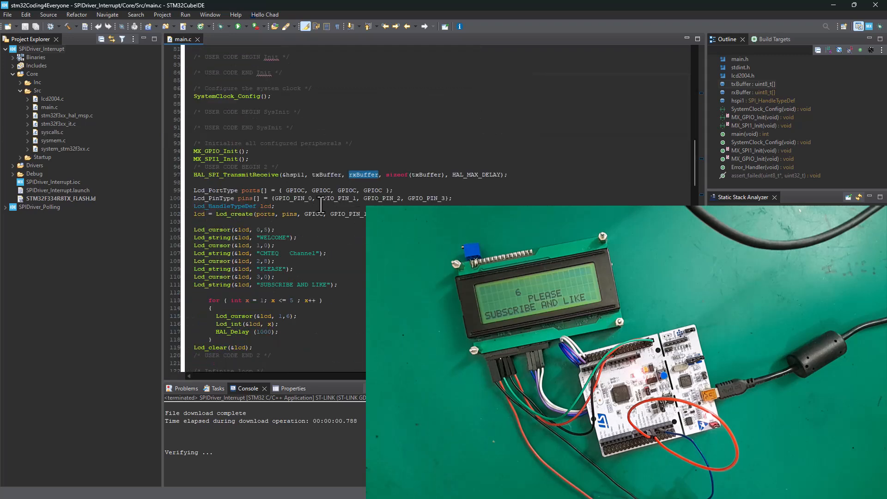
Scroll through main.c around the Lcd_int(rxBuffer[0]) loop after building and flashing
scroll(down, 3)
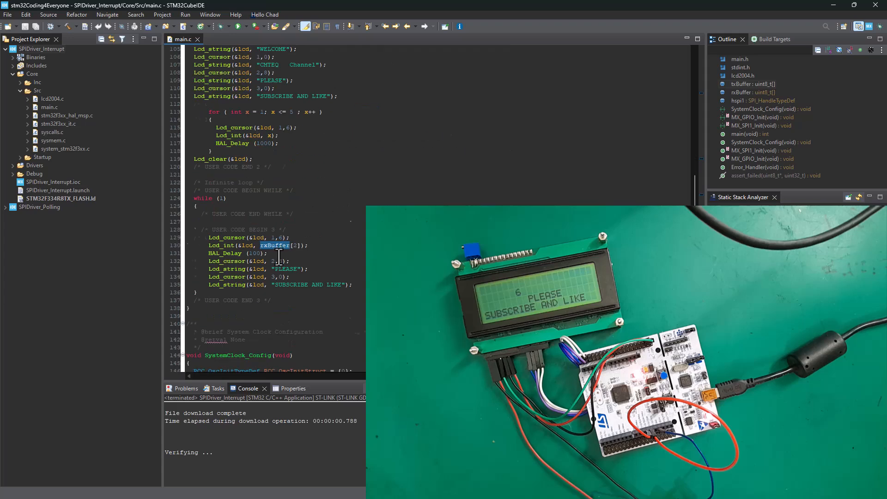
scroll(down, 3)
text(0)
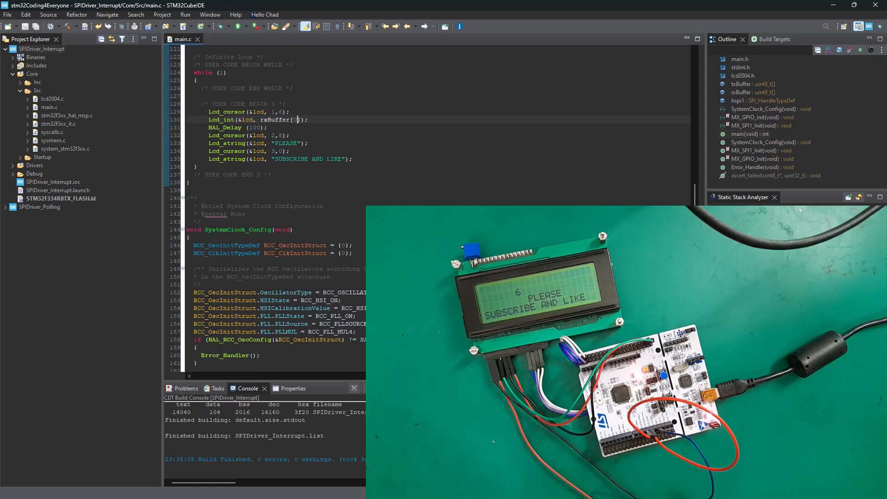
scroll(down, 3)
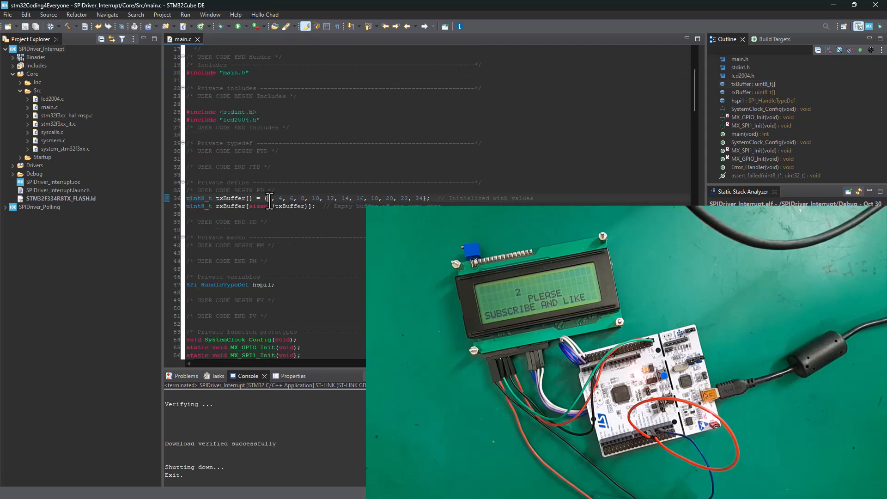
scroll(down, 3)
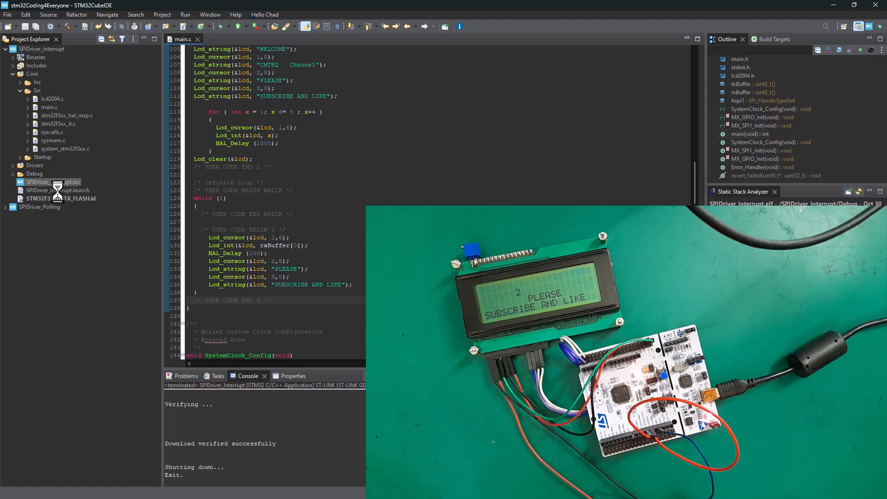
Open SPIDriver_Interrupt.ioc to show the STM32F334R8Tx pinout configuration
click(53, 181)
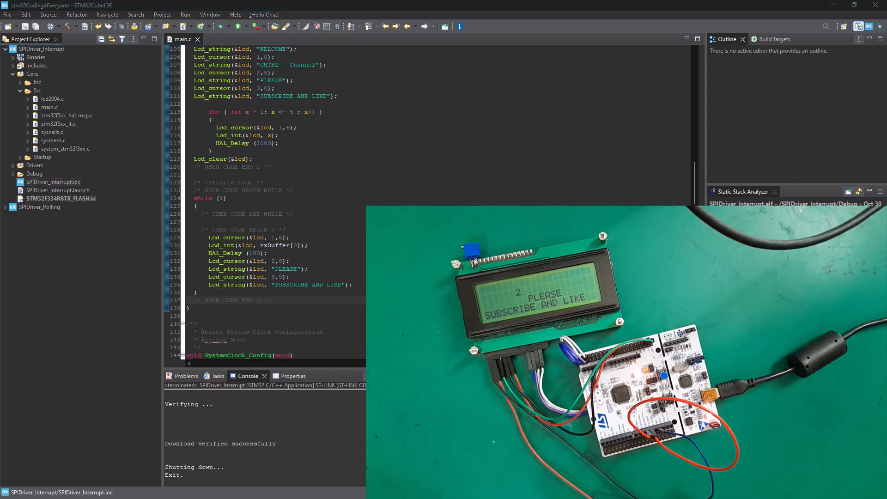
double_click(53, 124)
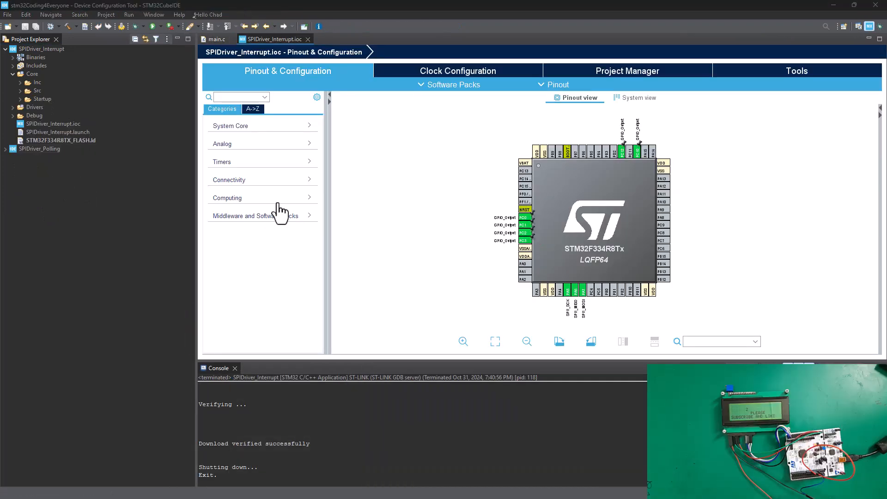
click(40, 149)
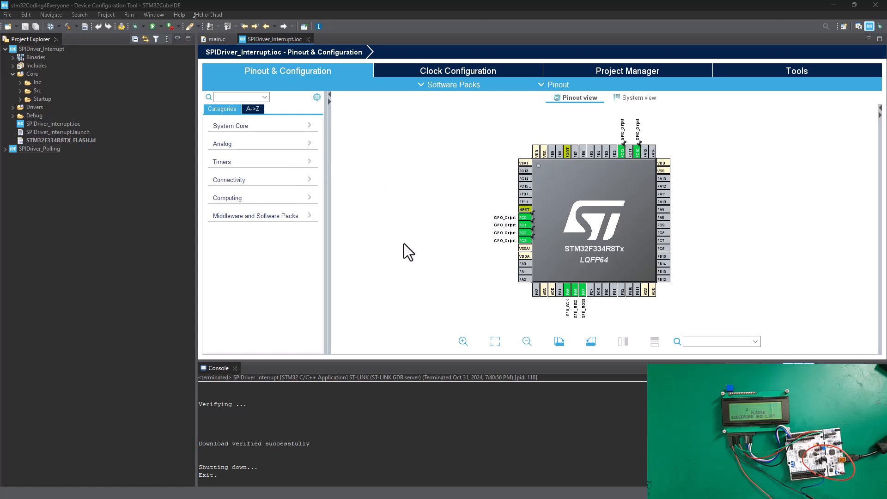
mouse_move(486, 106)
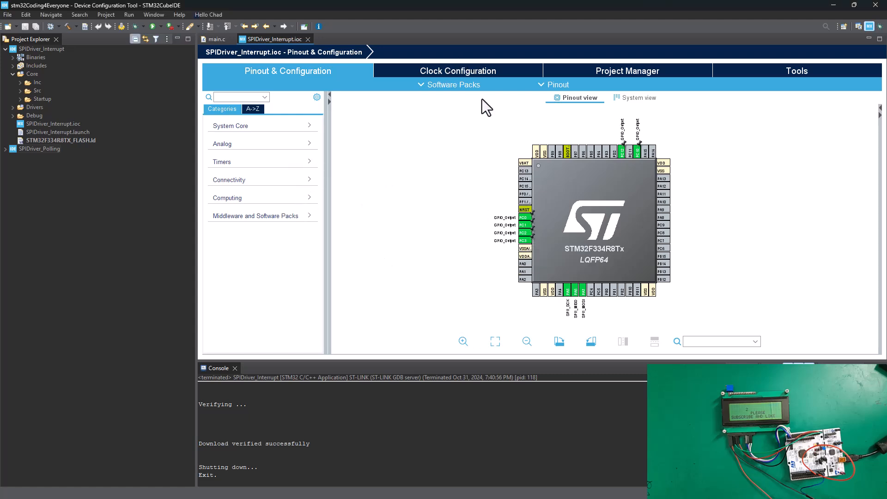
click(457, 71)
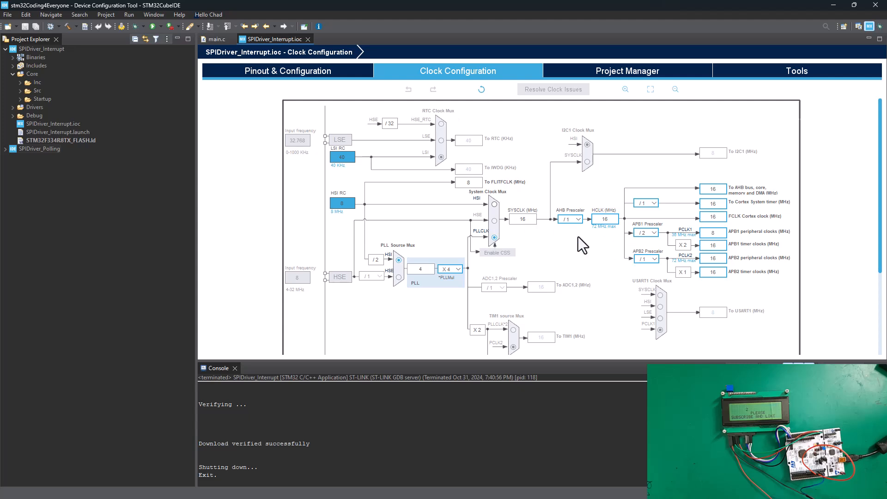
mouse_move(521, 235)
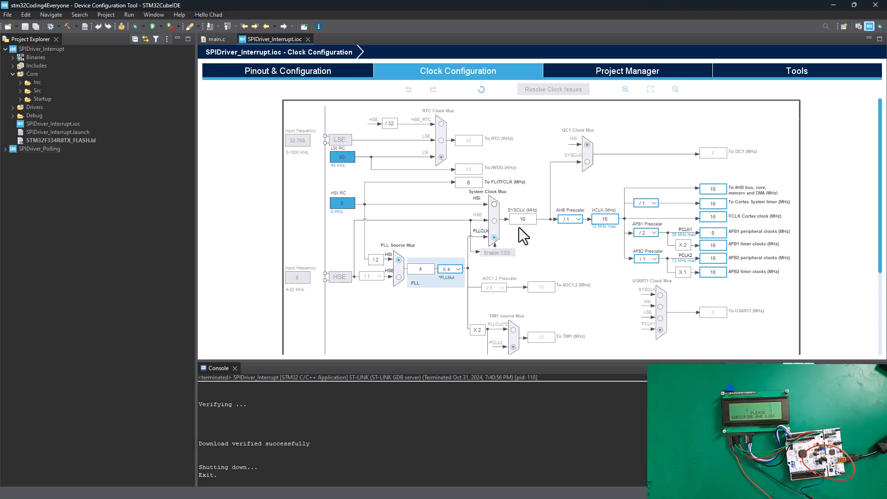
mouse_move(695, 278)
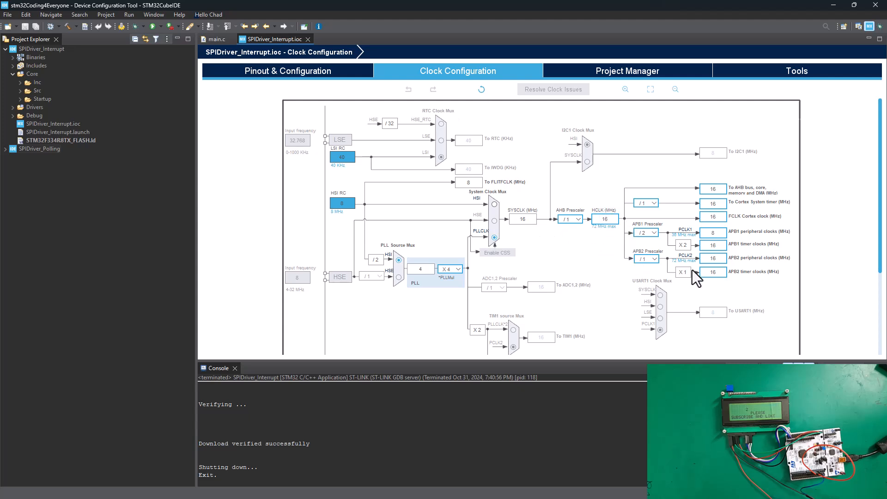
mouse_move(738, 251)
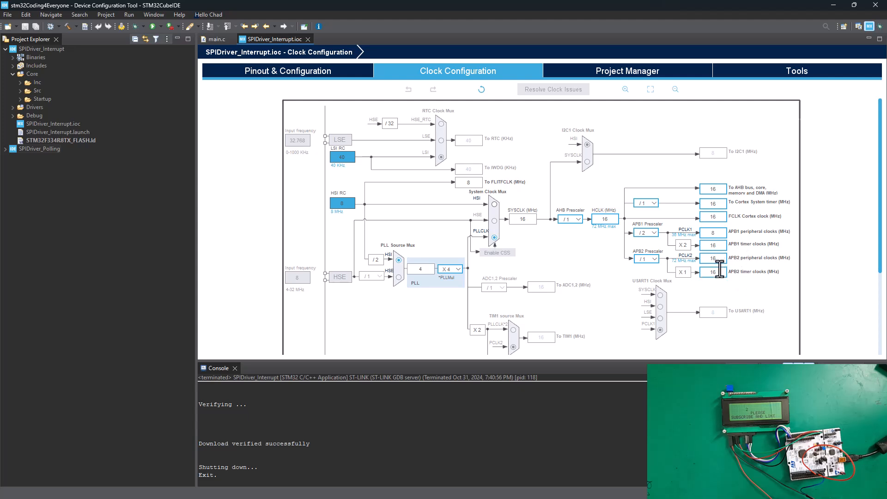
mouse_move(249, 73)
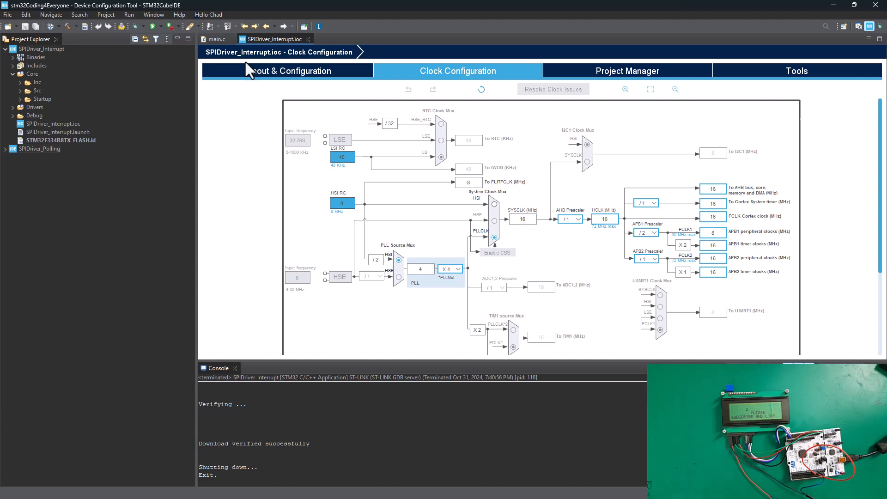
click(288, 71)
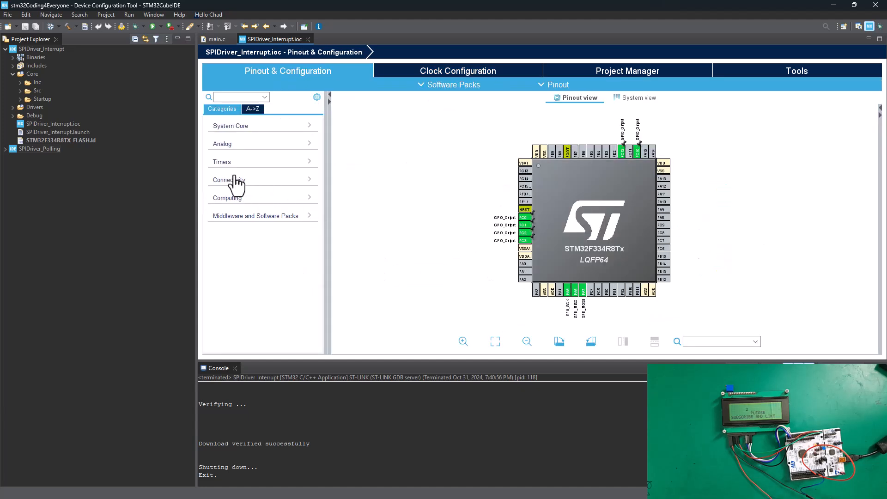
In Connectivity > SPI1 parameters, set the data size to 8 bits
click(229, 179)
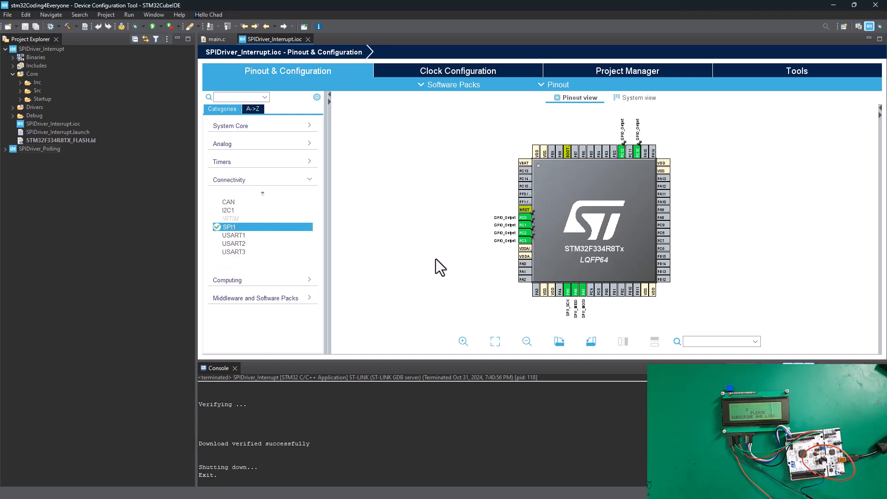
click(218, 227)
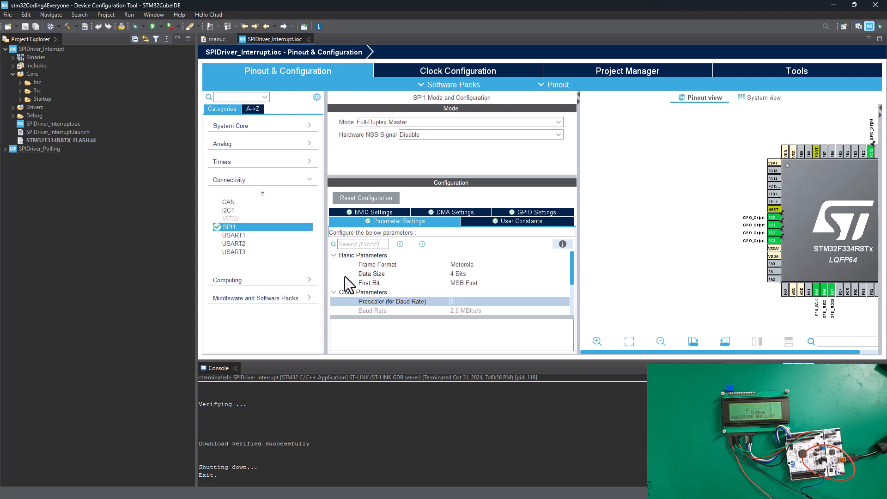
mouse_move(461, 282)
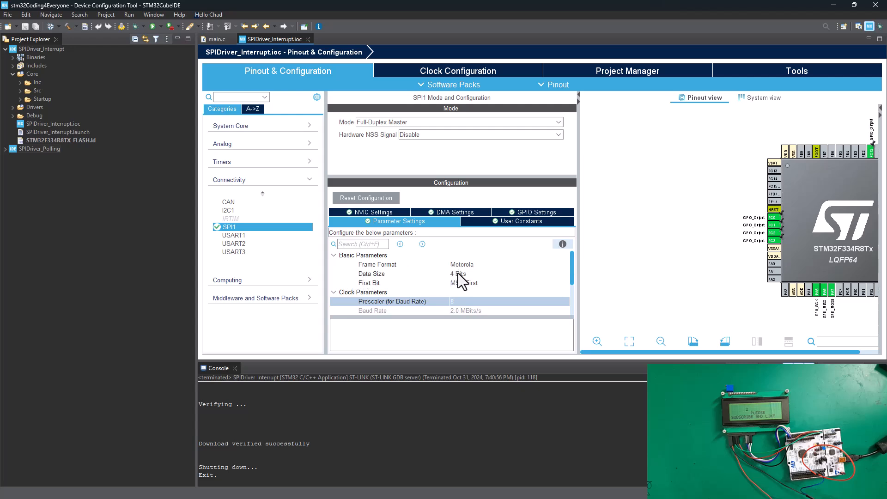
click(508, 273)
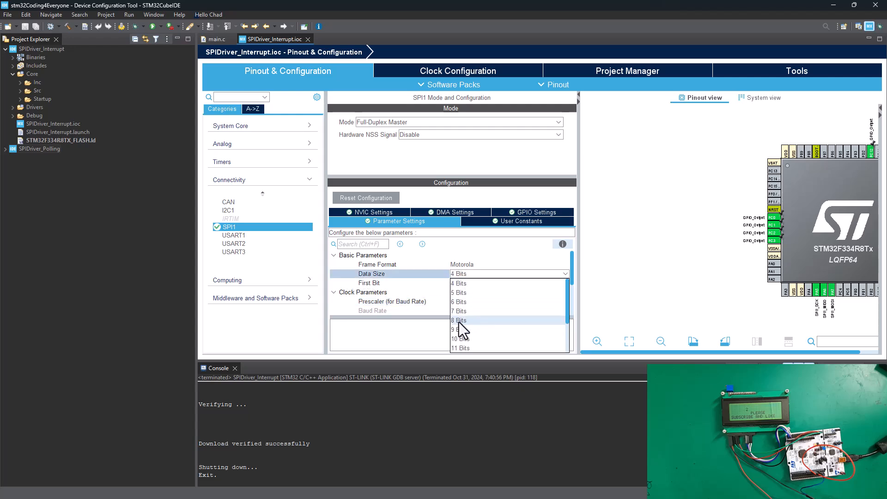
click(458, 320)
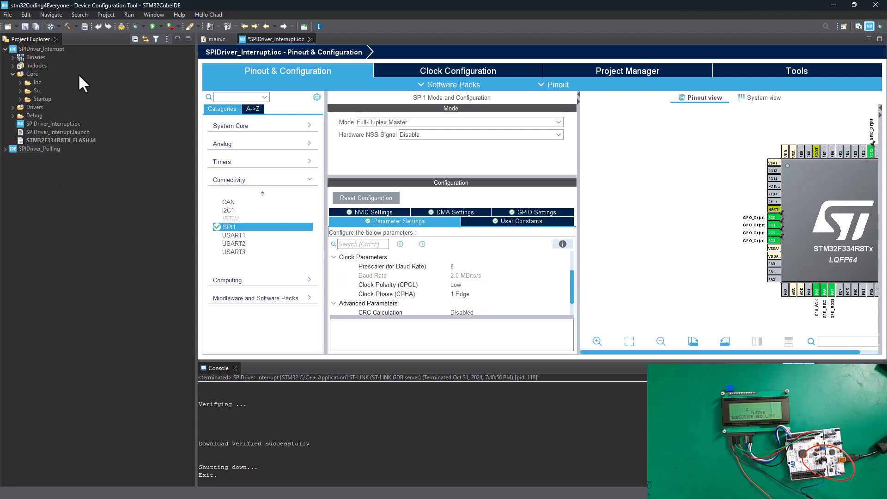
mouse_move(572, 286)
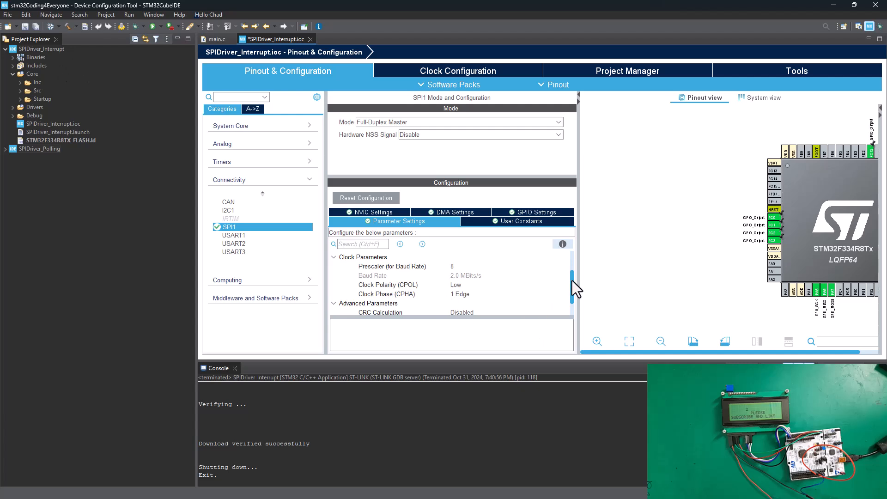
mouse_move(426, 281)
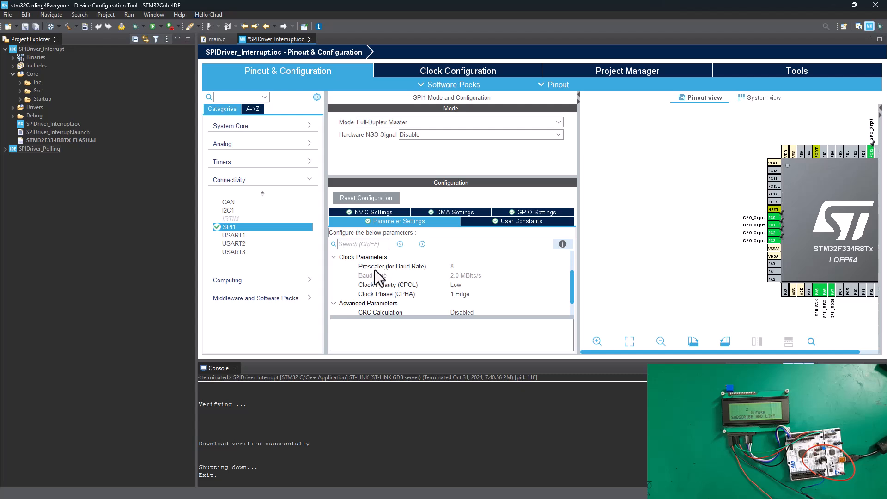
Set the SPI1 baud-rate prescaler to 256, giving 62.5 KBits/s
click(506, 266)
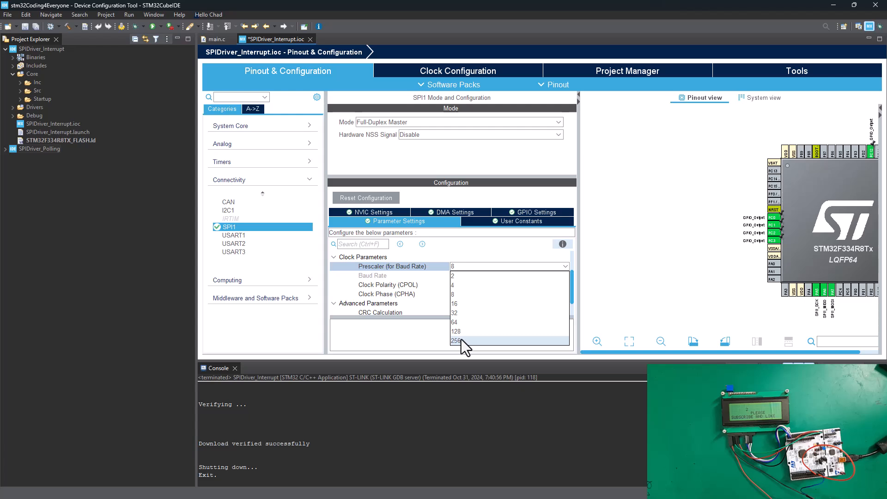
click(455, 340)
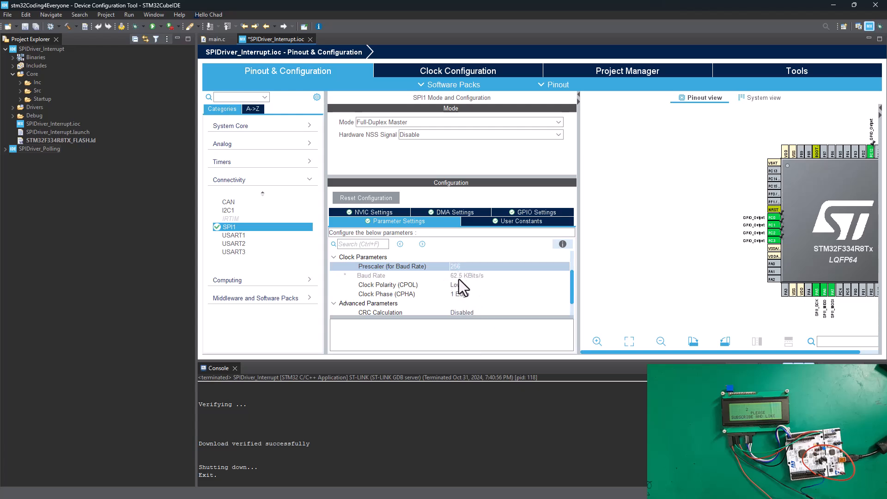
mouse_move(446, 281)
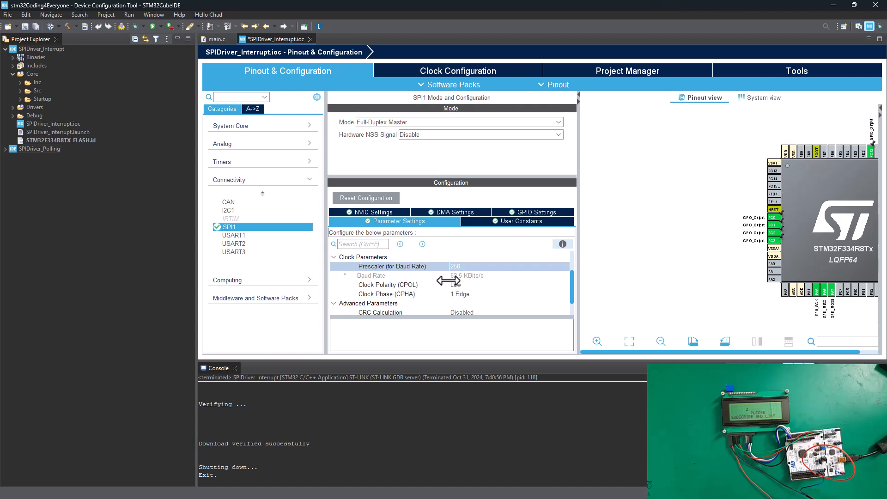
mouse_move(467, 285)
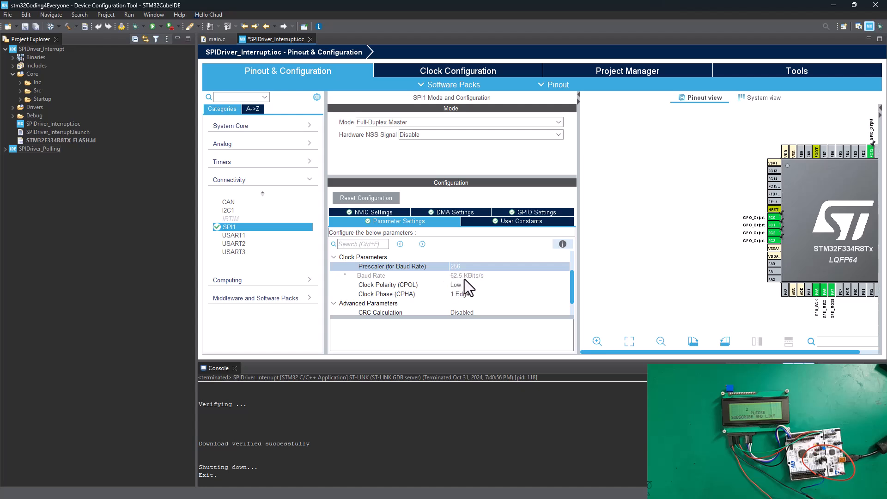
mouse_move(436, 287)
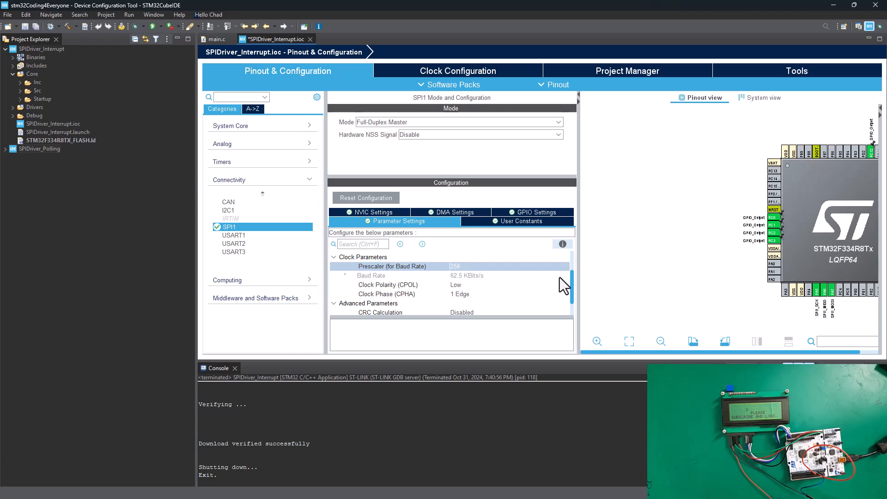
scroll(down, 3)
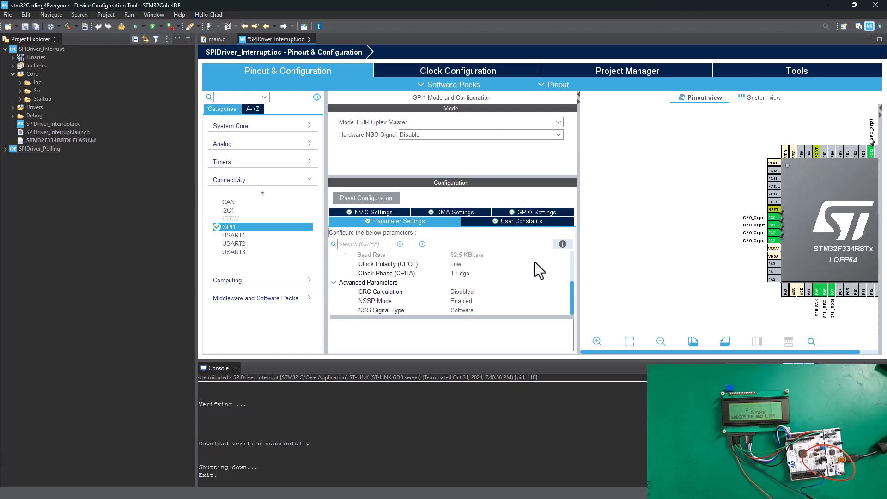
click(520, 221)
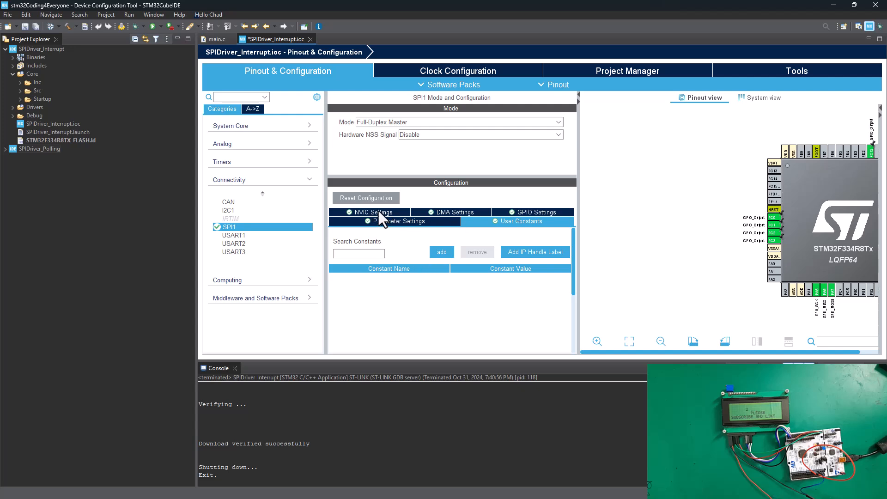
Enable the SPI1 global interrupt in NVIC Settings
click(371, 212)
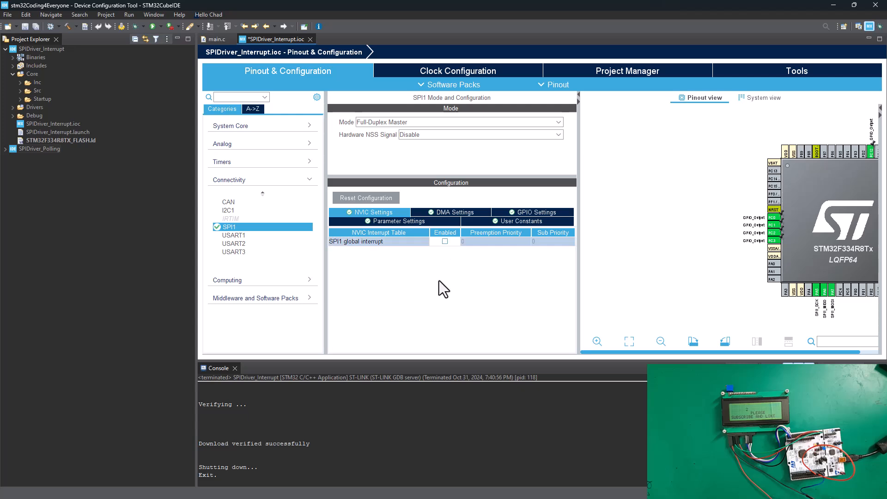
click(445, 241)
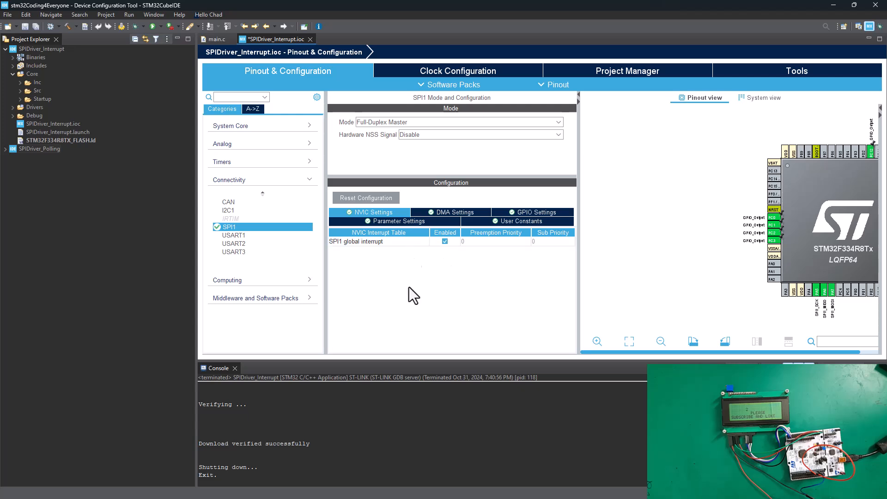
mouse_move(433, 141)
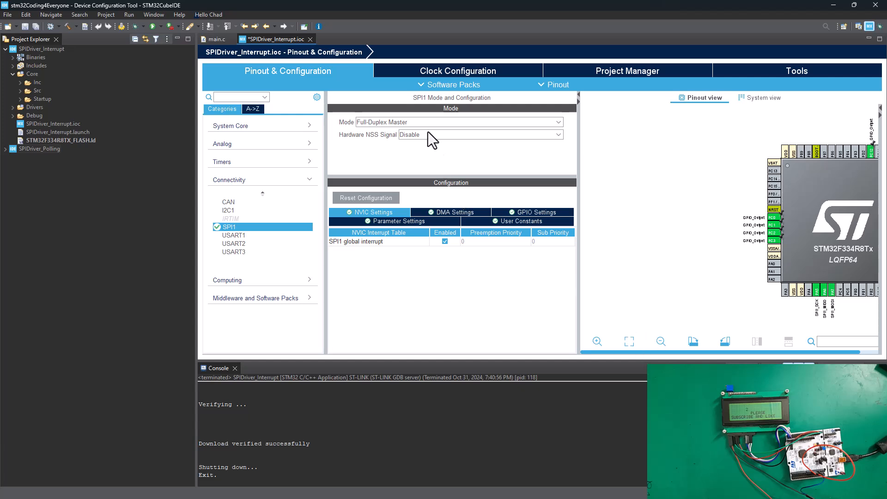
mouse_move(122, 26)
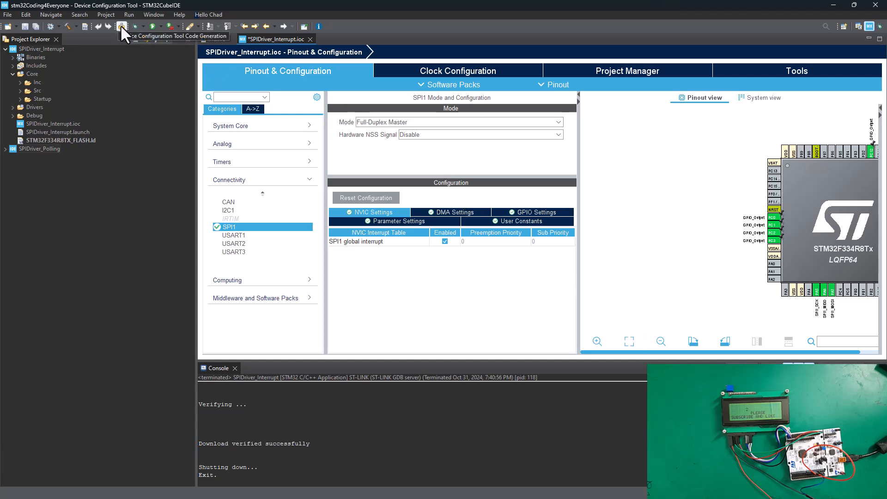
Regenerate code from the .ioc and review MX_SPI1_Init with the 256 prescaler in main.c
click(122, 26)
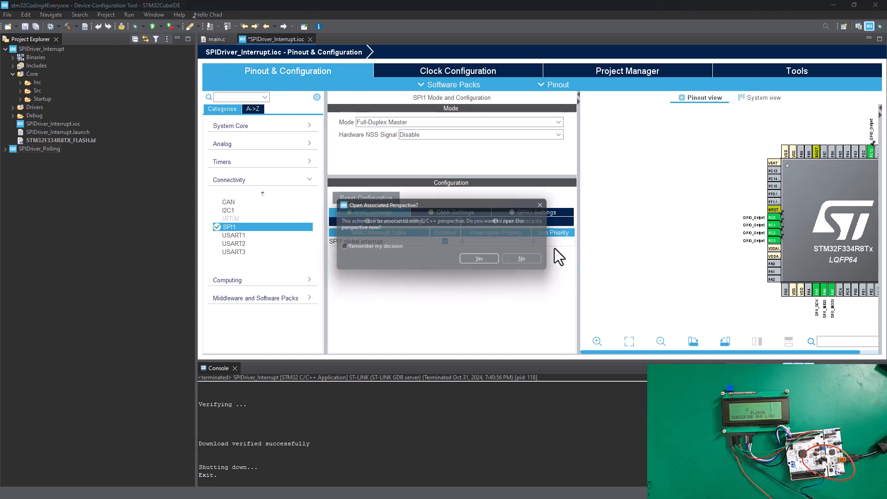
click(520, 258)
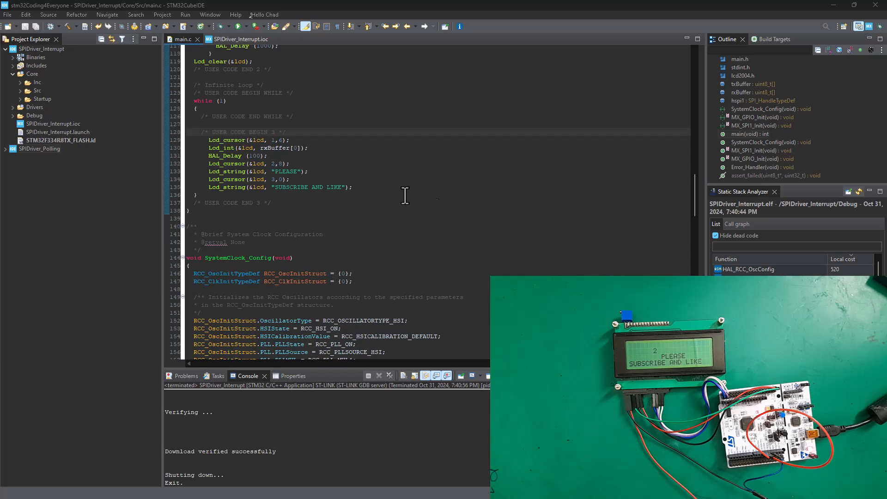
scroll(down, 3)
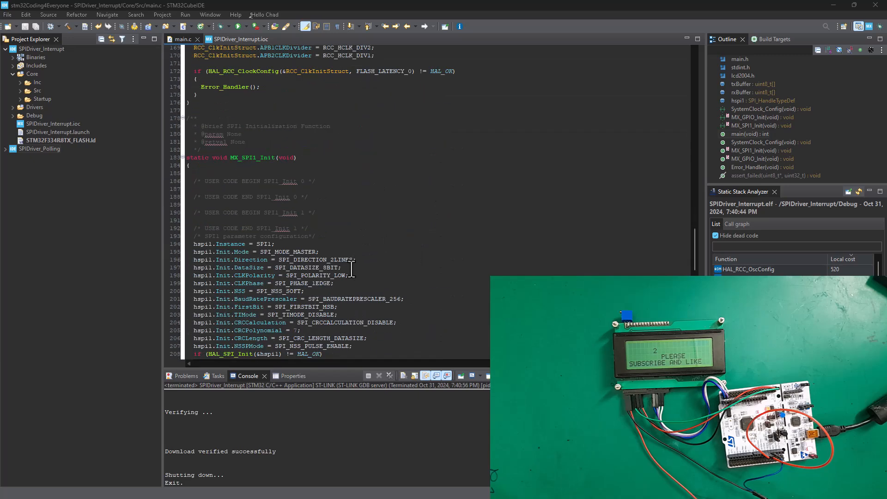
scroll(down, 3)
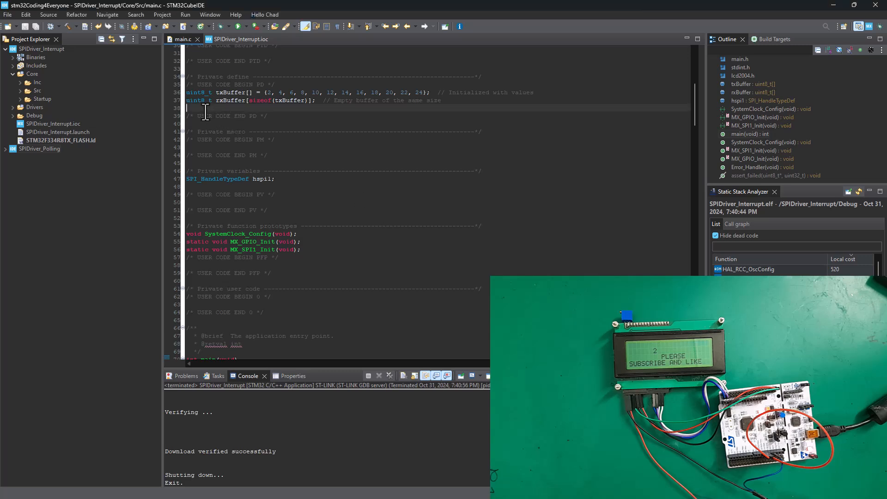
Paste 'volatile uint8_t spiTransferComplete = 0;' below rxBuffer and switch the call to HAL_SPI_TransmitReceive_IT
right_click(362, 263)
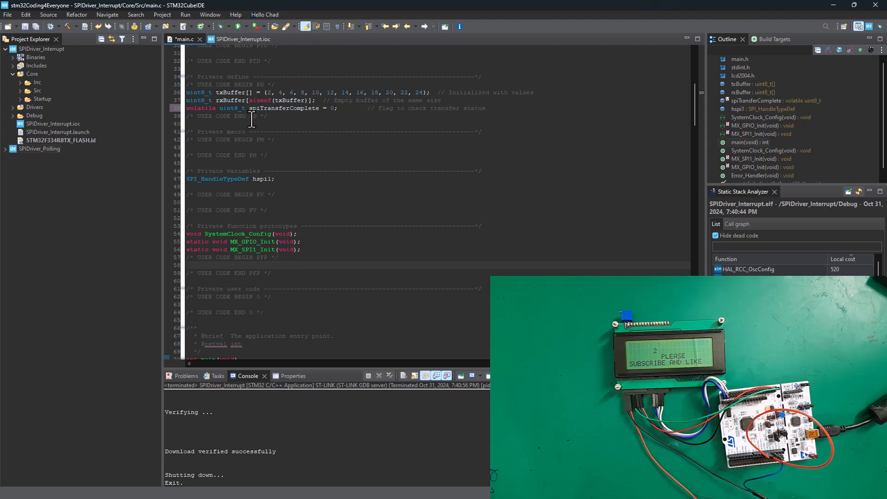
mouse_move(273, 108)
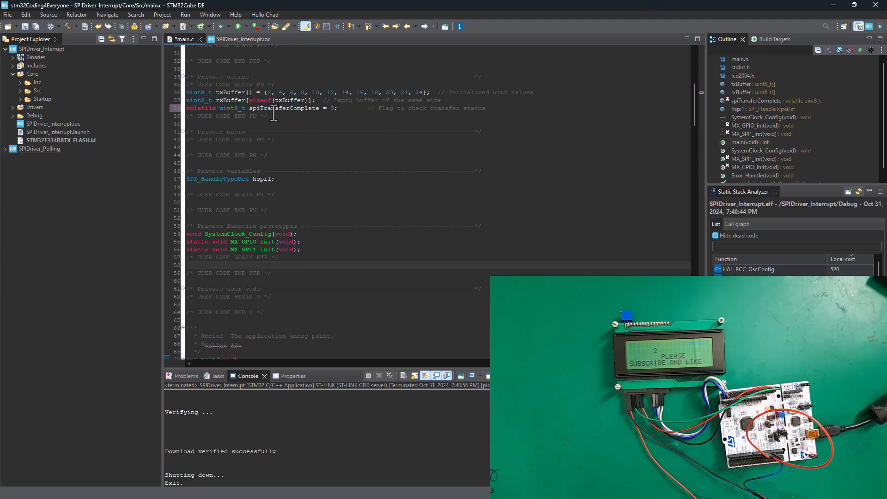
mouse_move(366, 166)
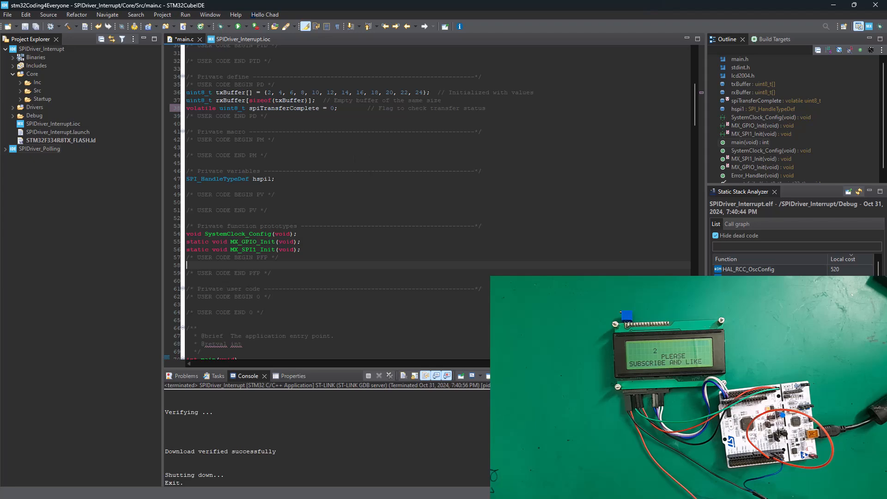
scroll(down, 3)
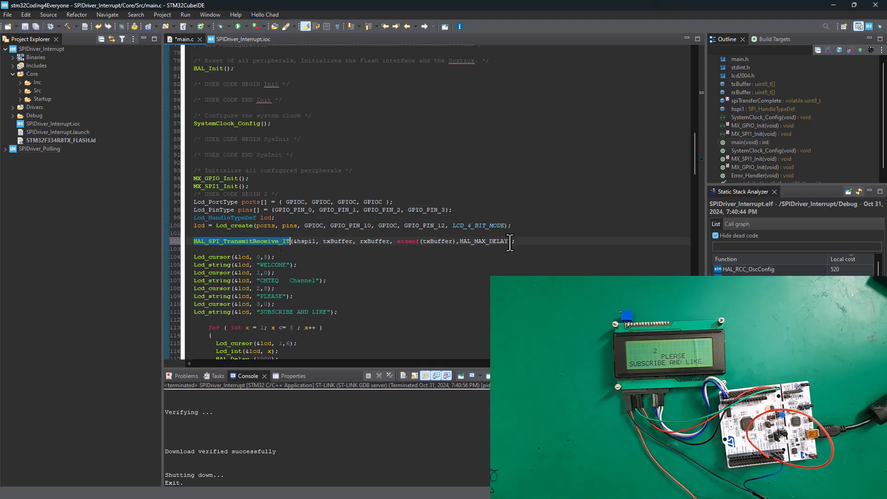
Remove the HAL_MAX_DELAY argument from HAL_SPI_TransmitReceive_IT and scroll to USER CODE BEGIN 4
double_click(484, 241)
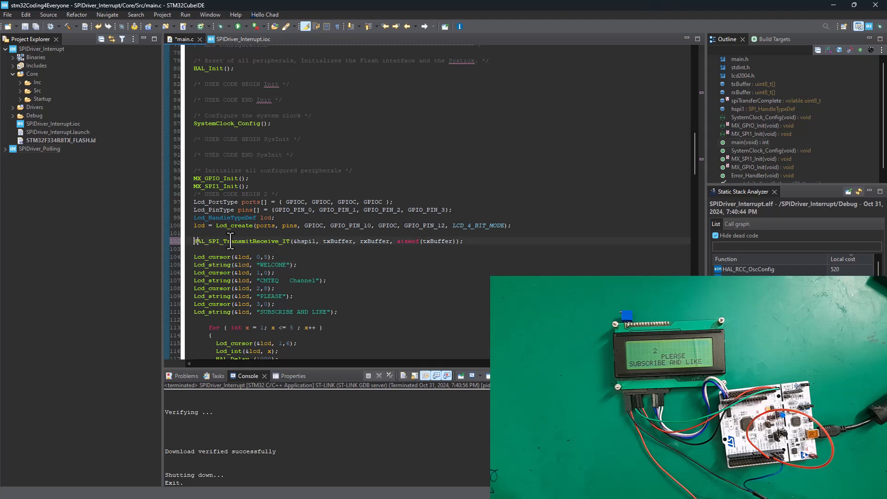
double_click(240, 241)
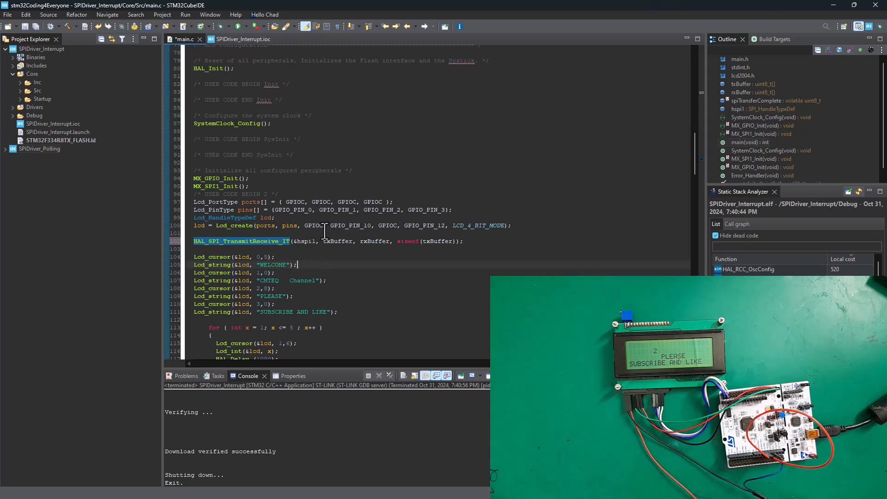
scroll(down, 3)
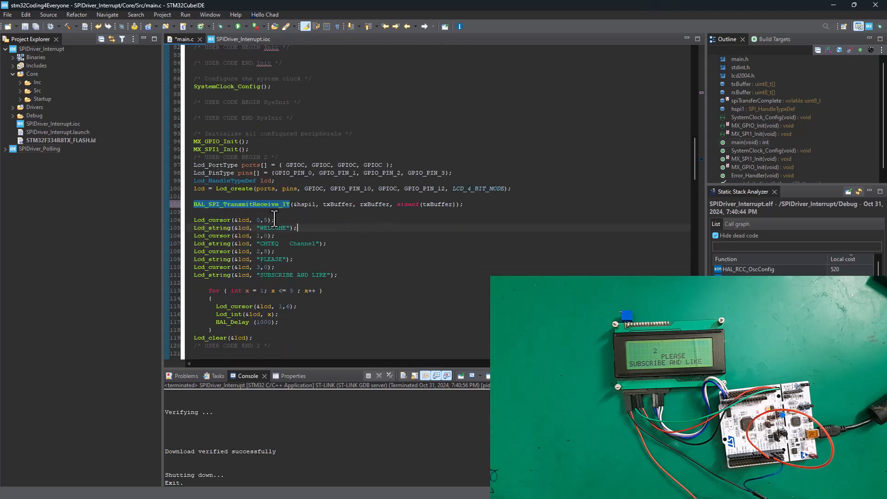
scroll(down, 3)
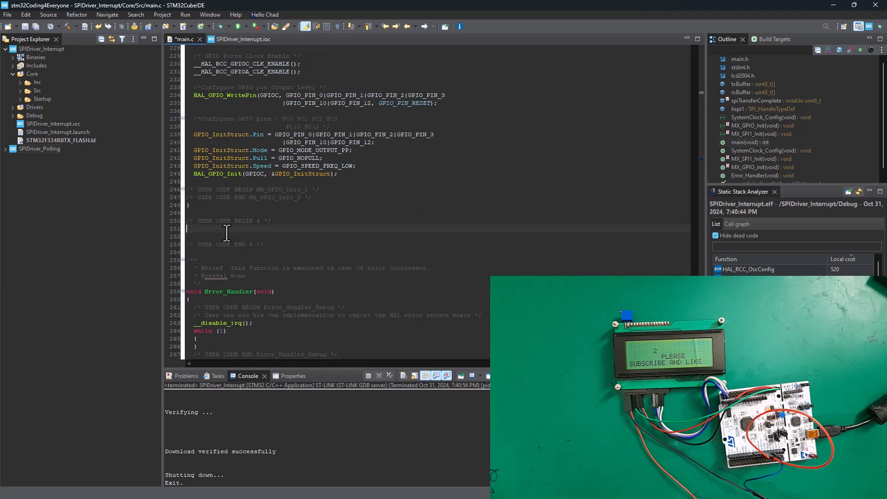
mouse_move(211, 231)
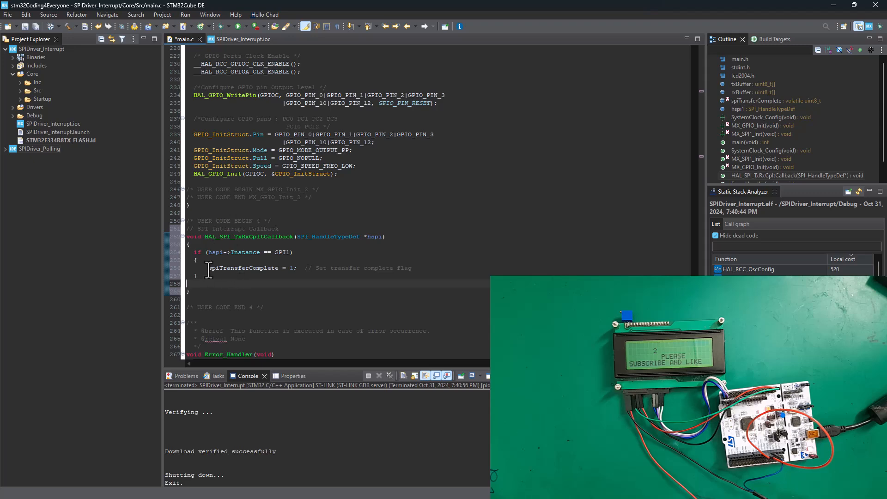
Add HAL_SPI_TxRxCpltCallback setting spiTransferComplete = 1, then open a line after the _IT call
double_click(247, 268)
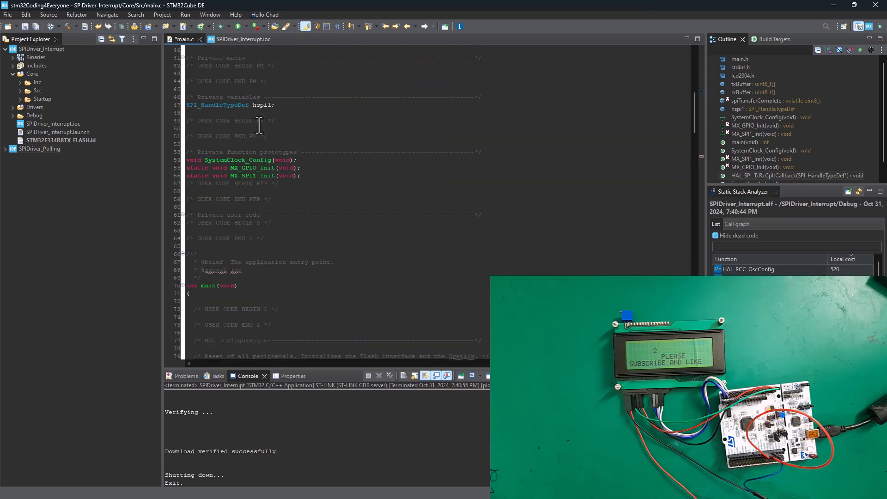
scroll(down, 3)
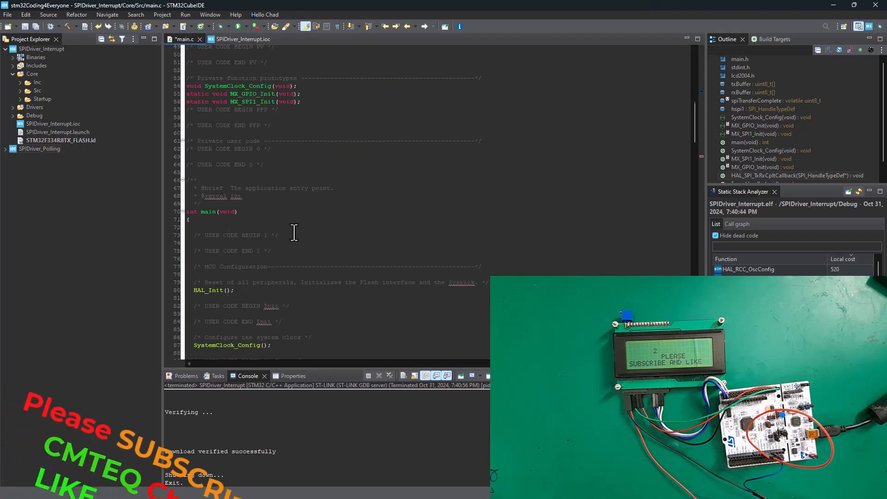
scroll(down, 3)
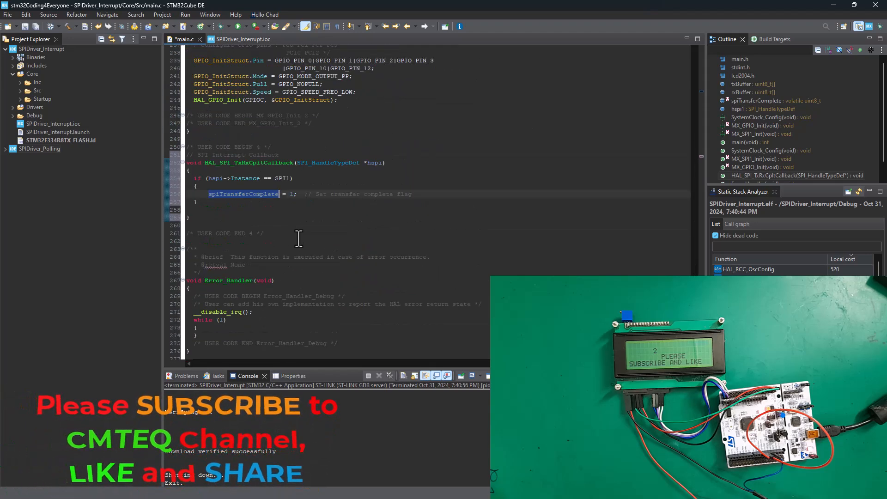
mouse_move(290, 194)
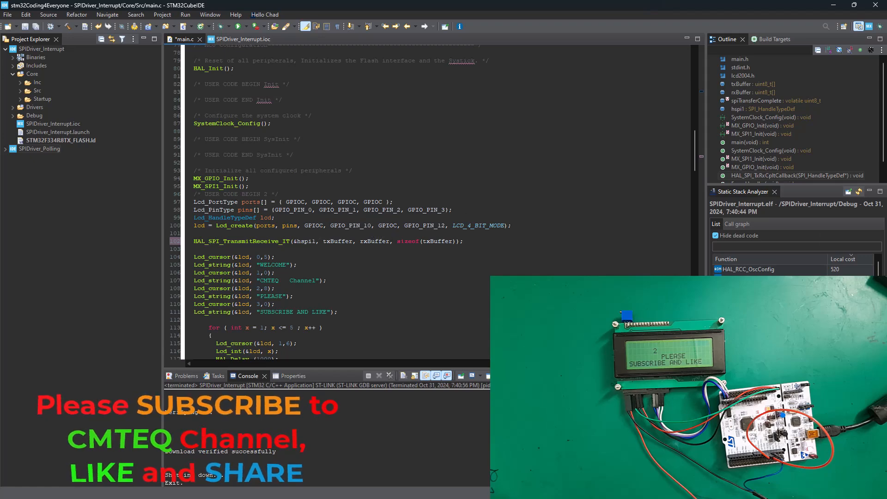
scroll(down, 3)
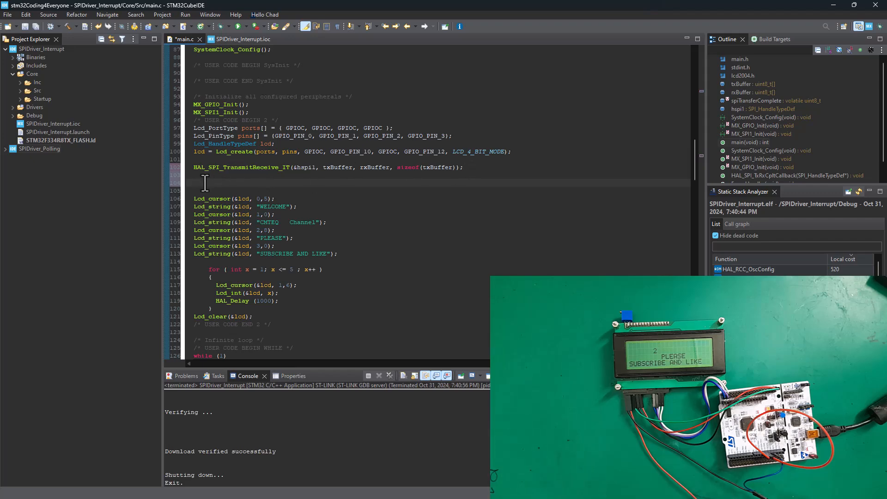
Add a while (!spiTransferComplete) {} wait loop right after HAL_SPI_TransmitReceive_IT
right_click(205, 181)
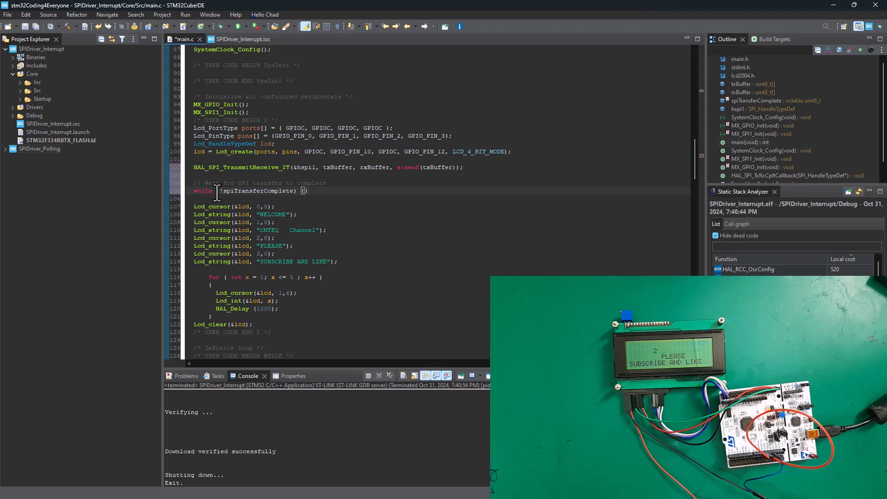
drag(217, 191, 308, 191)
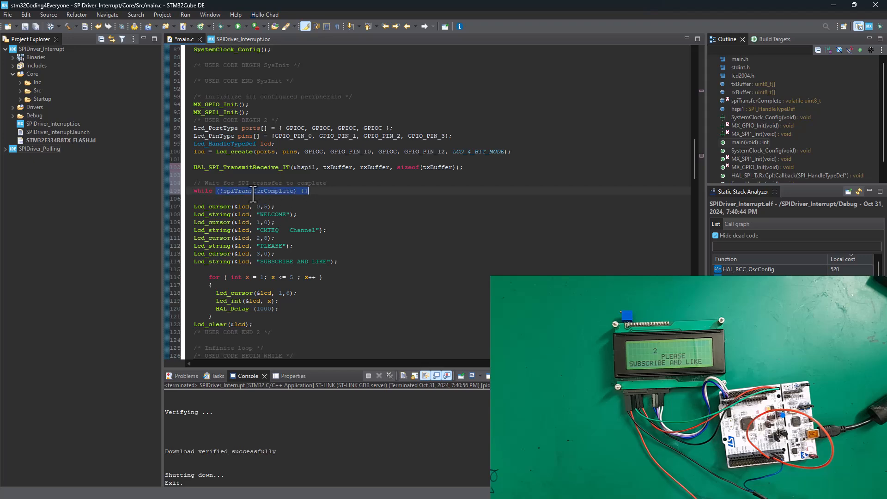
scroll(down, 3)
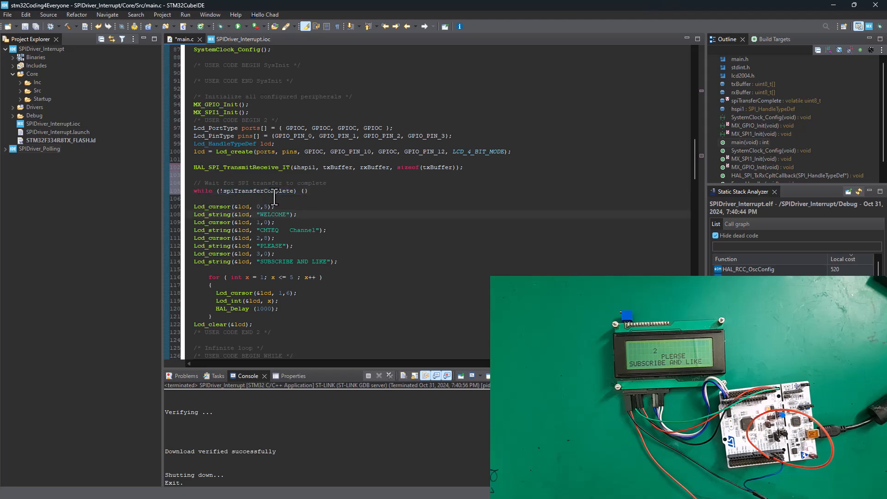
mouse_move(263, 192)
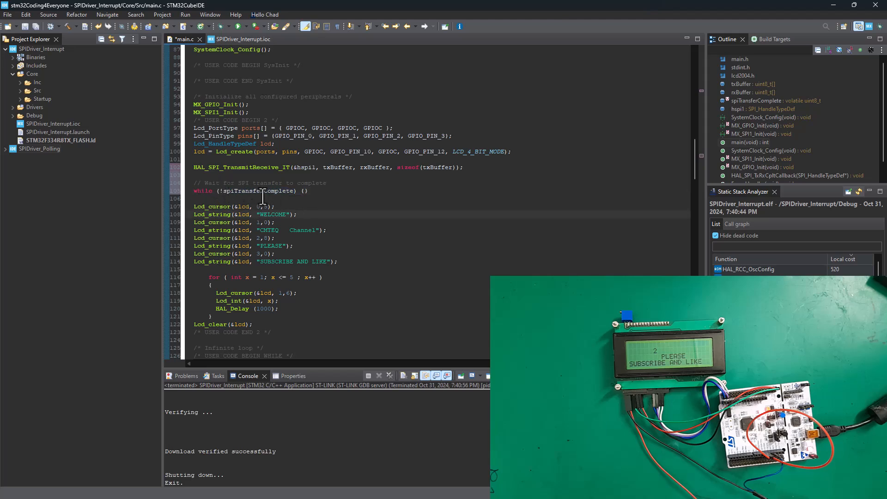
mouse_move(252, 198)
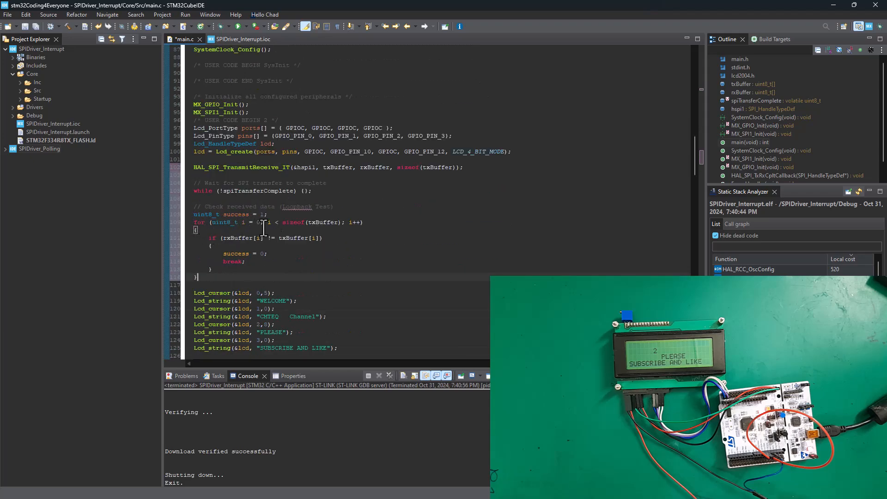
mouse_move(305, 222)
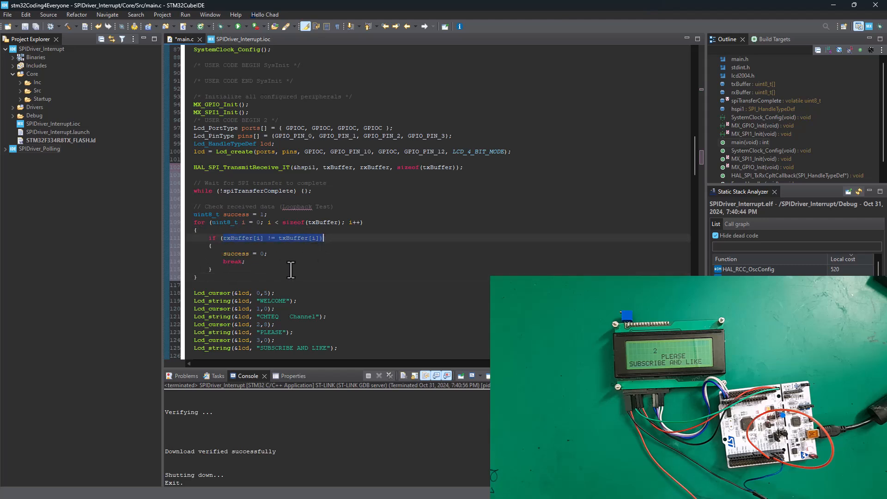
Correct the loopback comparison to test rxBuffer[i] against txBuffer[i]
double_click(232, 253)
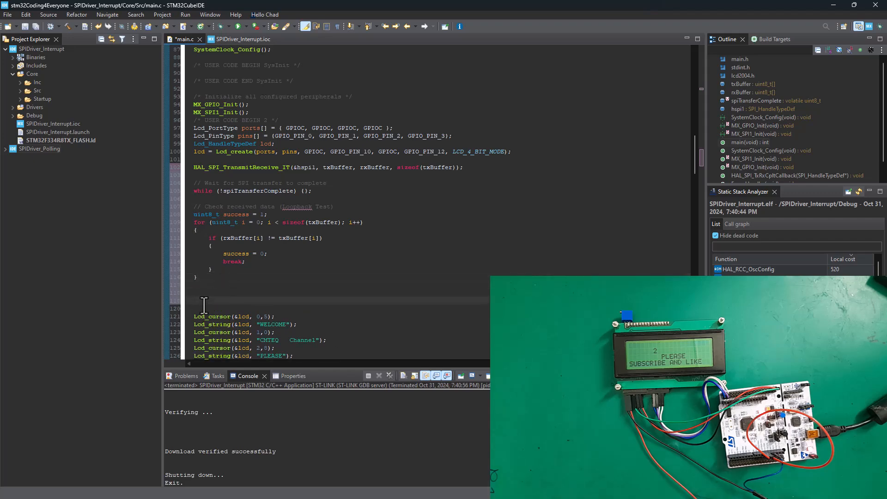
Add an if (success) block writing PASS via Lcd_string, else writing FAIL, and review it
right_click(215, 300)
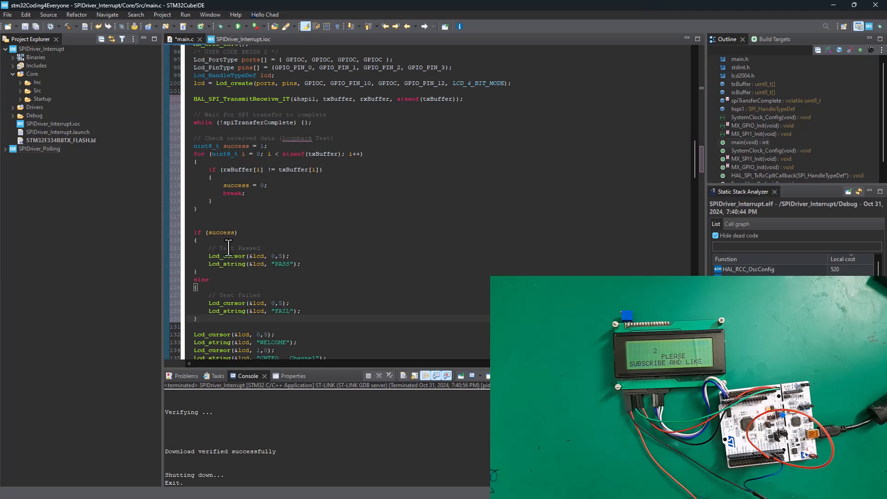
mouse_move(250, 276)
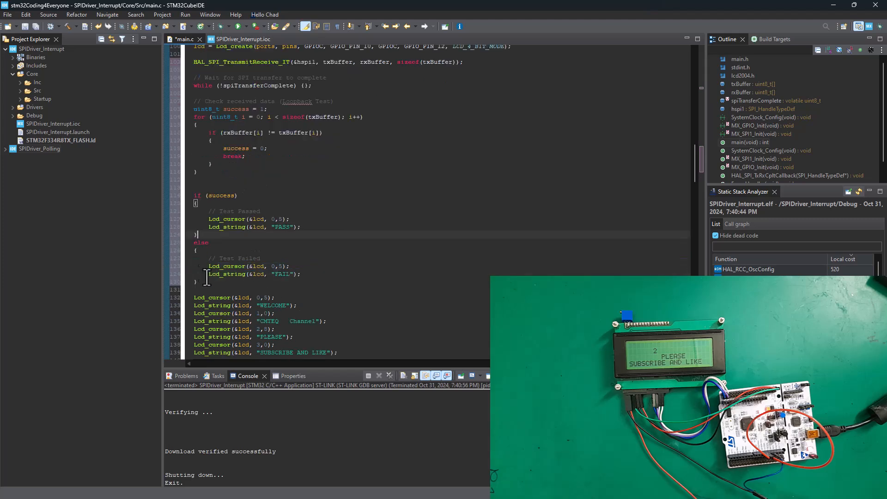
drag(209, 267, 300, 274)
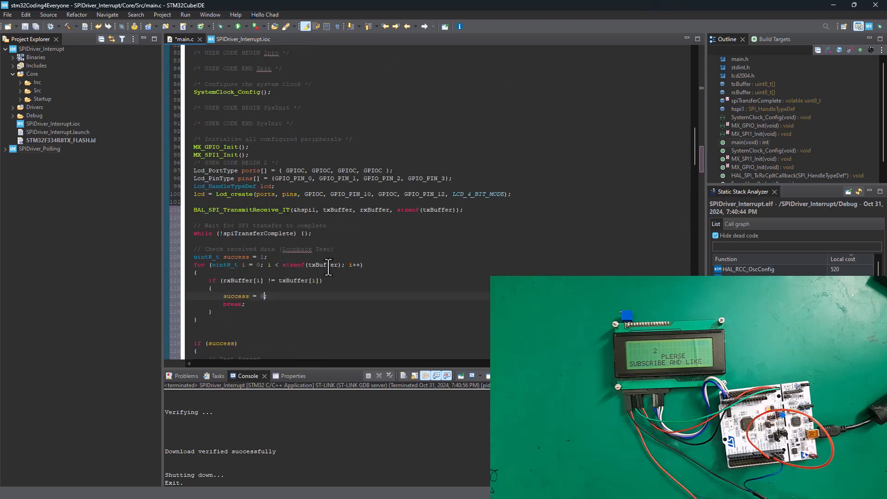
scroll(down, 3)
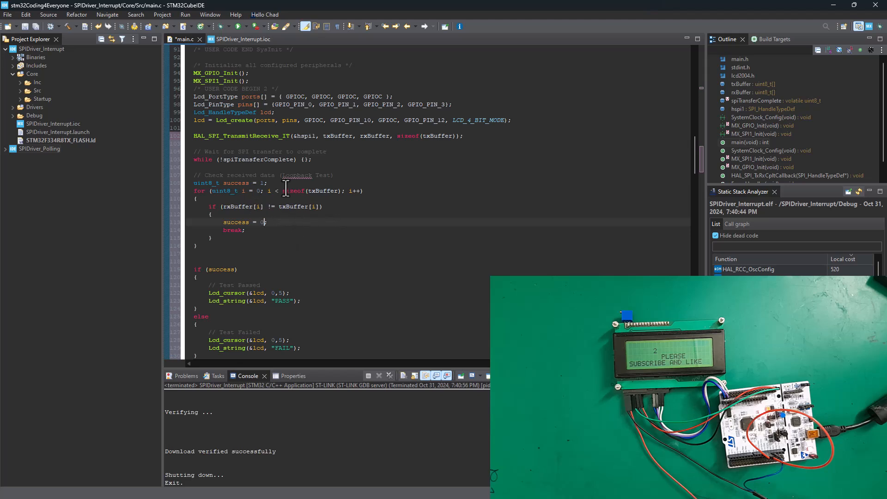
scroll(up, 3)
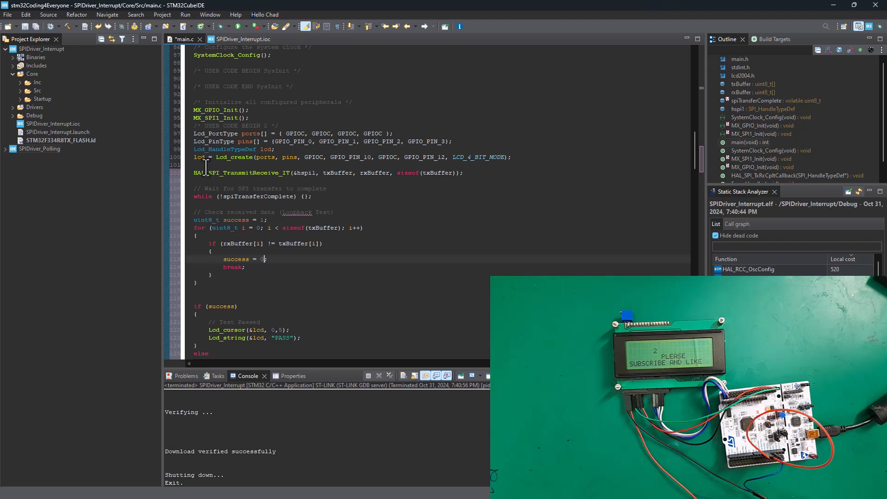
mouse_move(294, 173)
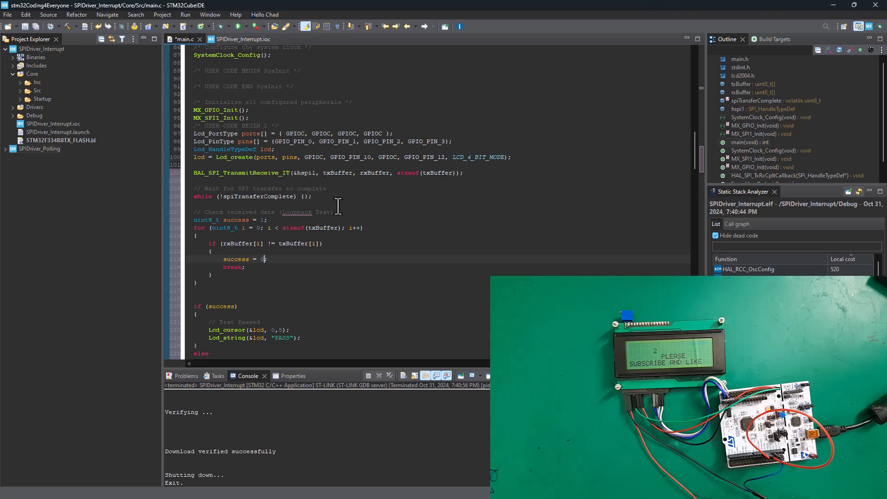
scroll(down, 3)
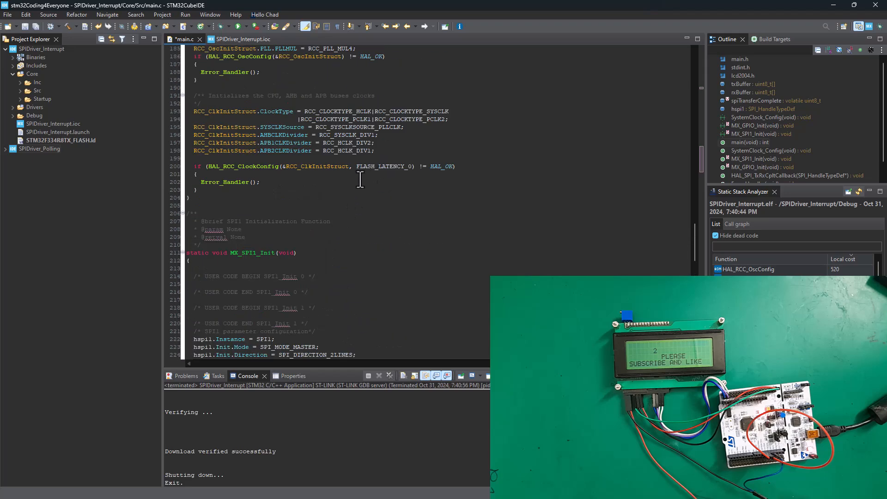
scroll(down, 3)
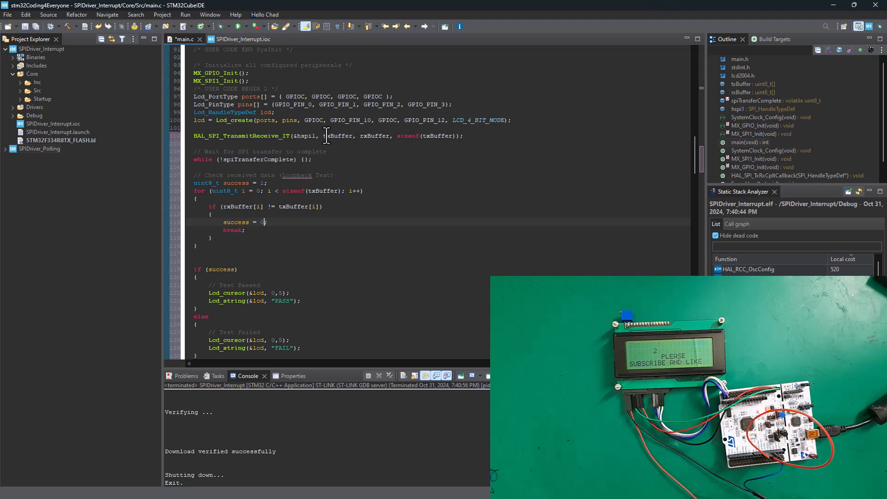
mouse_move(382, 151)
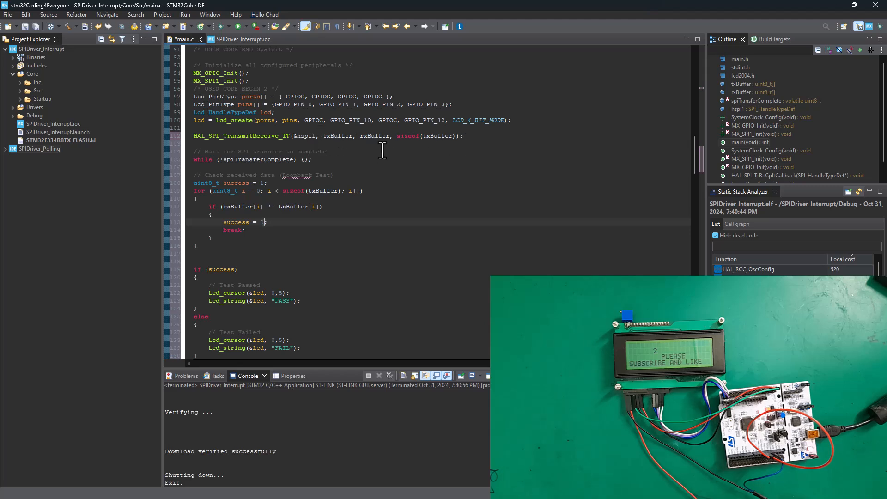
mouse_move(330, 157)
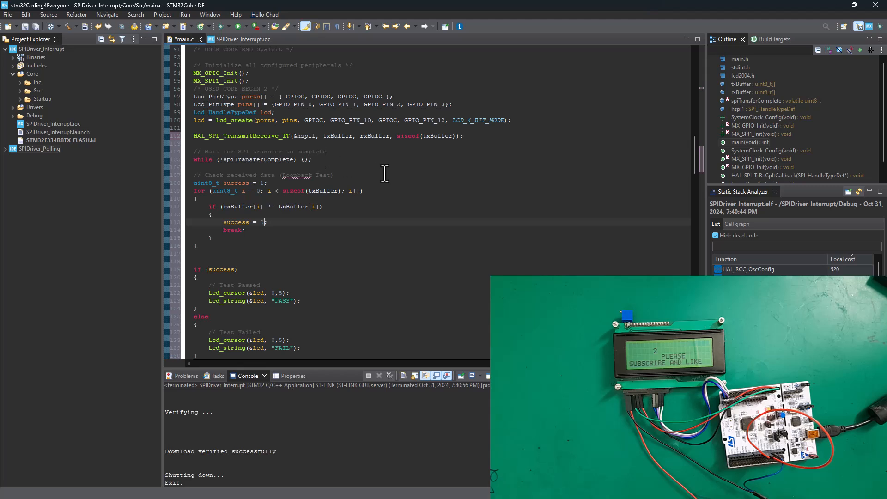
mouse_move(398, 164)
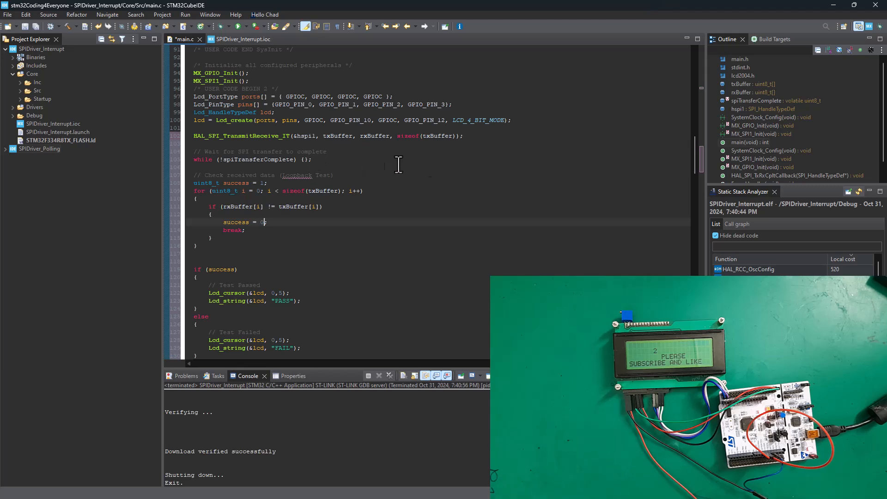
mouse_move(271, 207)
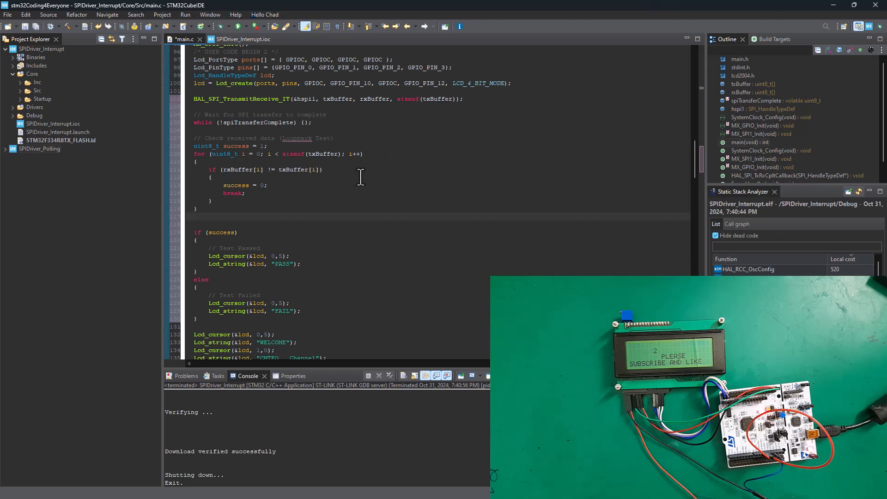
click(260, 169)
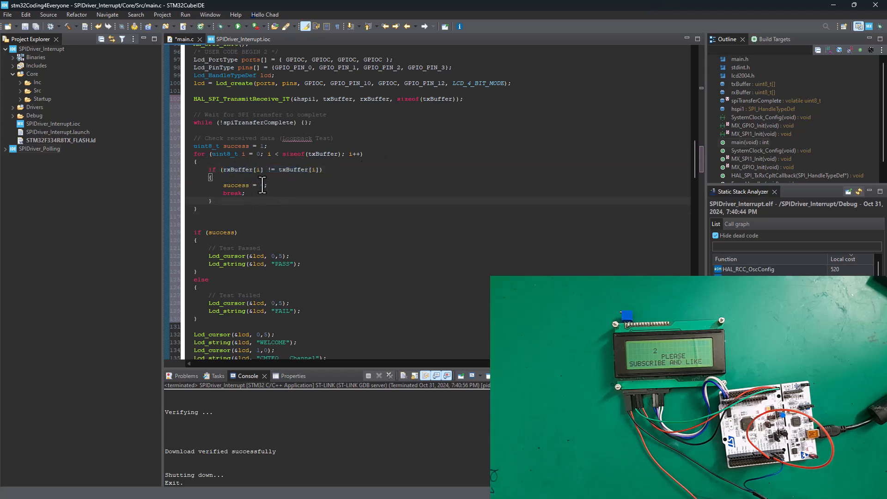
scroll(down, 3)
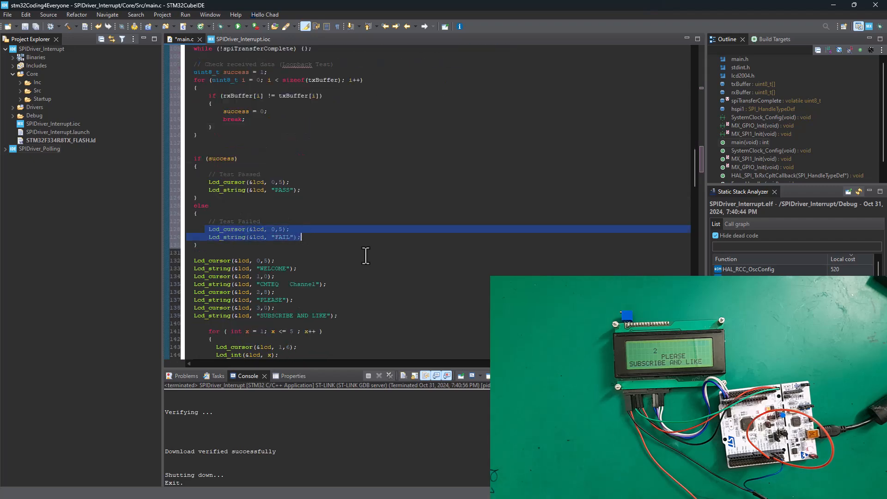
Scroll through main.c while the project rebuilds and flashes, LCD showing PASS above 2
scroll(down, 3)
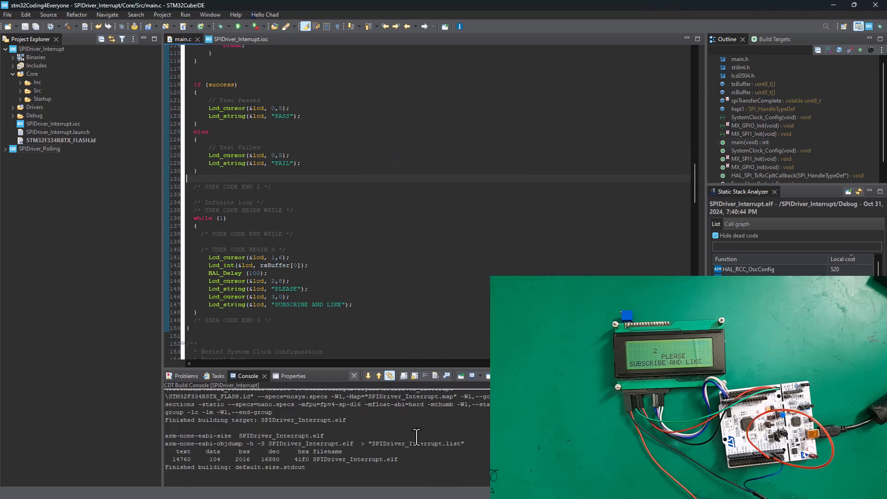
scroll(down, 3)
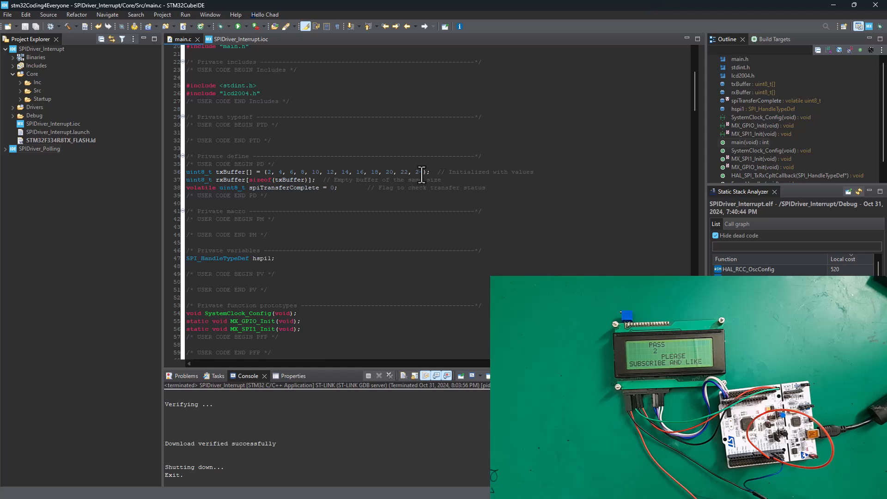
Display the last txBuffer byte via Lcd_int and reflash so the LCD reads PASS with 24
double_click(417, 172)
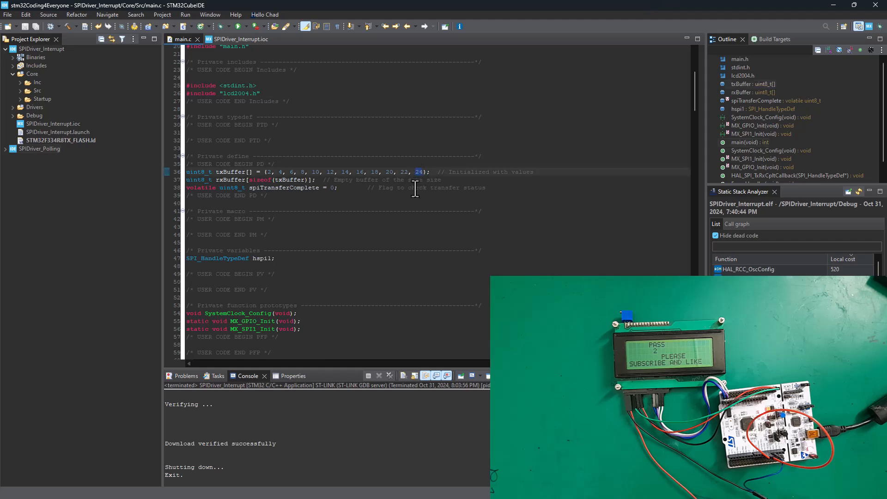
click(270, 187)
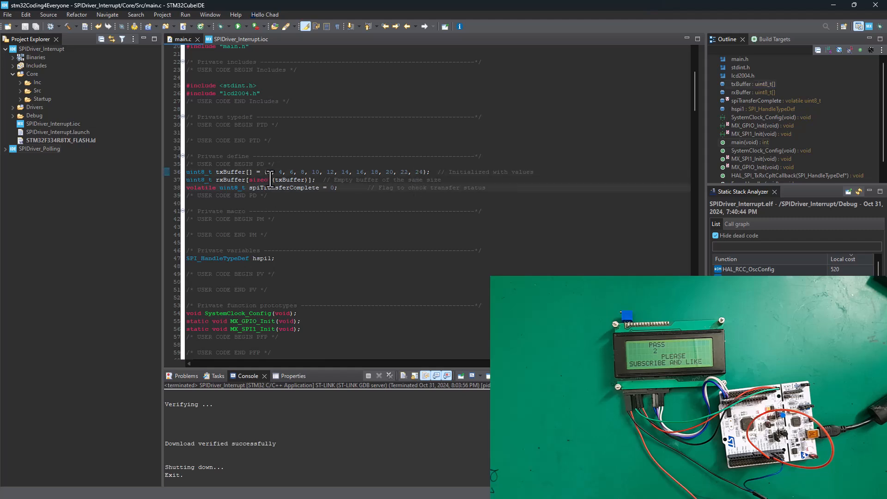
mouse_move(295, 224)
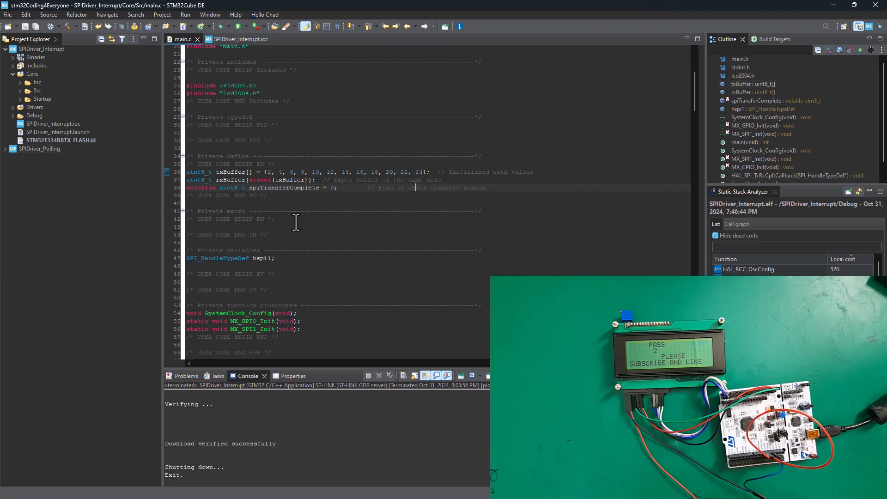
scroll(down, 3)
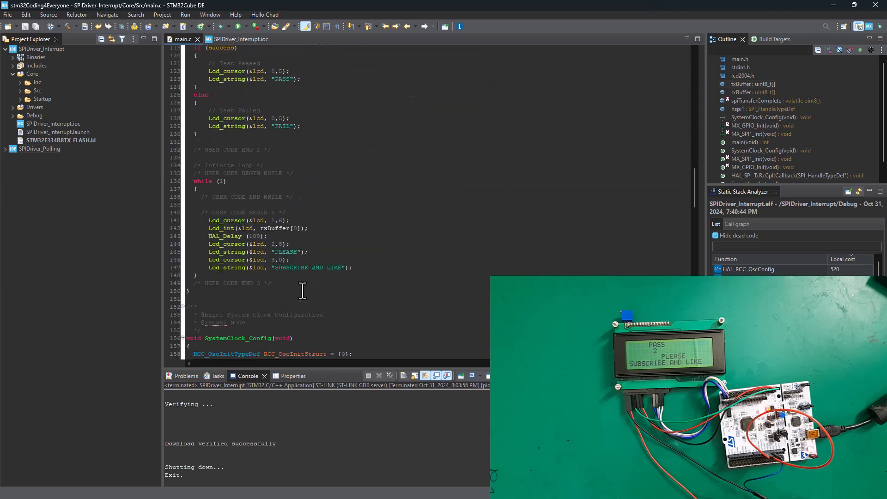
scroll(down, 3)
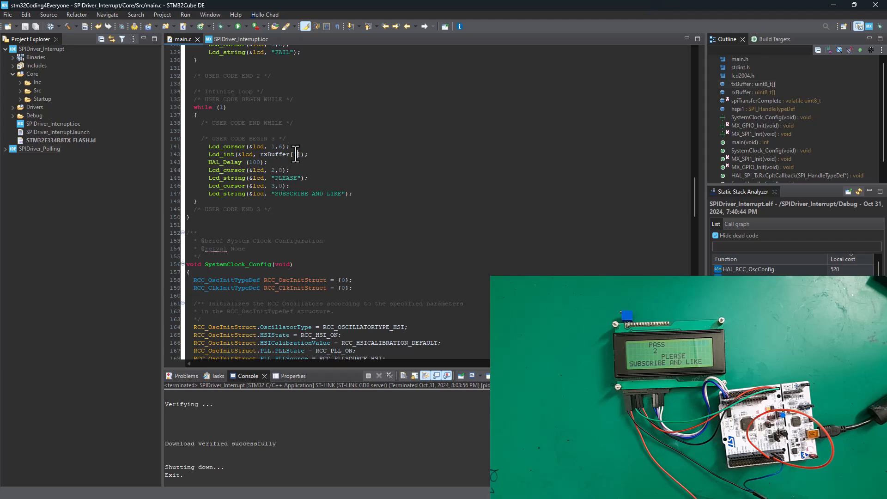
mouse_move(284, 239)
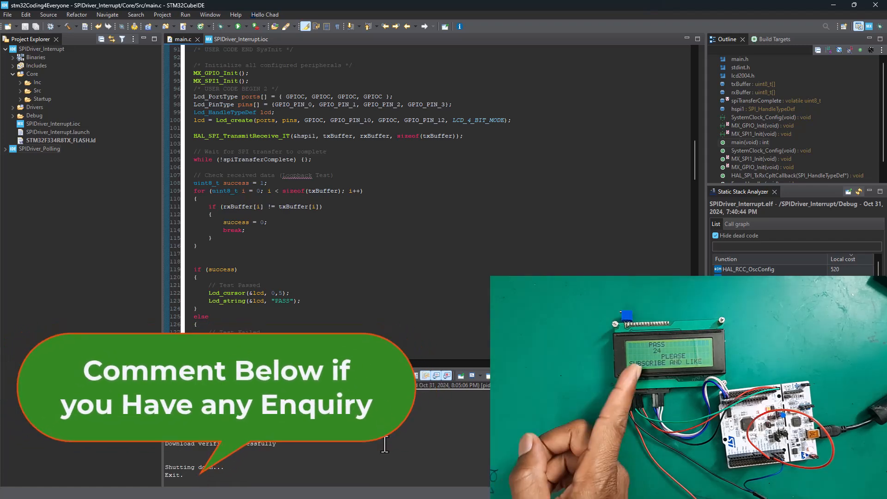
scroll(down, 3)
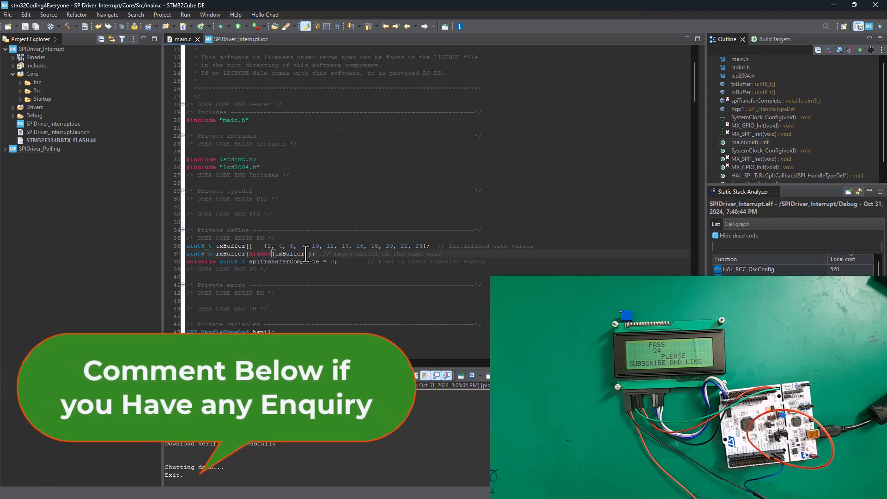
Edit the rxBuffer size expression and set the interrupt transfer length to 10, then reflash to get FAIL with 0
double_click(277, 253)
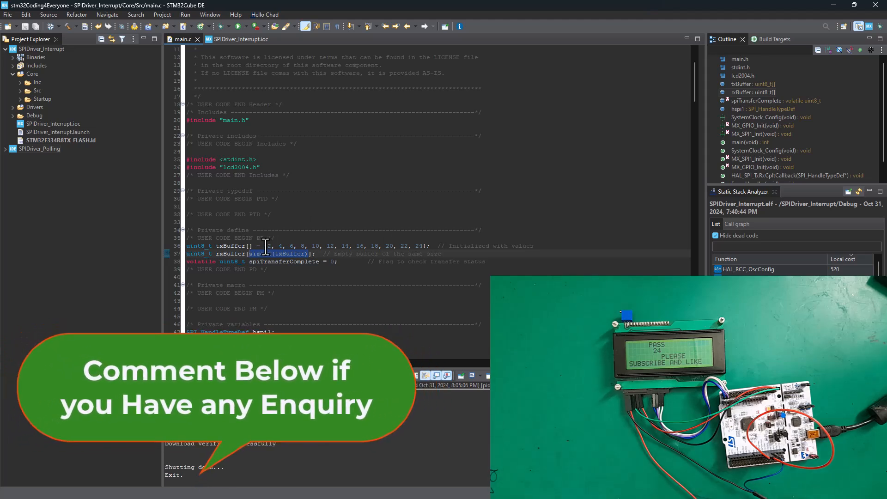
mouse_move(285, 287)
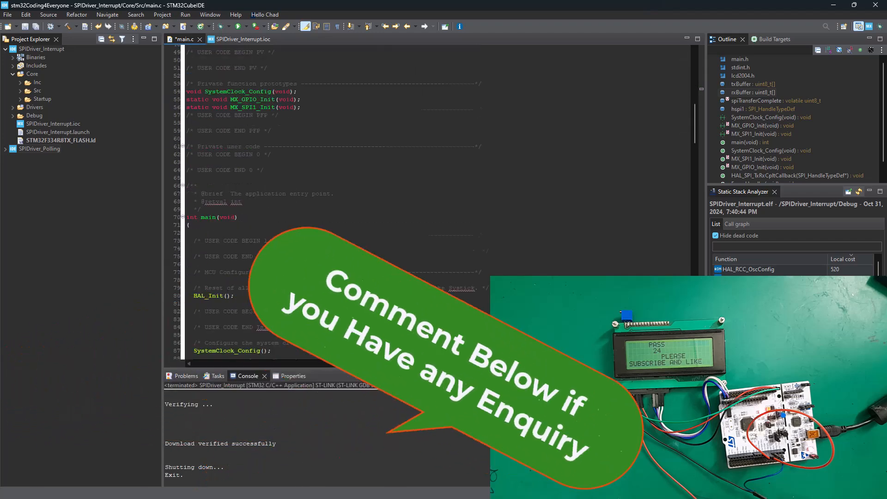
scroll(down, 3)
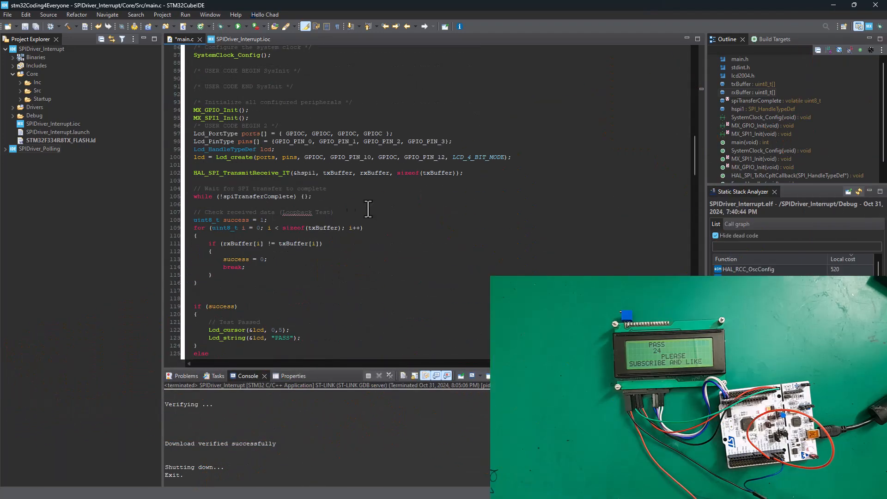
mouse_move(460, 180)
text(10)
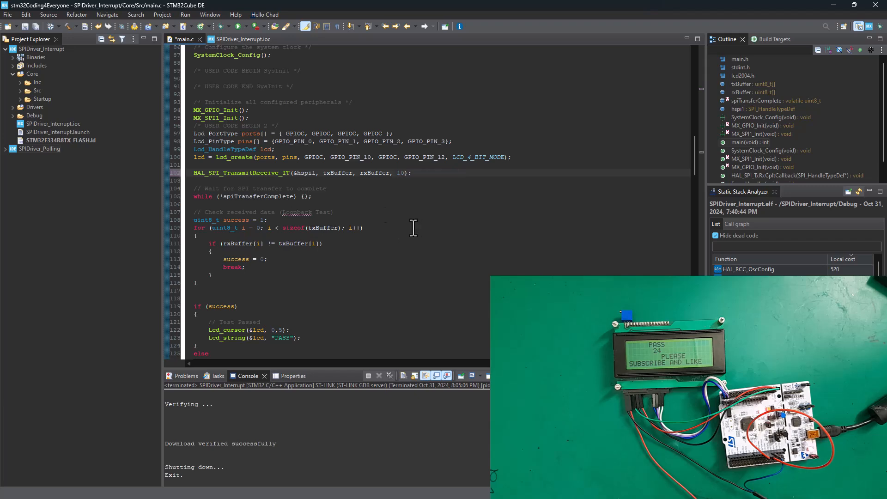
scroll(down, 3)
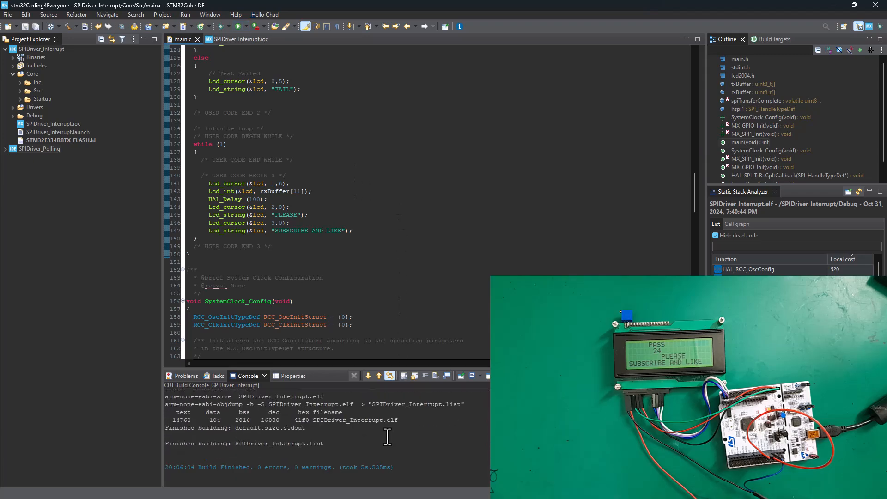
mouse_move(365, 441)
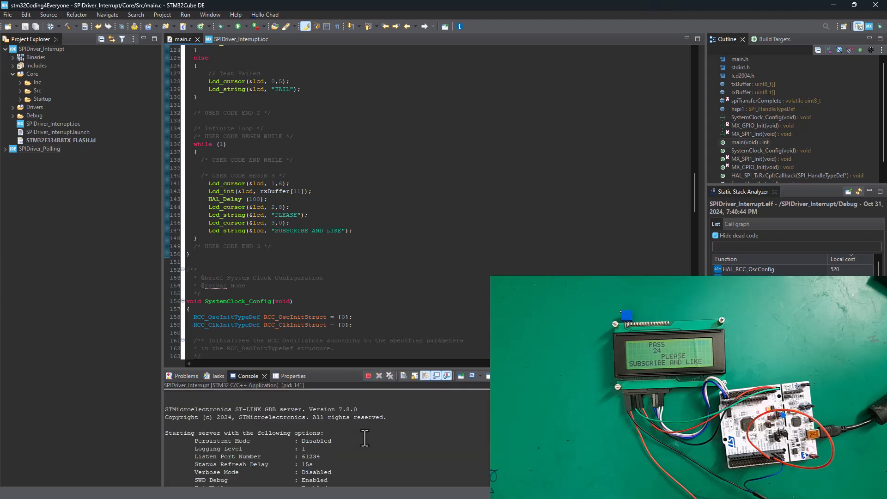
scroll(down, 3)
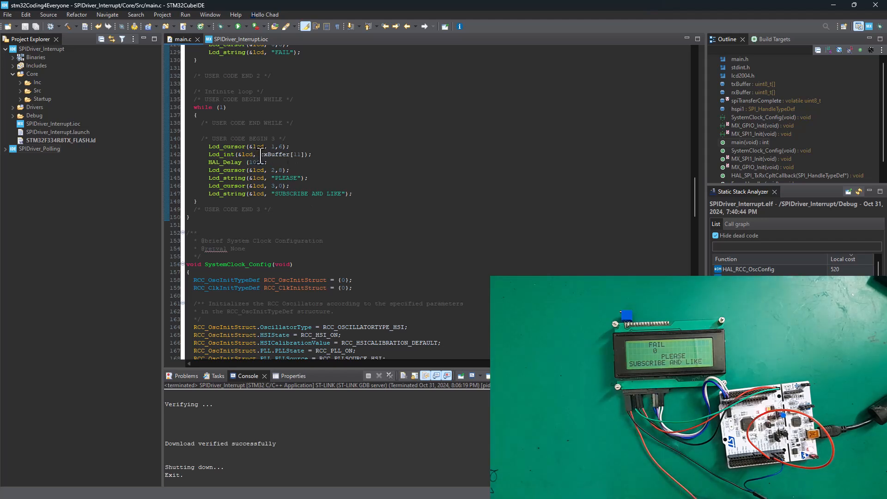
Change the displayed rxBuffer index and buffer size, then reflash so the LCD reads FAIL with 12
click(297, 154)
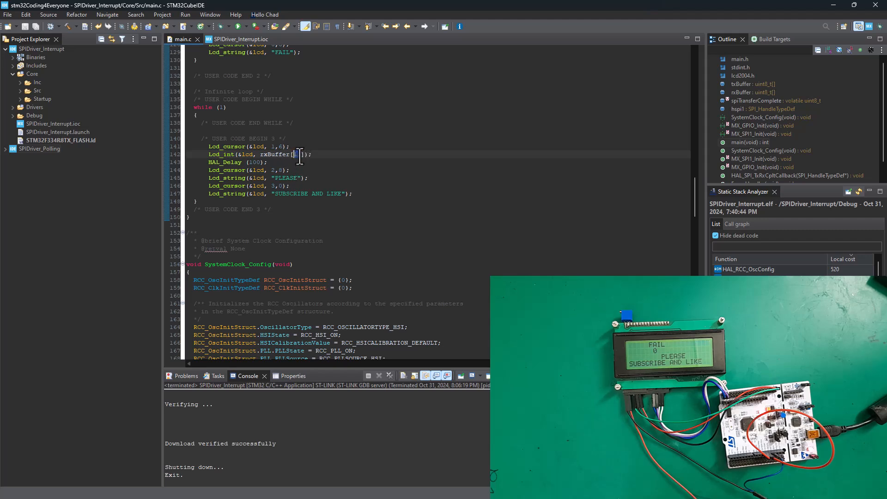
mouse_move(305, 164)
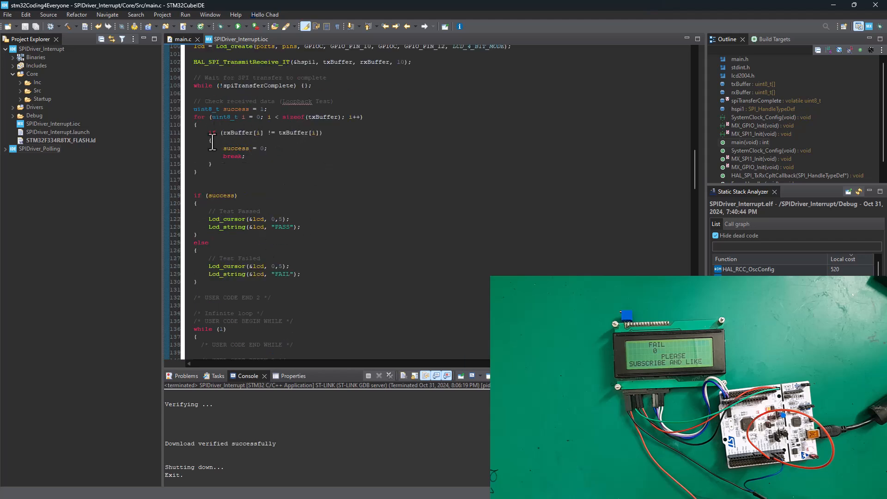
scroll(down, 3)
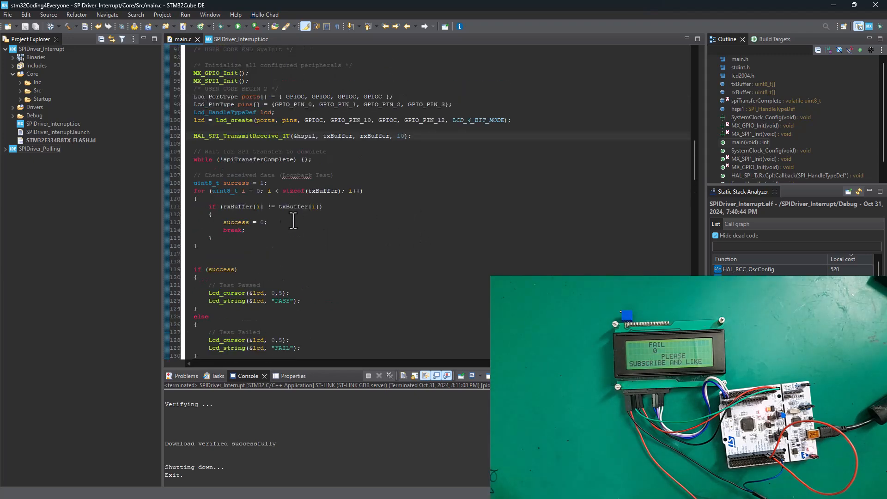
mouse_move(349, 219)
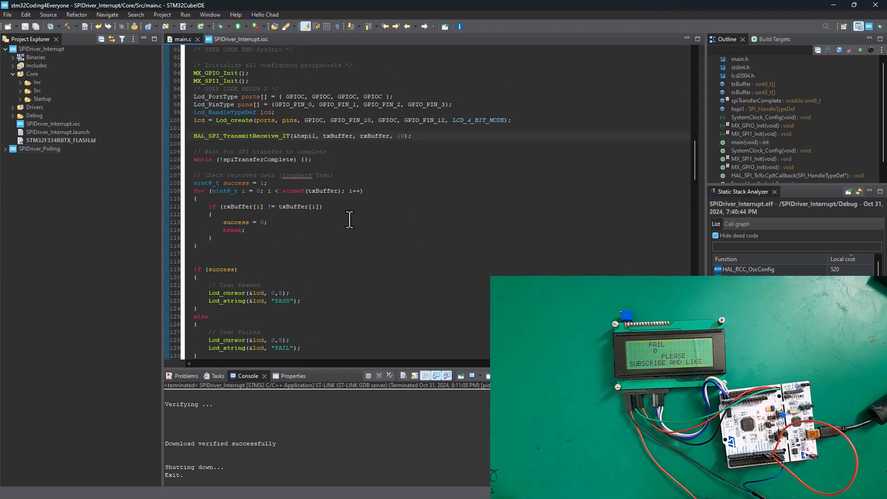
scroll(down, 3)
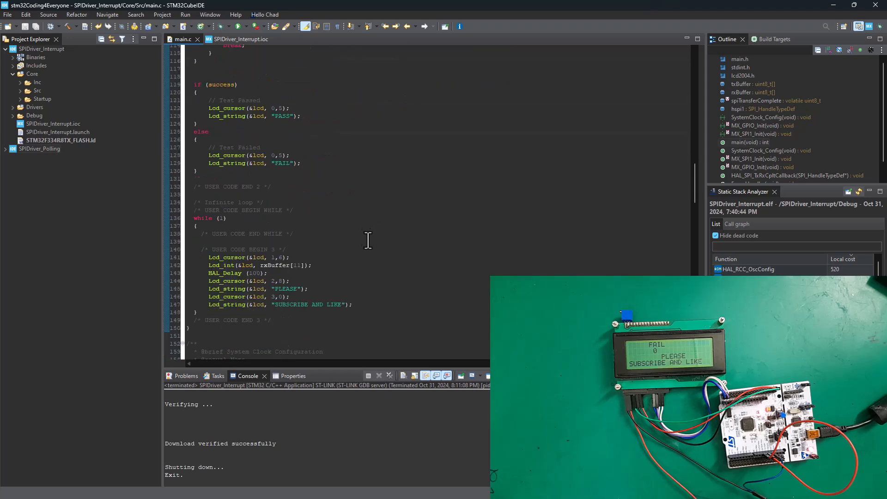
scroll(down, 3)
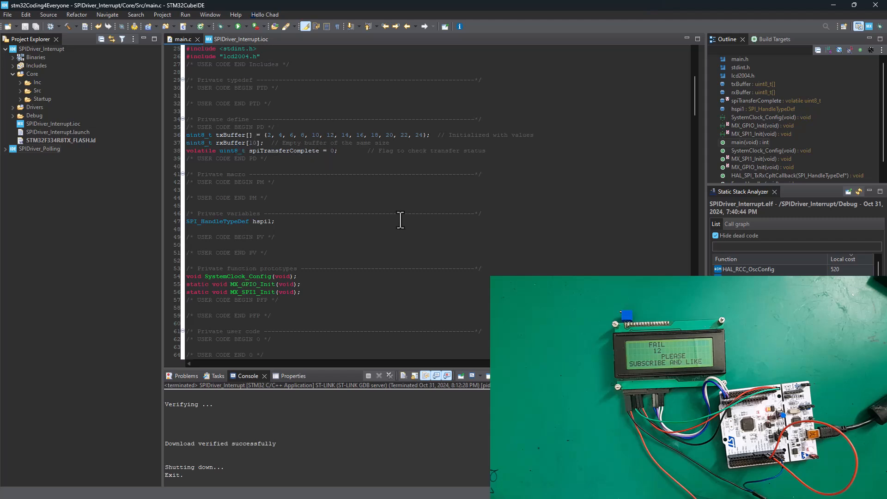
mouse_move(411, 285)
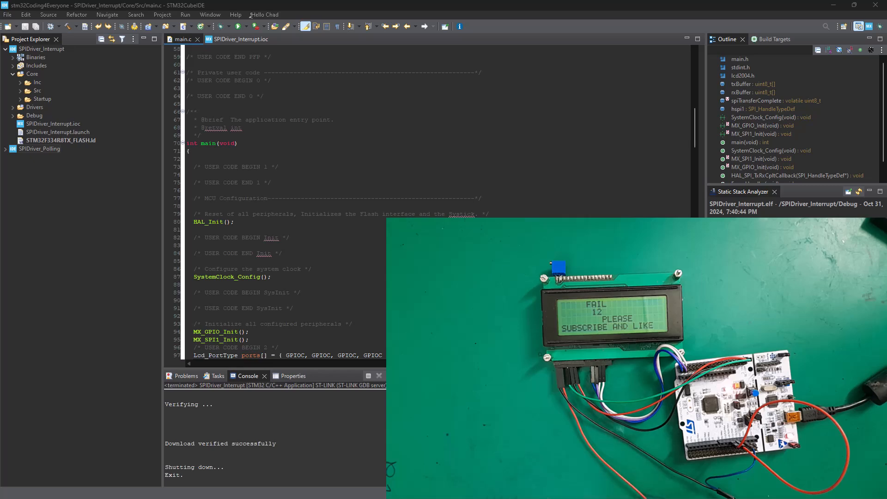
Restore sizeof(txBuffer) as the HAL_SPI_TransmitReceive_IT length and start Run, reaching Save and Launch
scroll(down, 3)
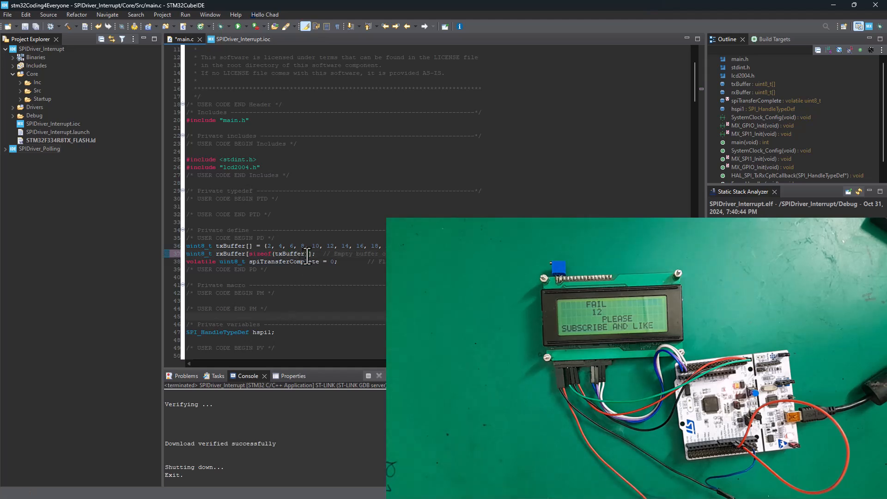
double_click(271, 254)
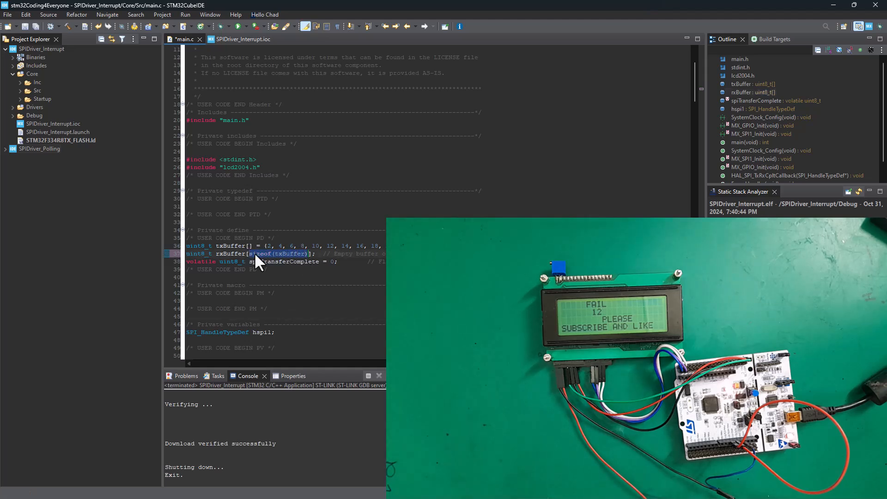
scroll(down, 3)
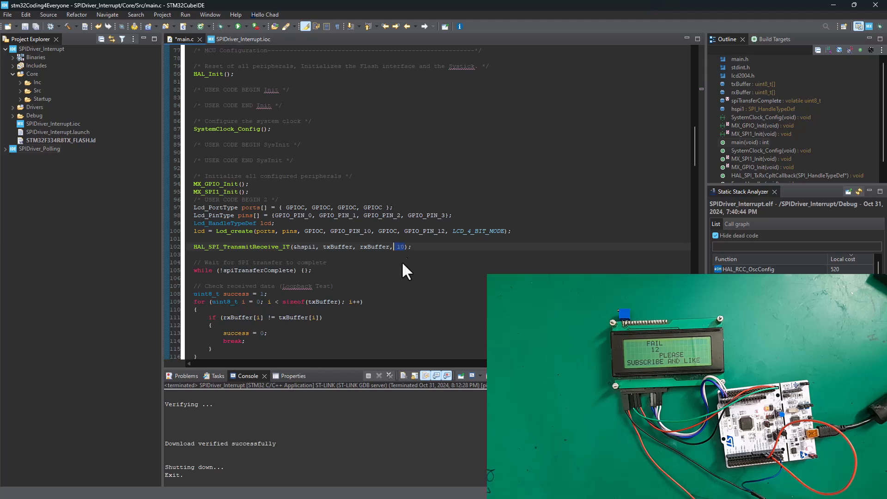
text(sizeof(txBuffer))
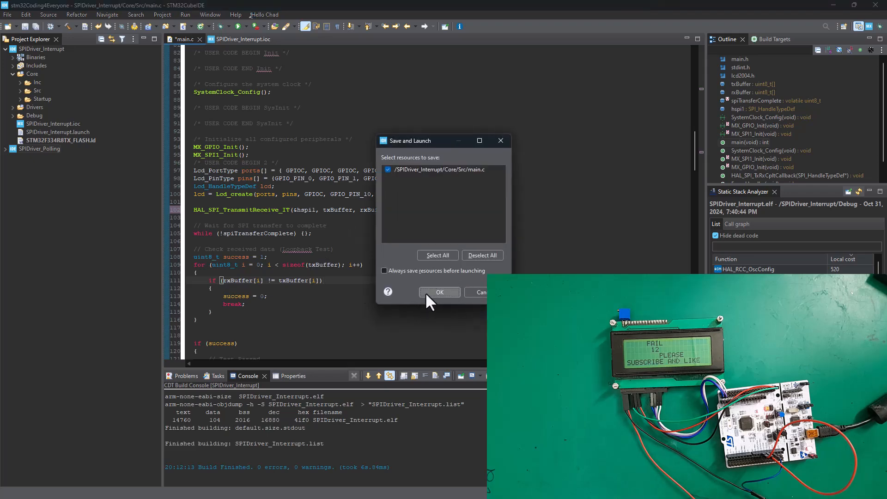
Confirm Save and Launch to flash the board, LCD reading PASS with 12, and review main.c
click(439, 292)
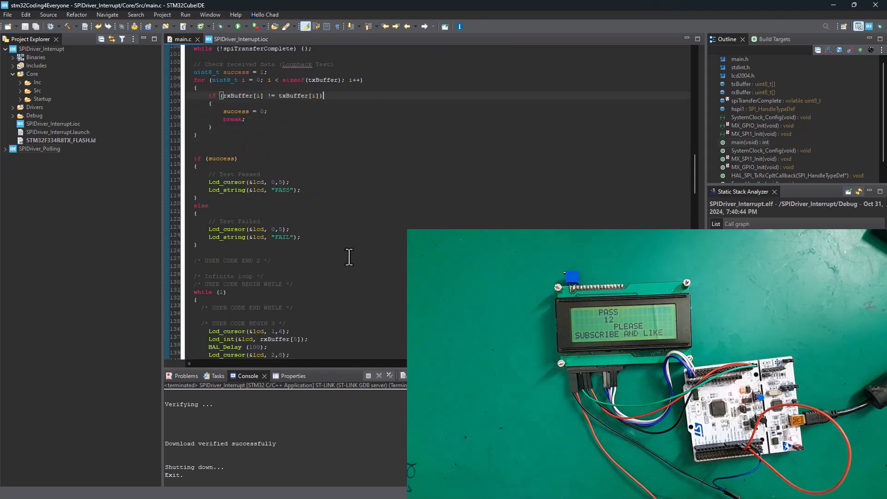
scroll(down, 3)
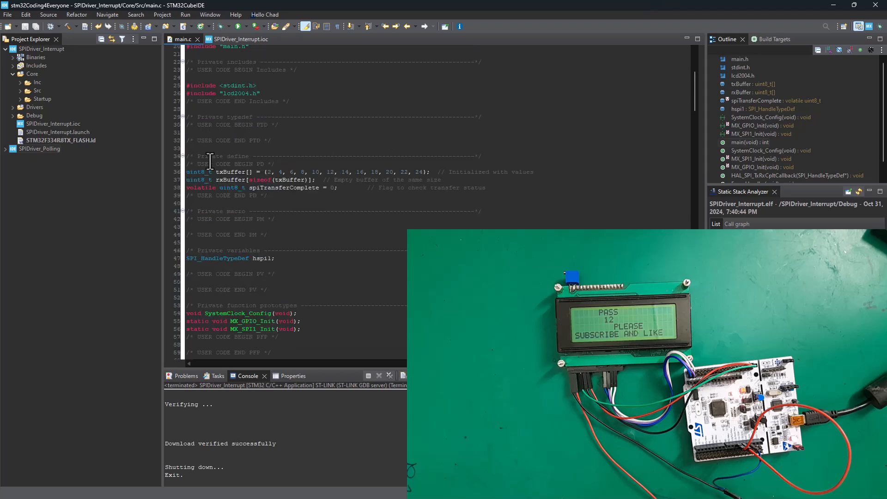
click(274, 273)
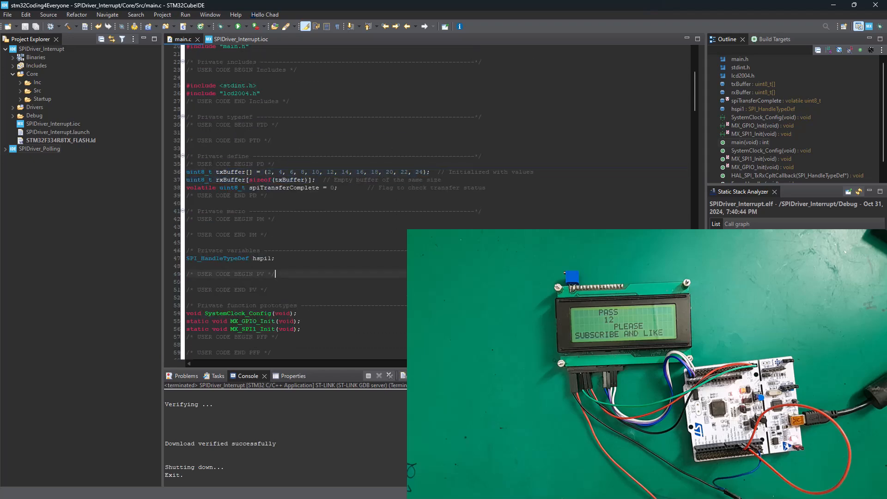
scroll(down, 3)
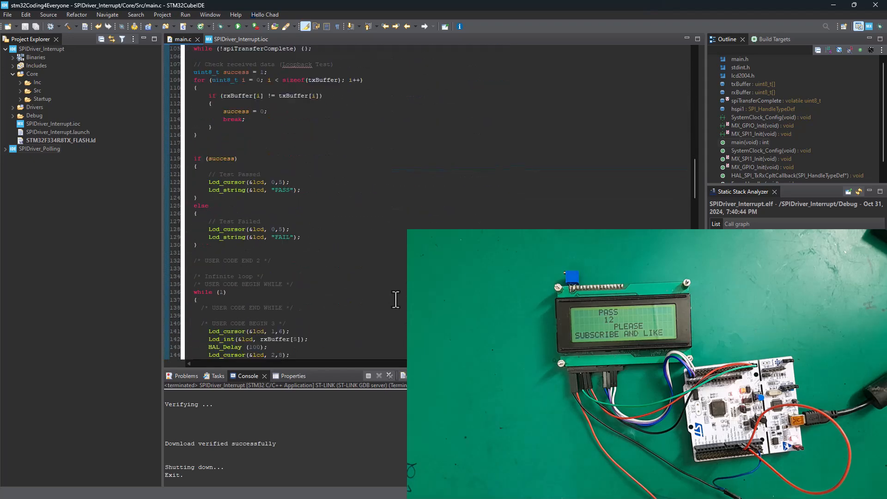
scroll(down, 3)
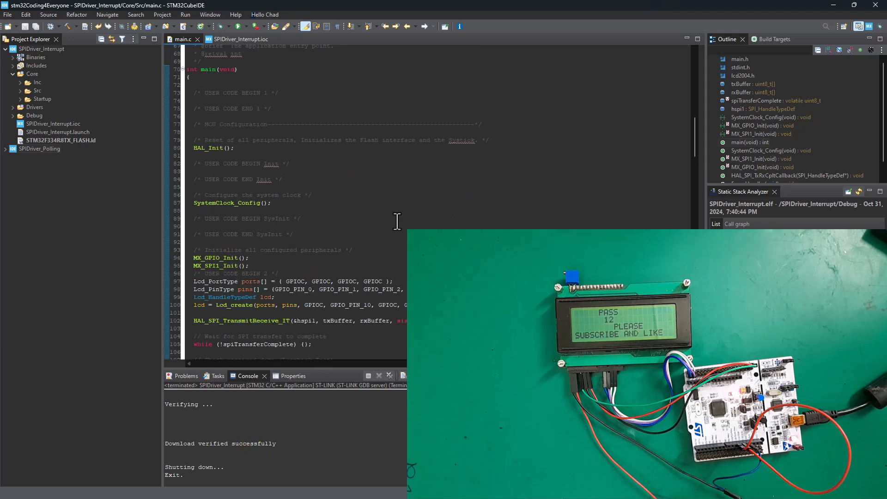
scroll(down, 3)
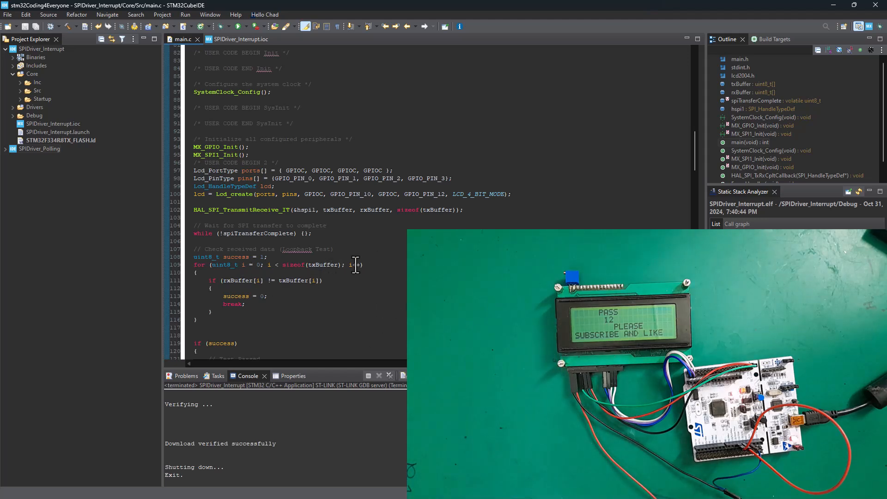
mouse_move(68, 65)
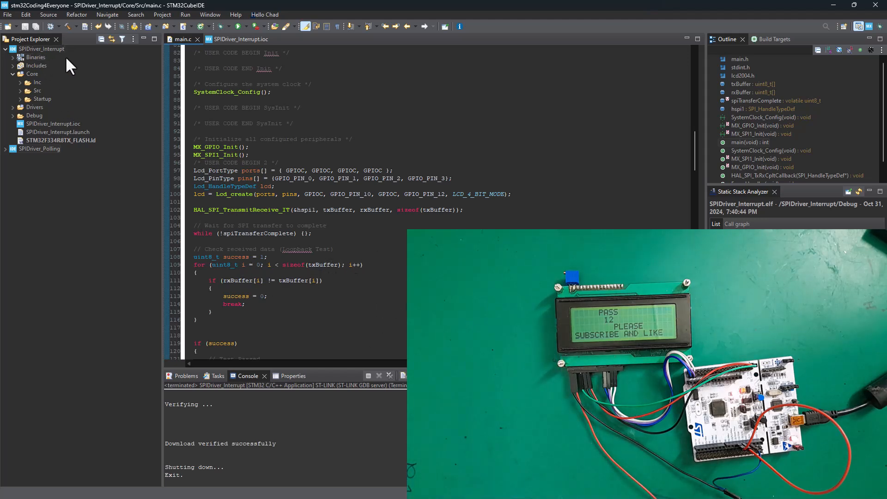